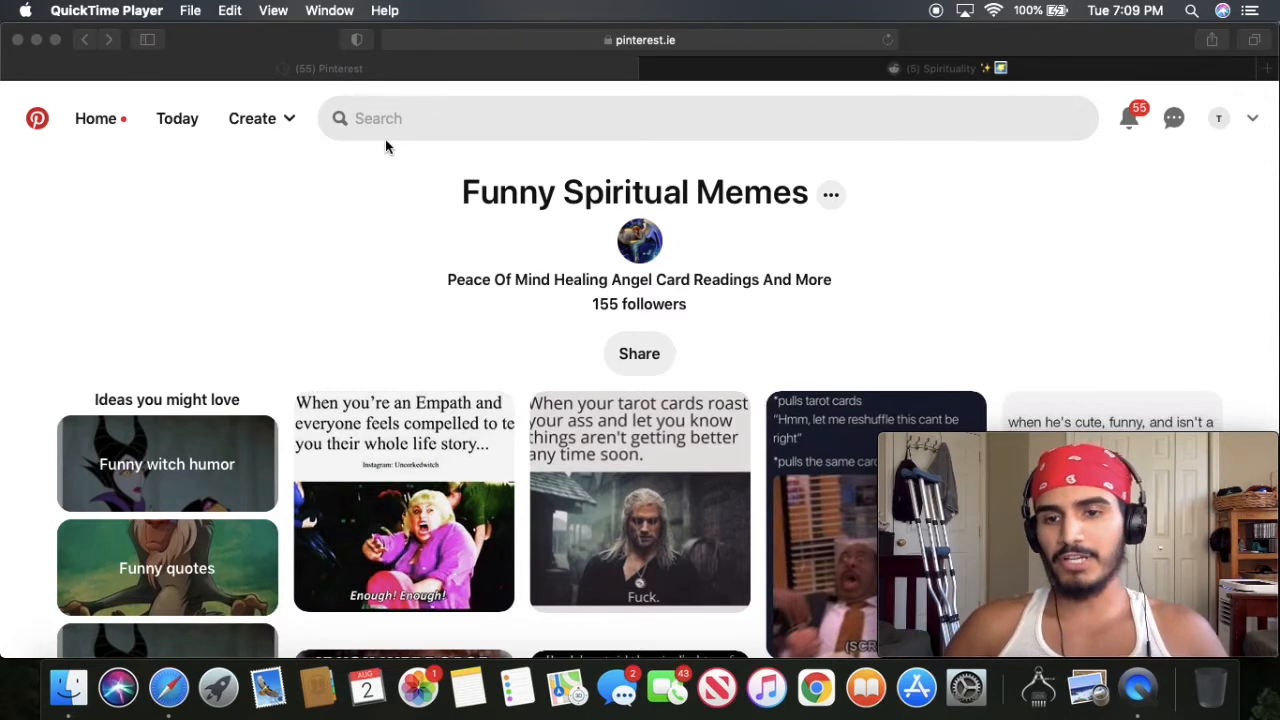
mouse_move(446, 108)
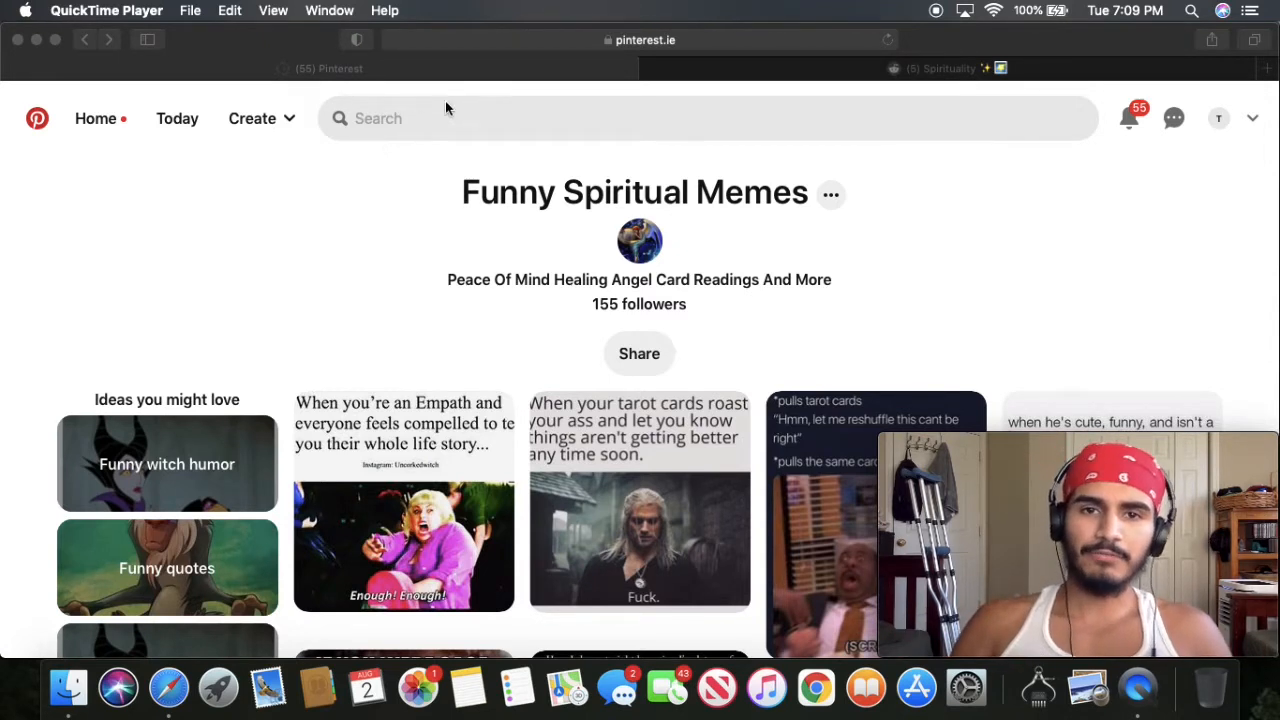
- Glance at the r/spirituality tab, then return to the Funny Spiritual Memes board and browse further down
left_click(944, 68)
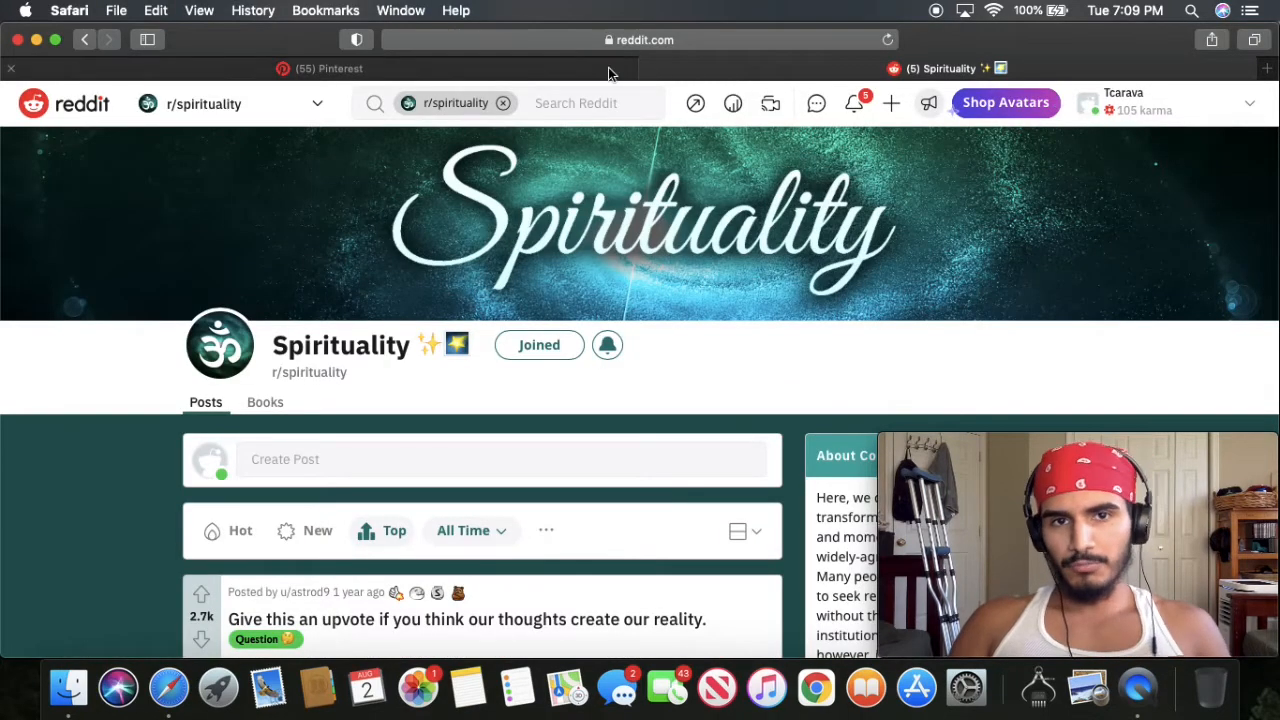
mouse_move(318, 68)
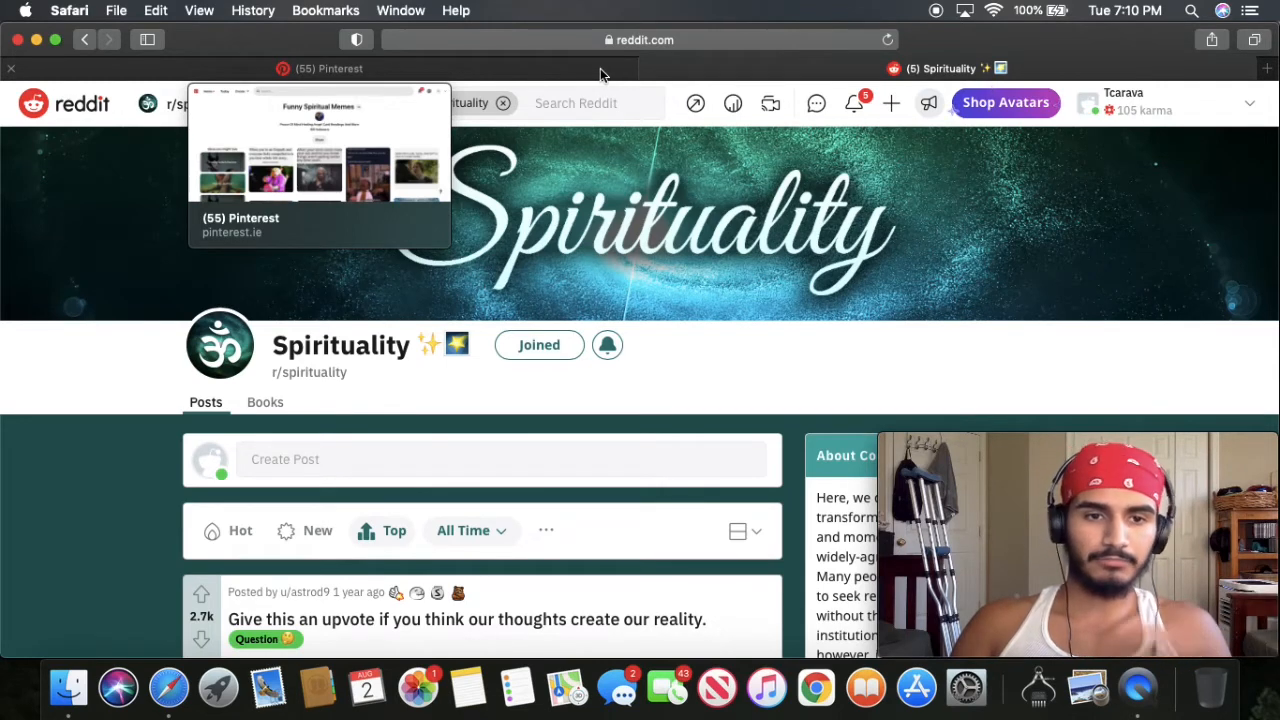
left_click(318, 68)
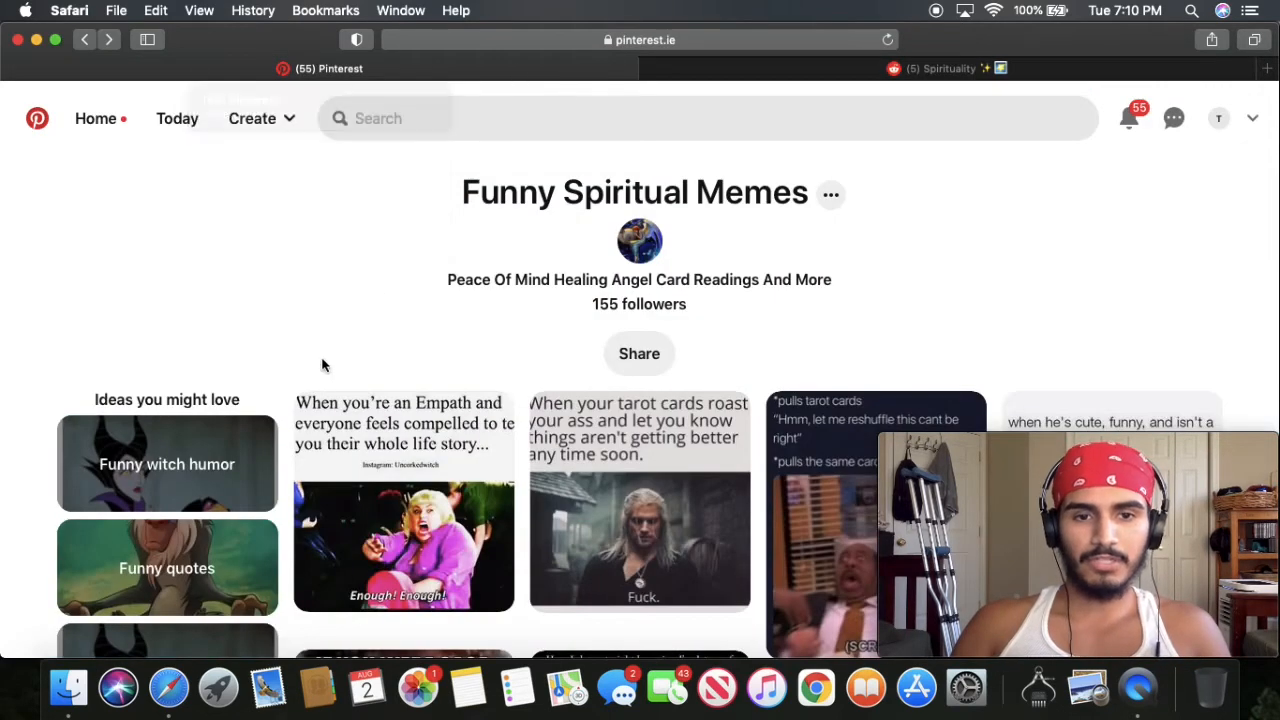
scroll("down", 3)
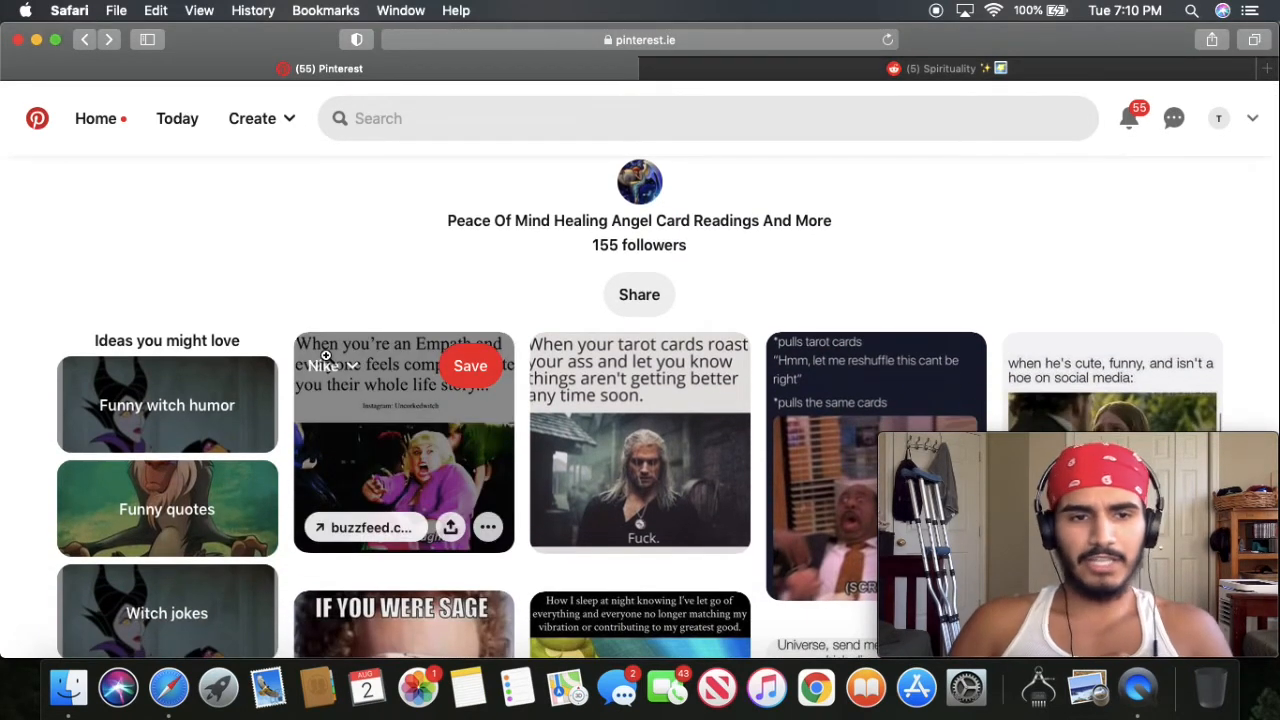
scroll("down", 3)
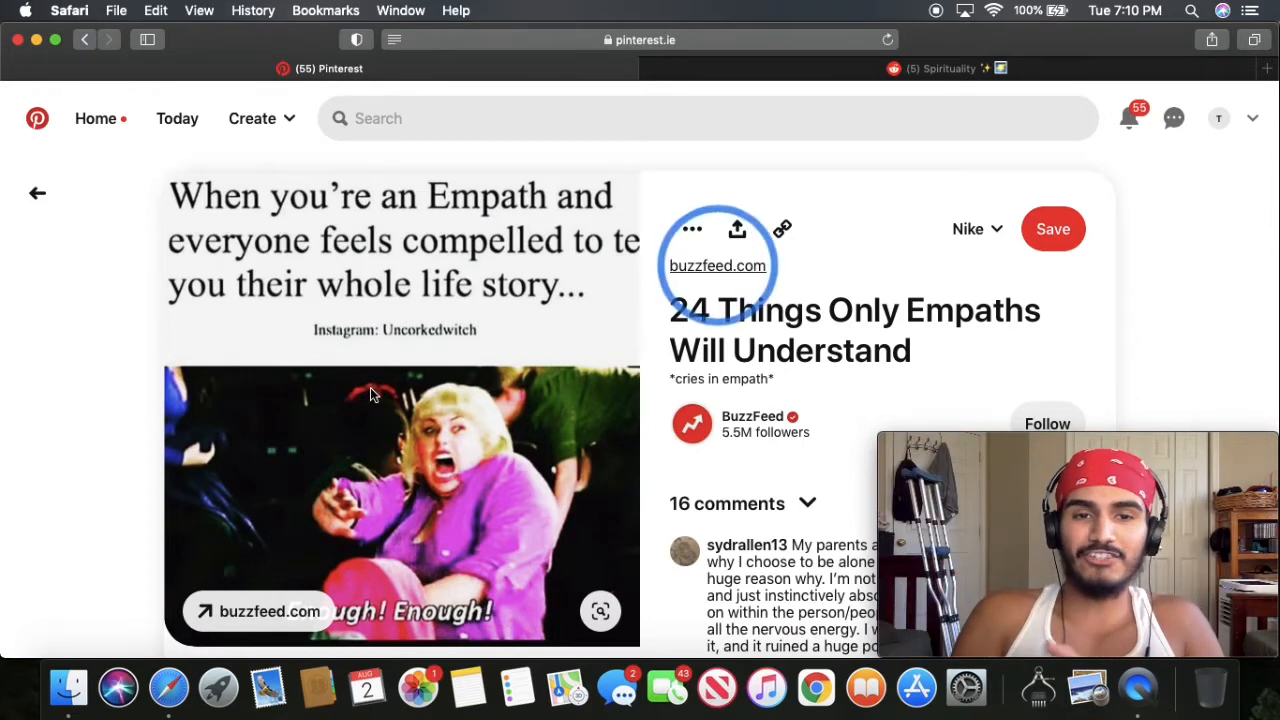
mouse_move(100, 128)
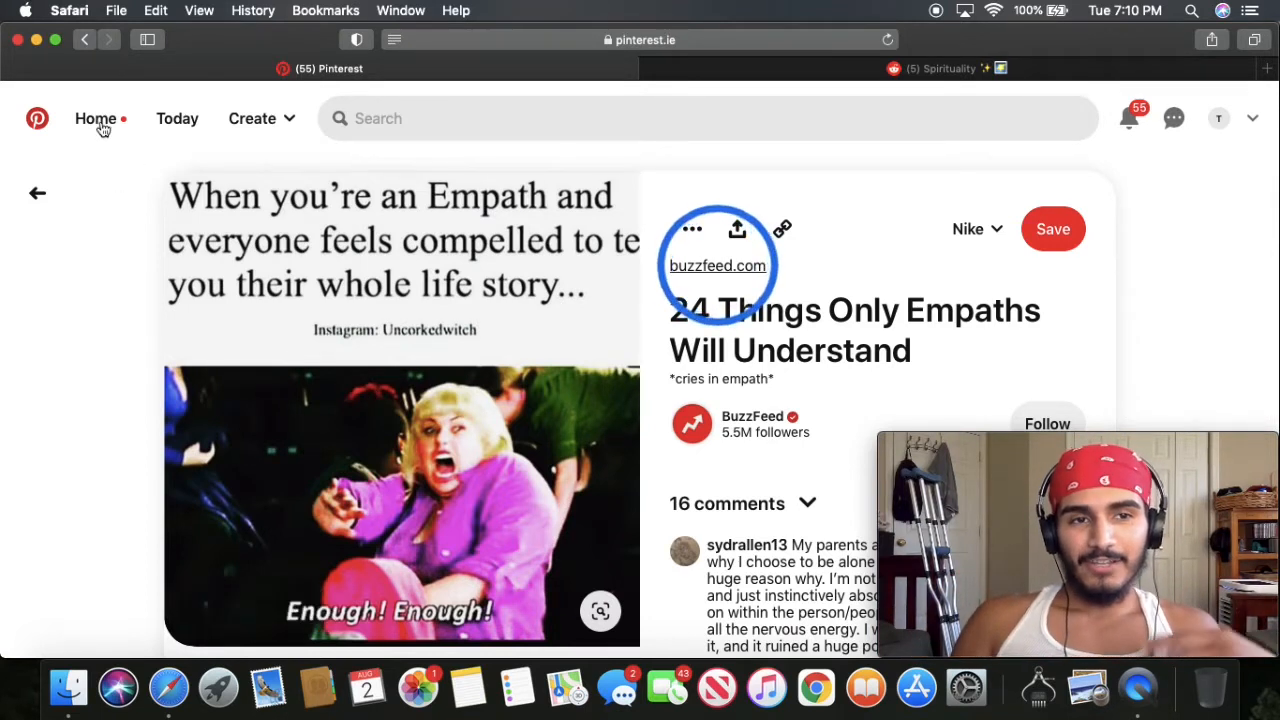
mouse_move(114, 86)
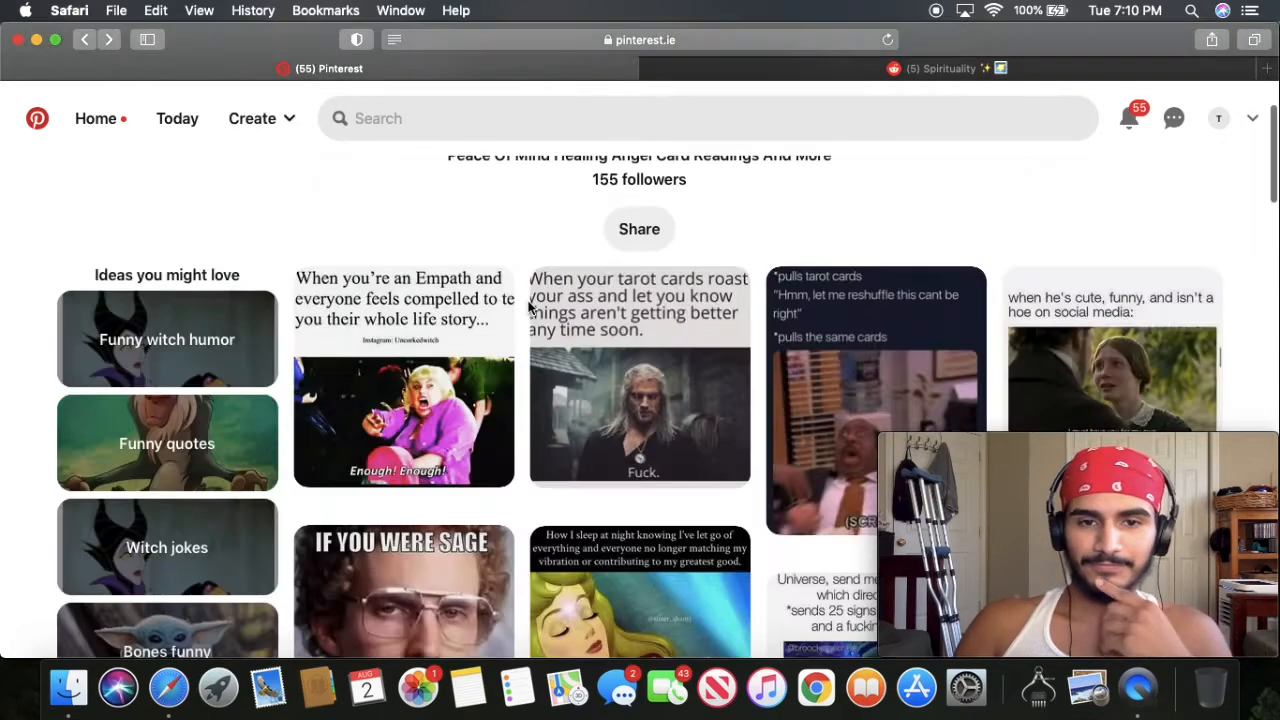
scroll("down", 3)
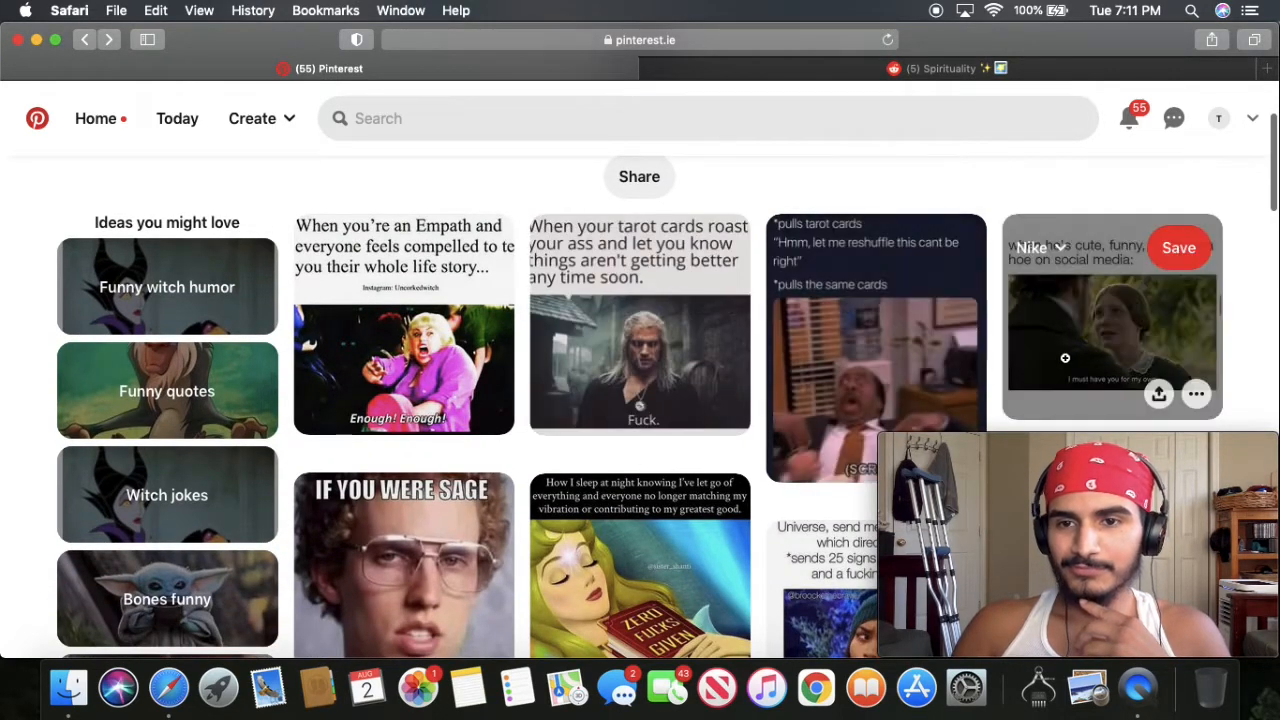
- View the 'cute funny guy on social media' meme and the 'Letting go of negativity' Sleeping Beauty pin, returning to the board after each
left_click(1112, 336)
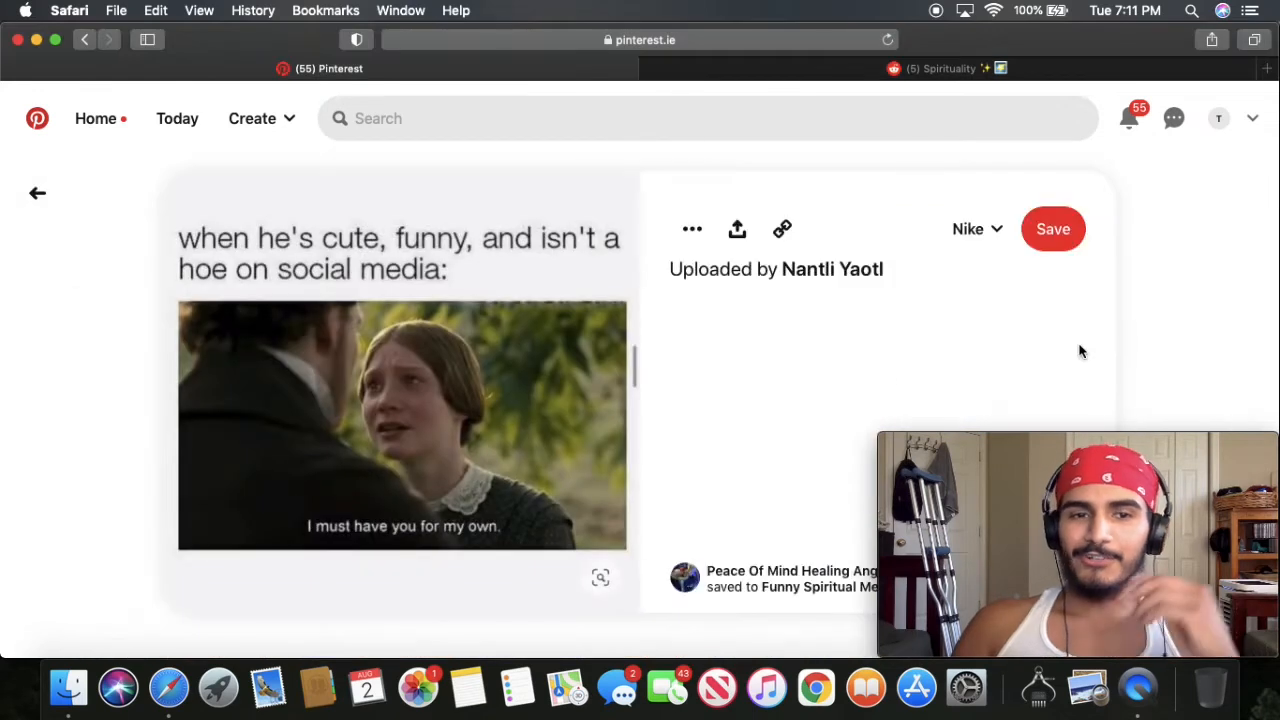
mouse_move(584, 348)
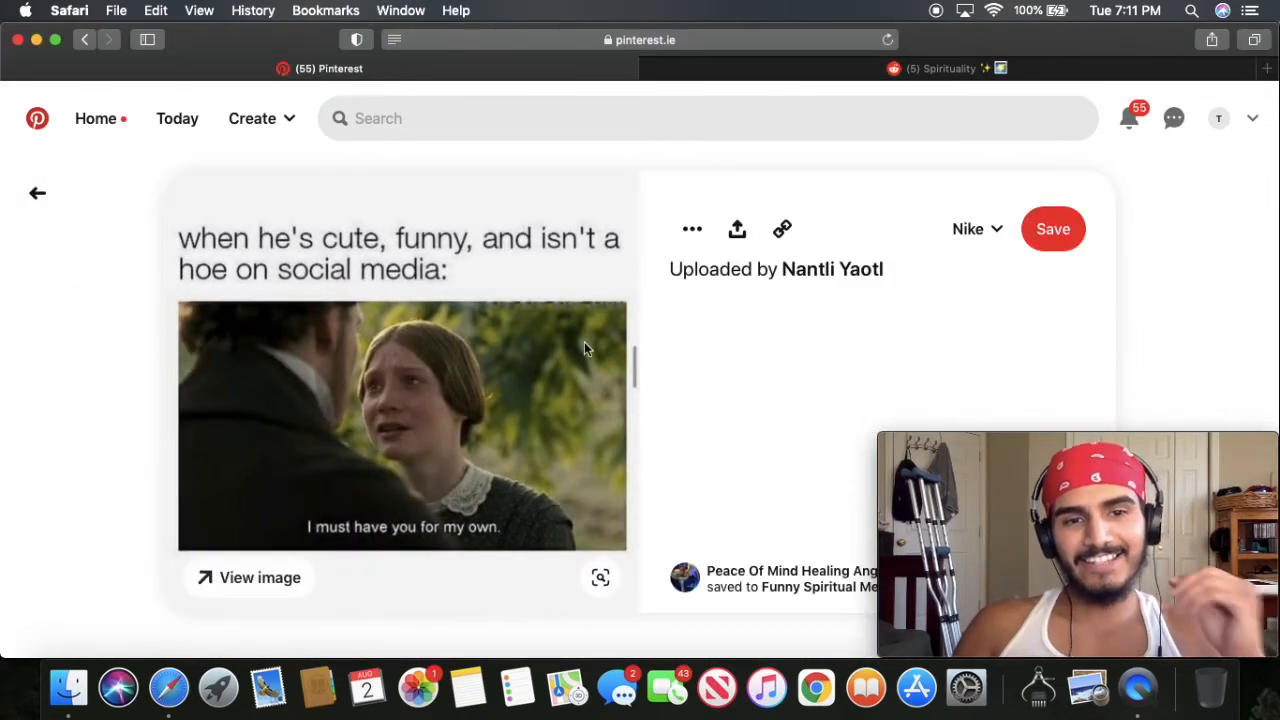
mouse_move(518, 428)
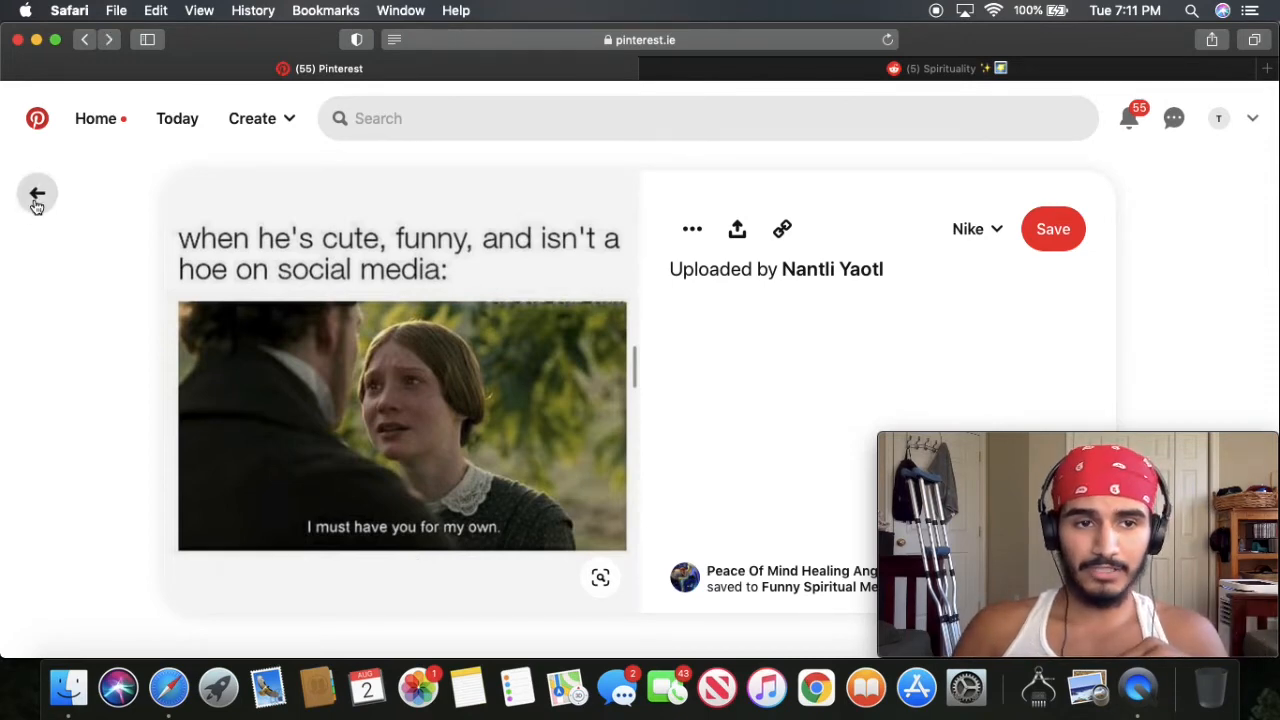
left_click(36, 192)
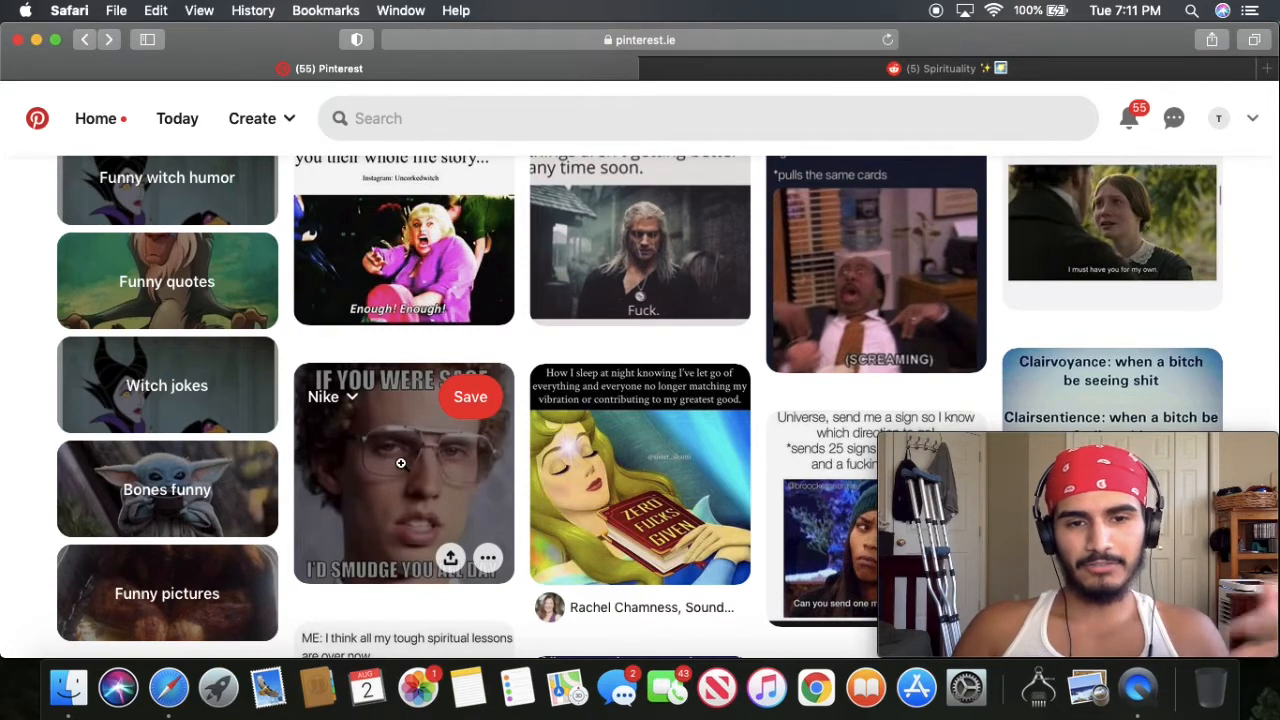
mouse_move(546, 480)
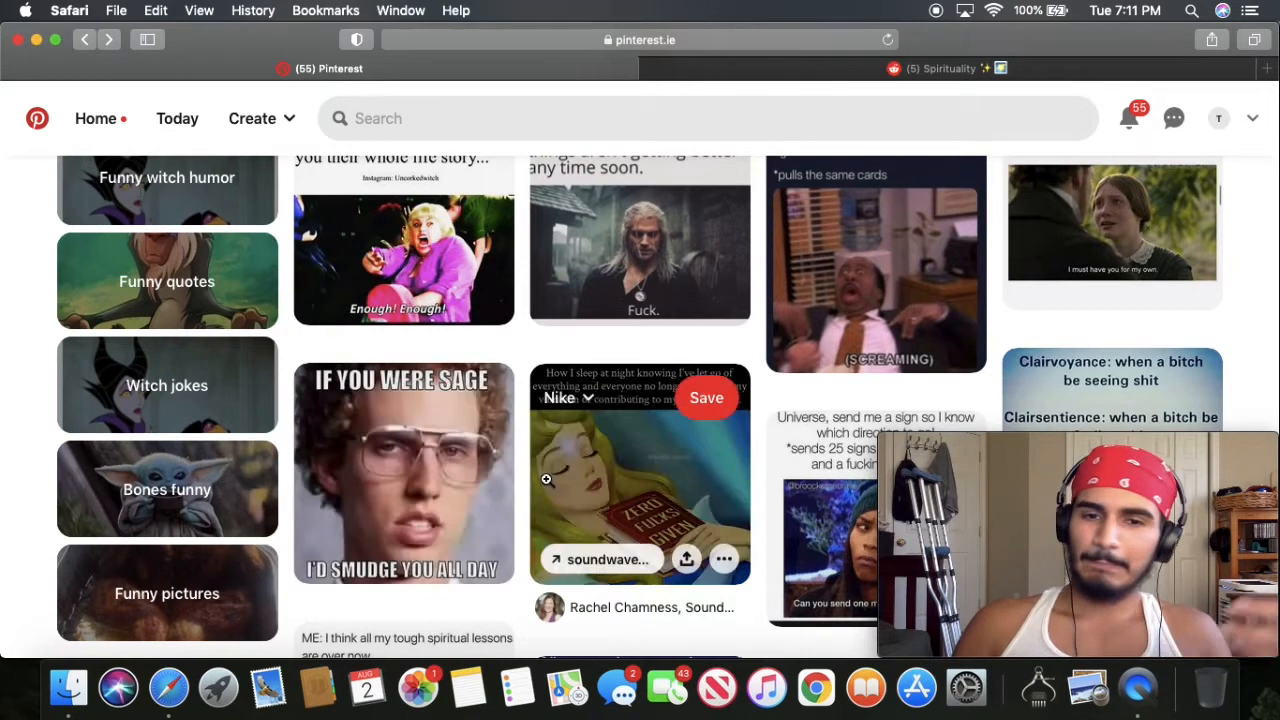
left_click(640, 490)
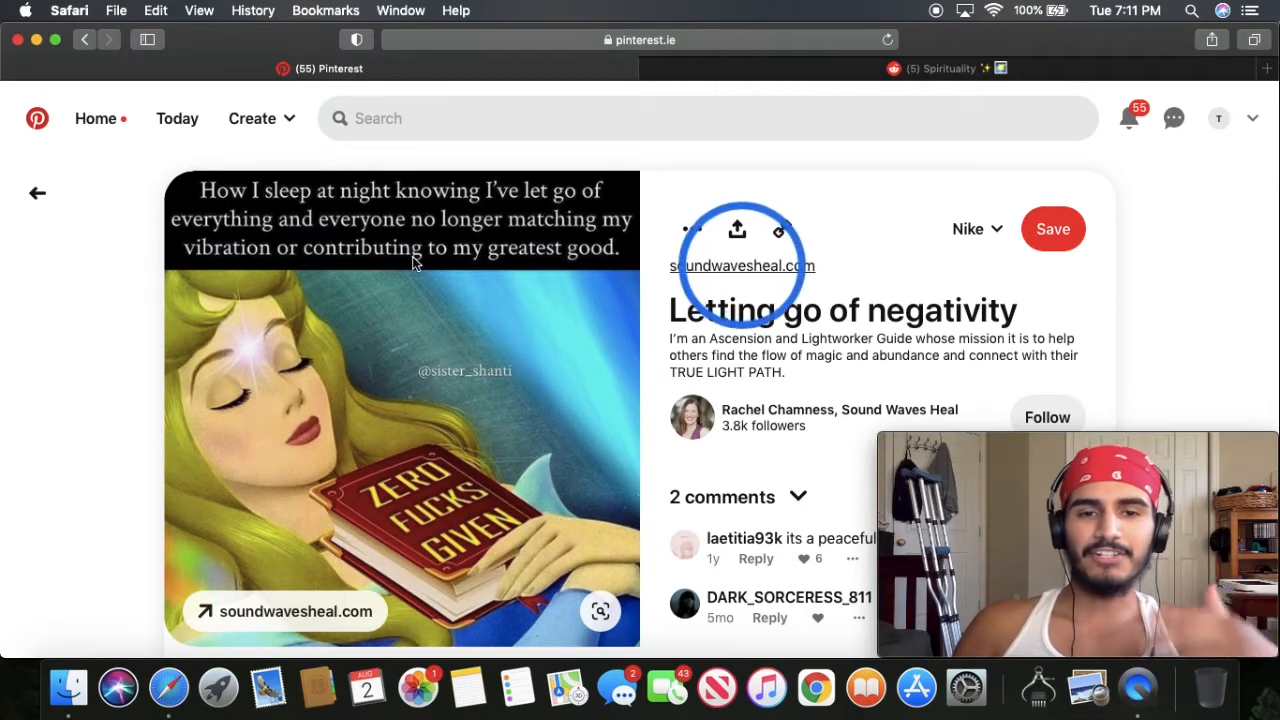
mouse_move(426, 488)
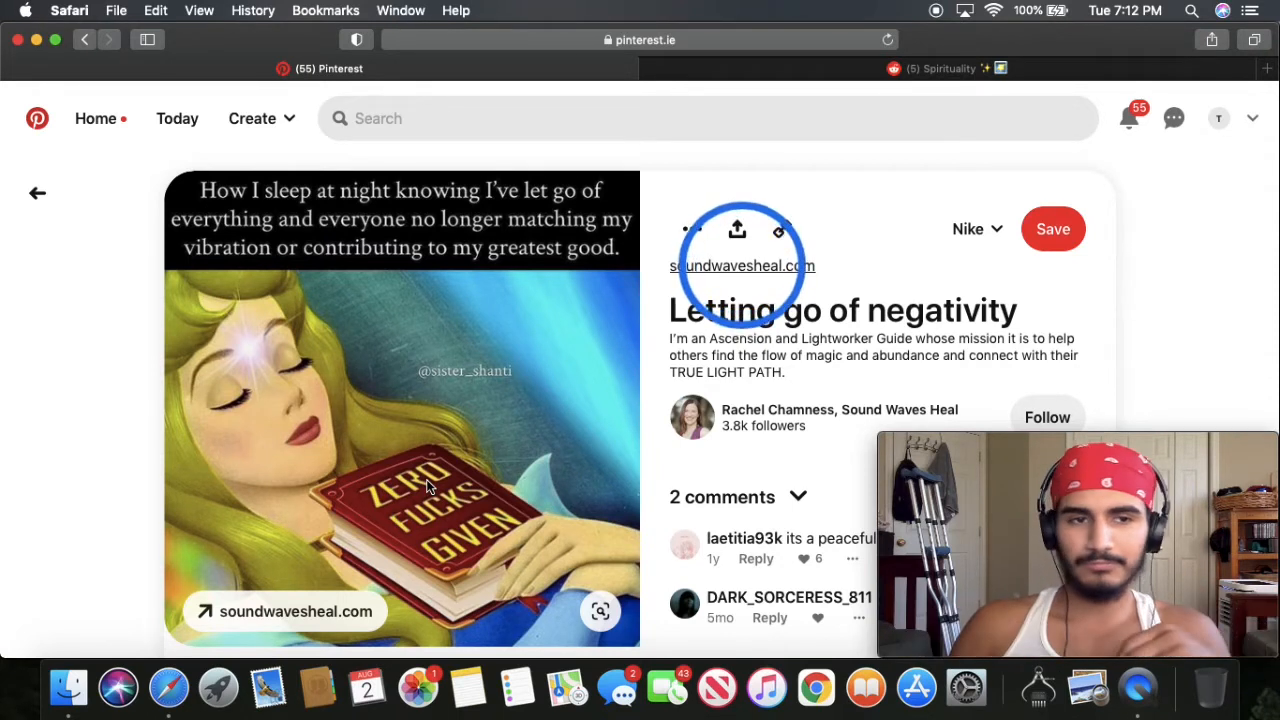
left_click(36, 192)
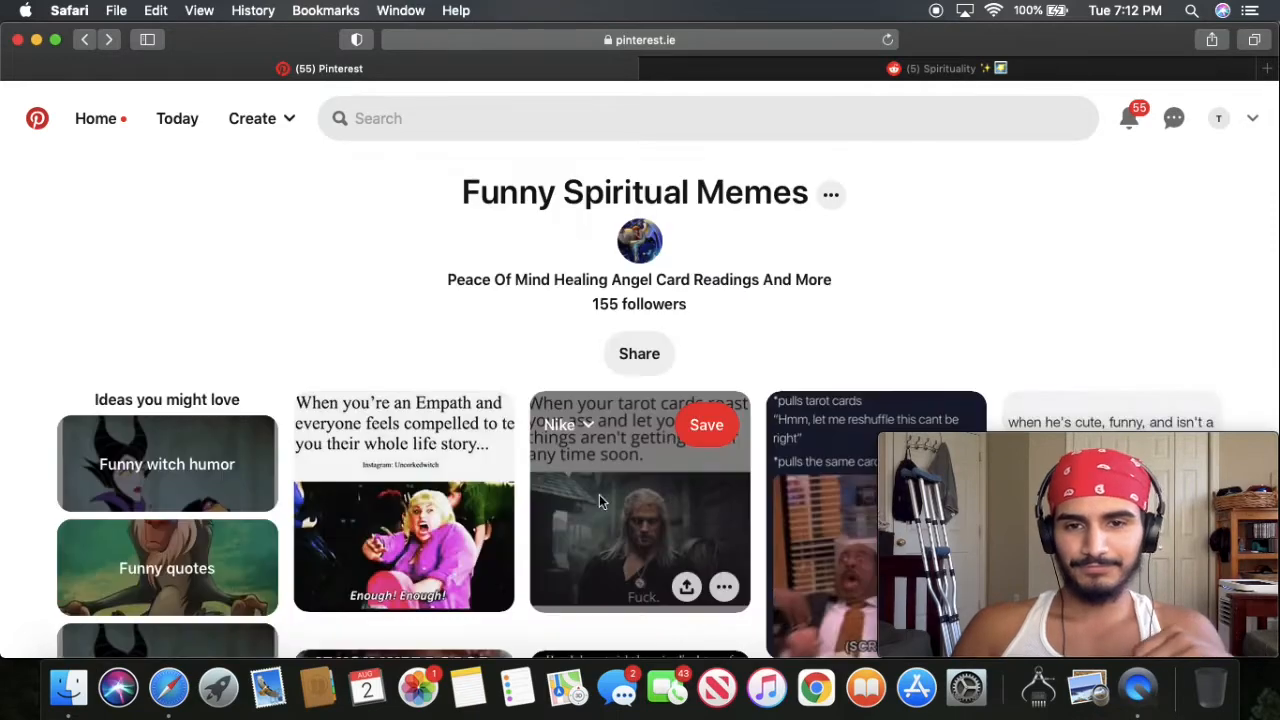
- Open the 'When you've experienced a soul lesson for the 1500 lifetime' pin and read it
scroll("down", 3)
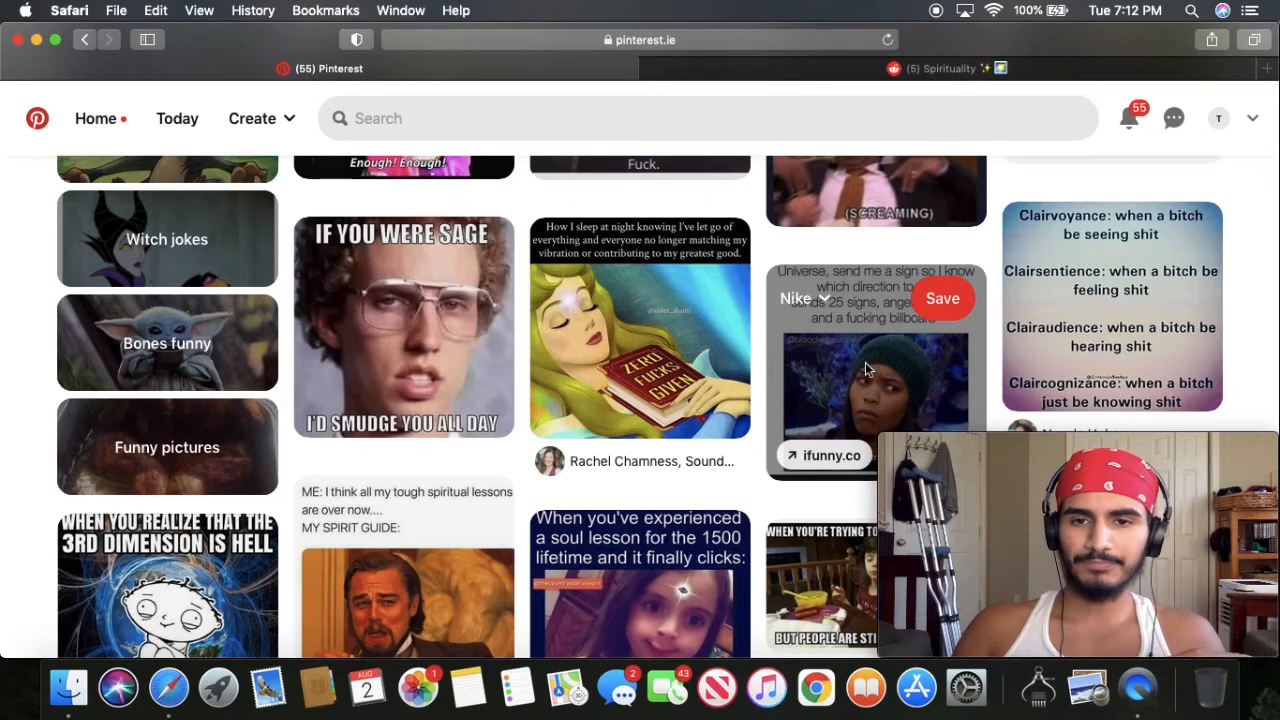
left_click(876, 370)
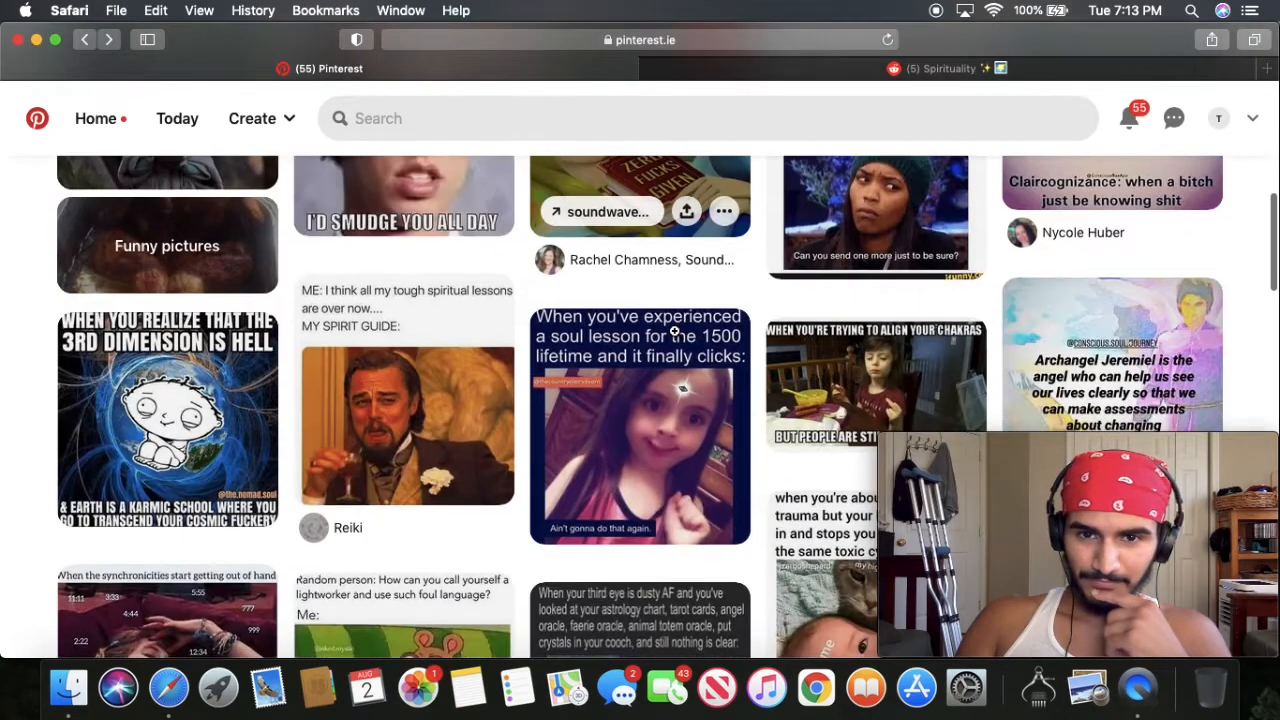
scroll("down", 3)
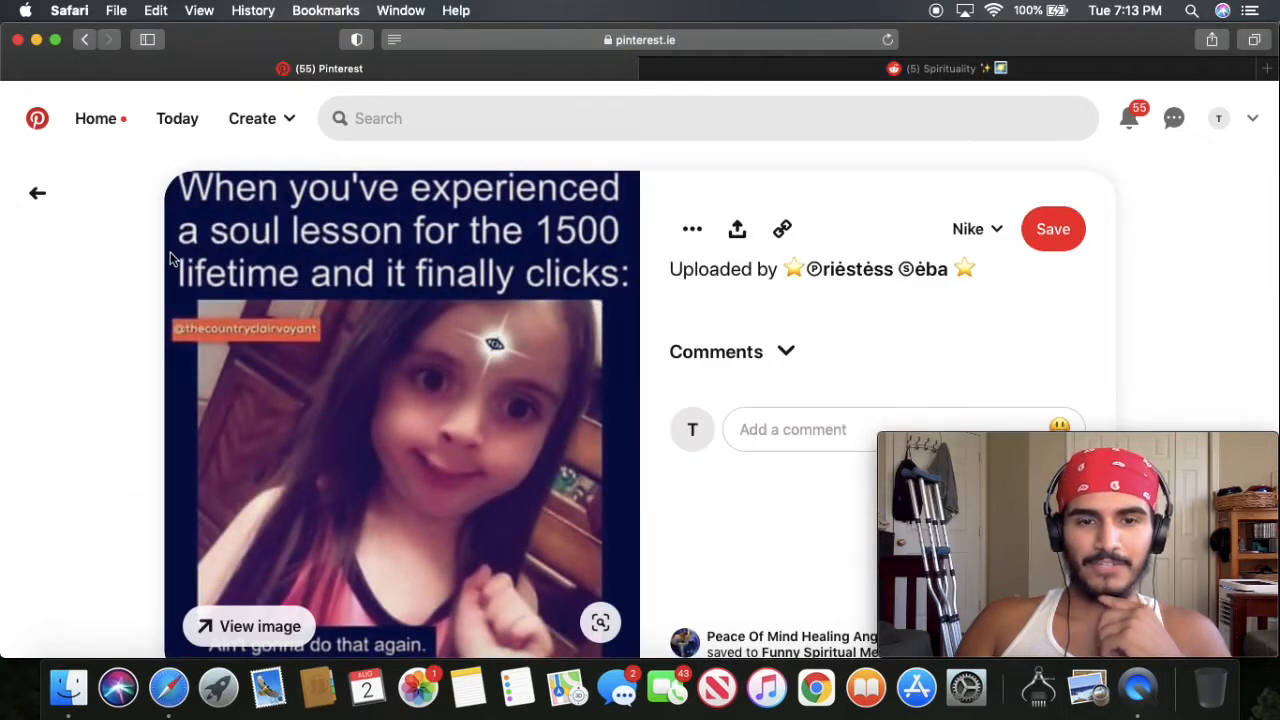
mouse_move(38, 192)
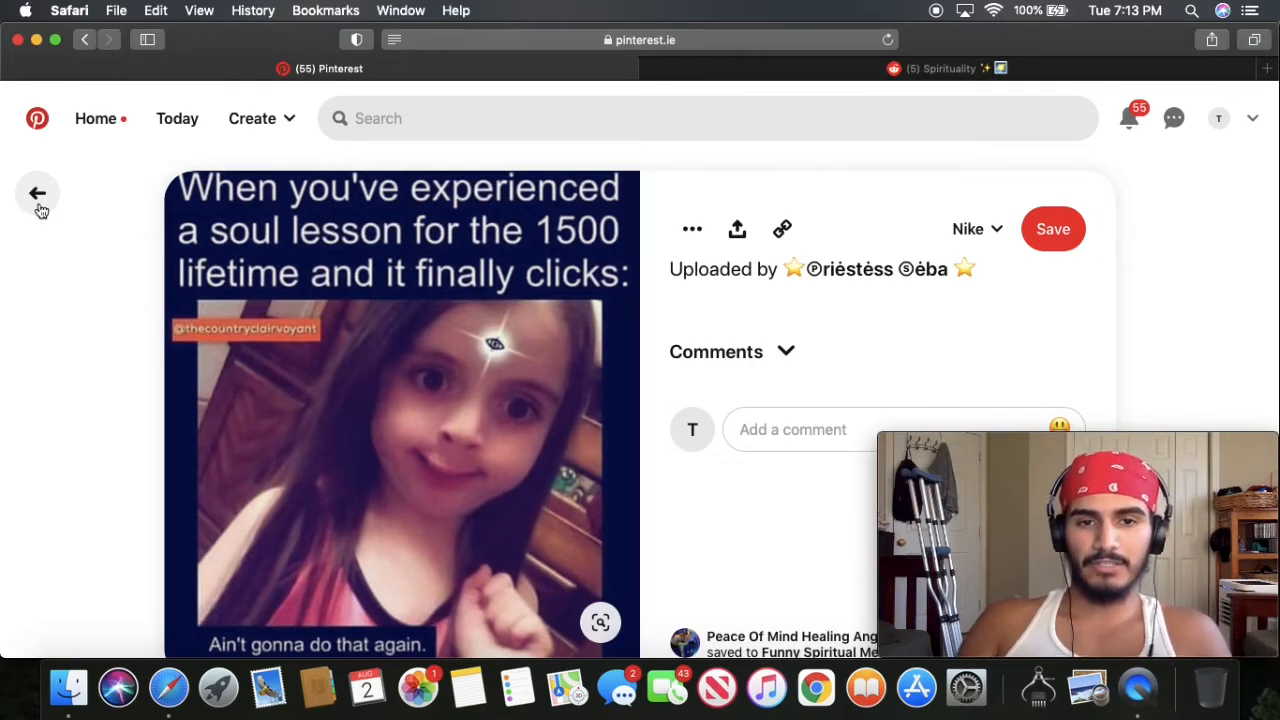
- Go to the Pinterest home feed and dismiss the 'What are you into these days?' prompt
left_click(38, 192)
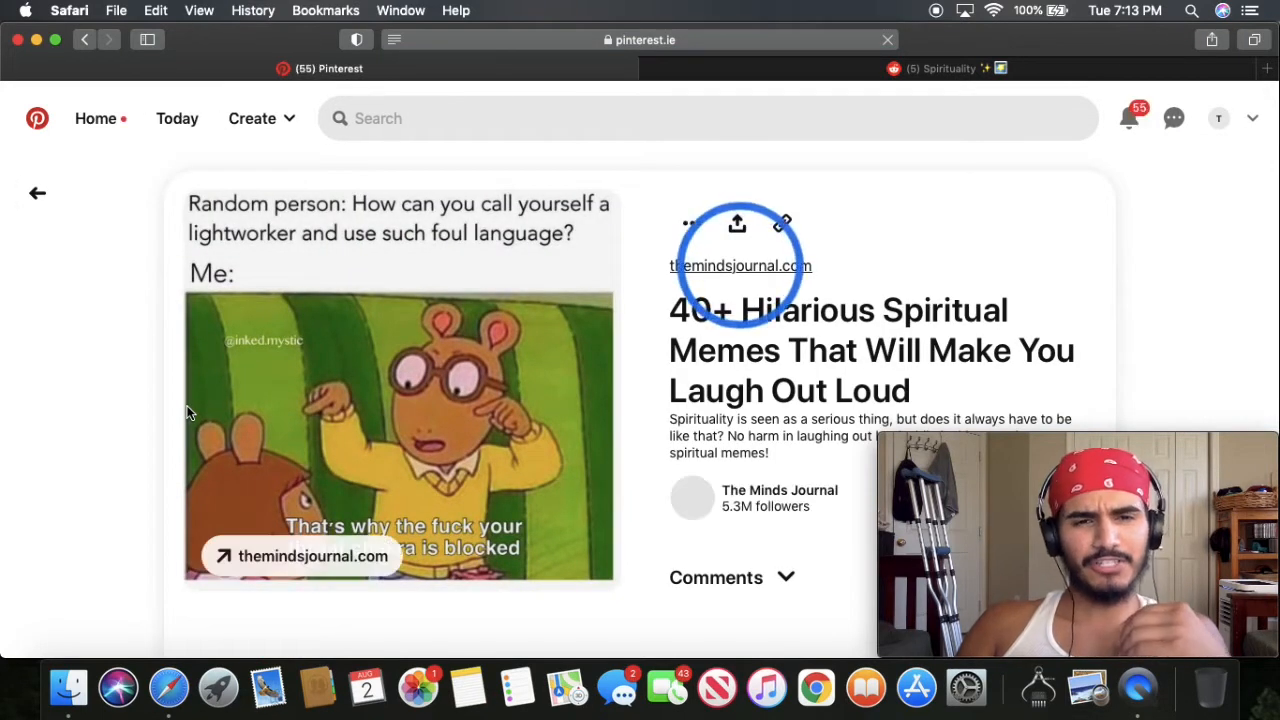
mouse_move(464, 640)
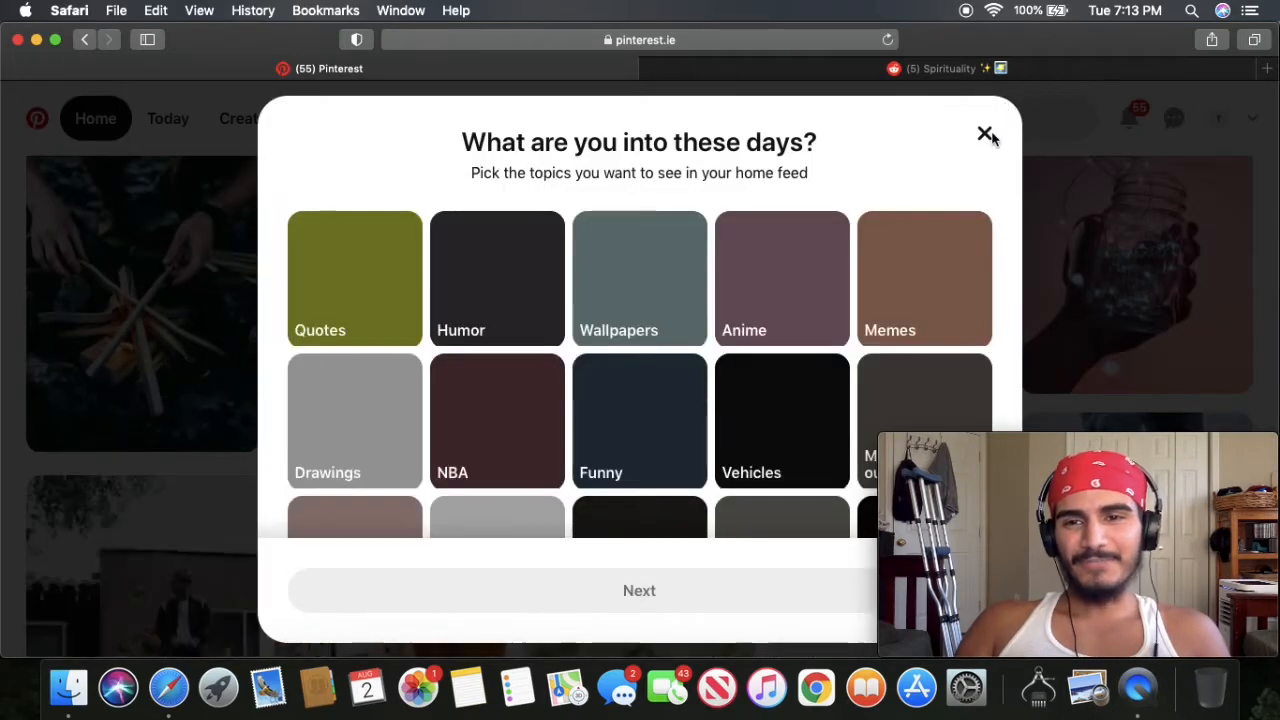
left_click(986, 134)
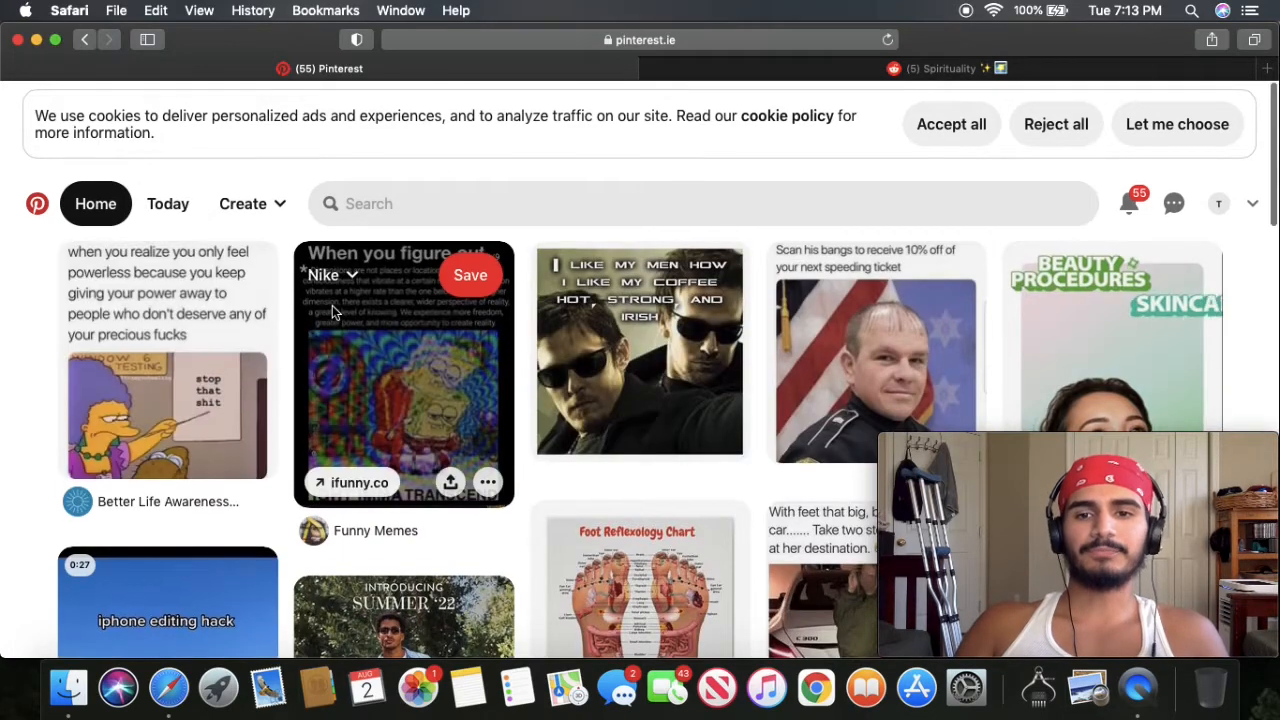
- Read the 'When you figure out dimensions' SpongeBob transcend pin and its details
left_click(404, 372)
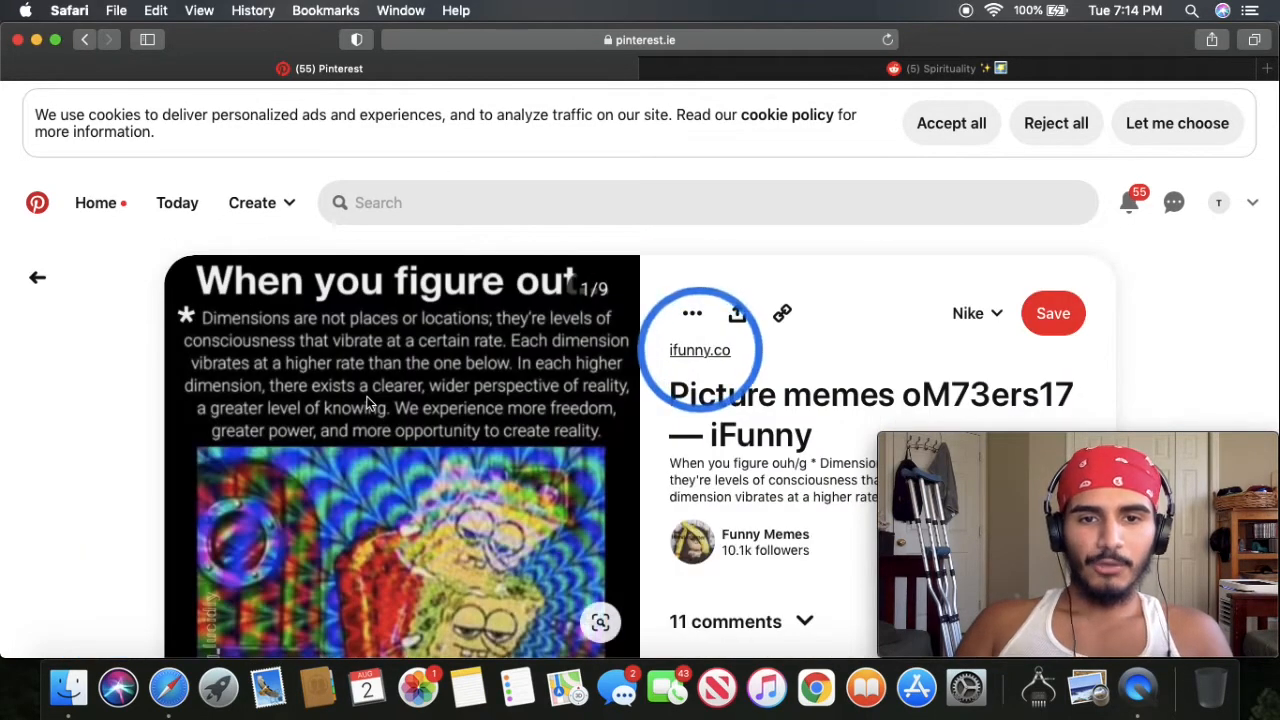
scroll("down", 3)
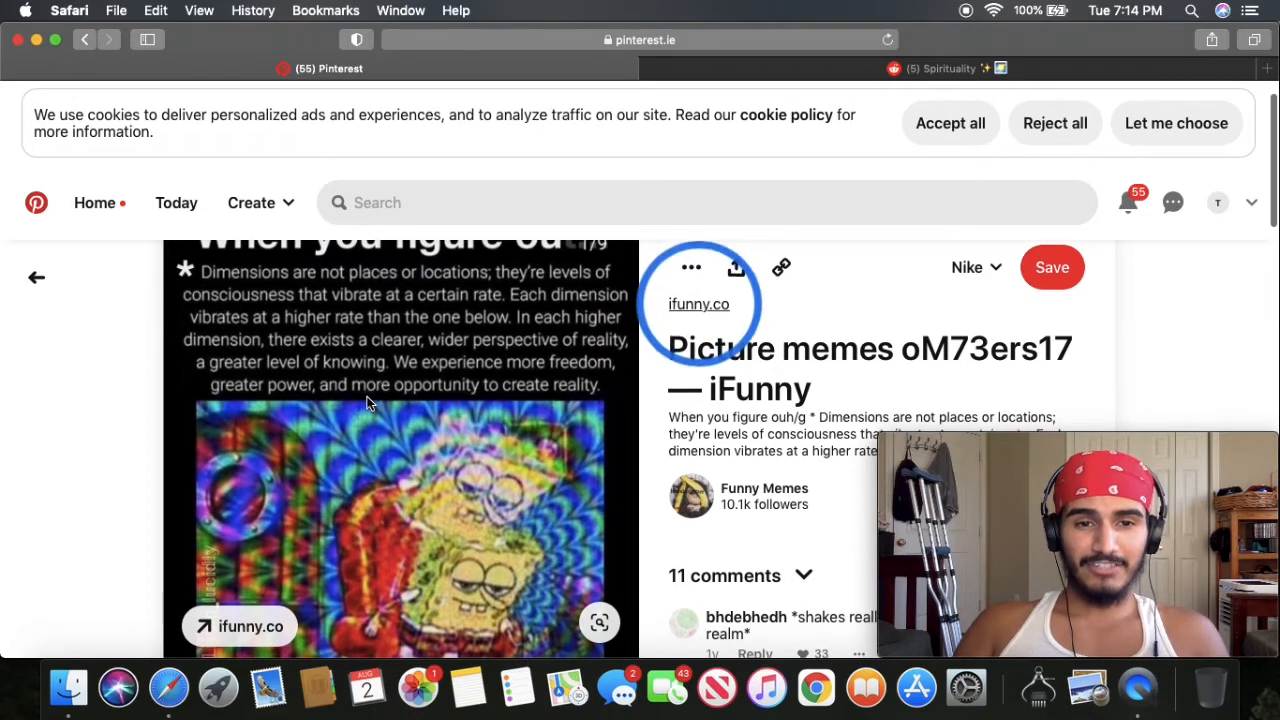
scroll("up", 3)
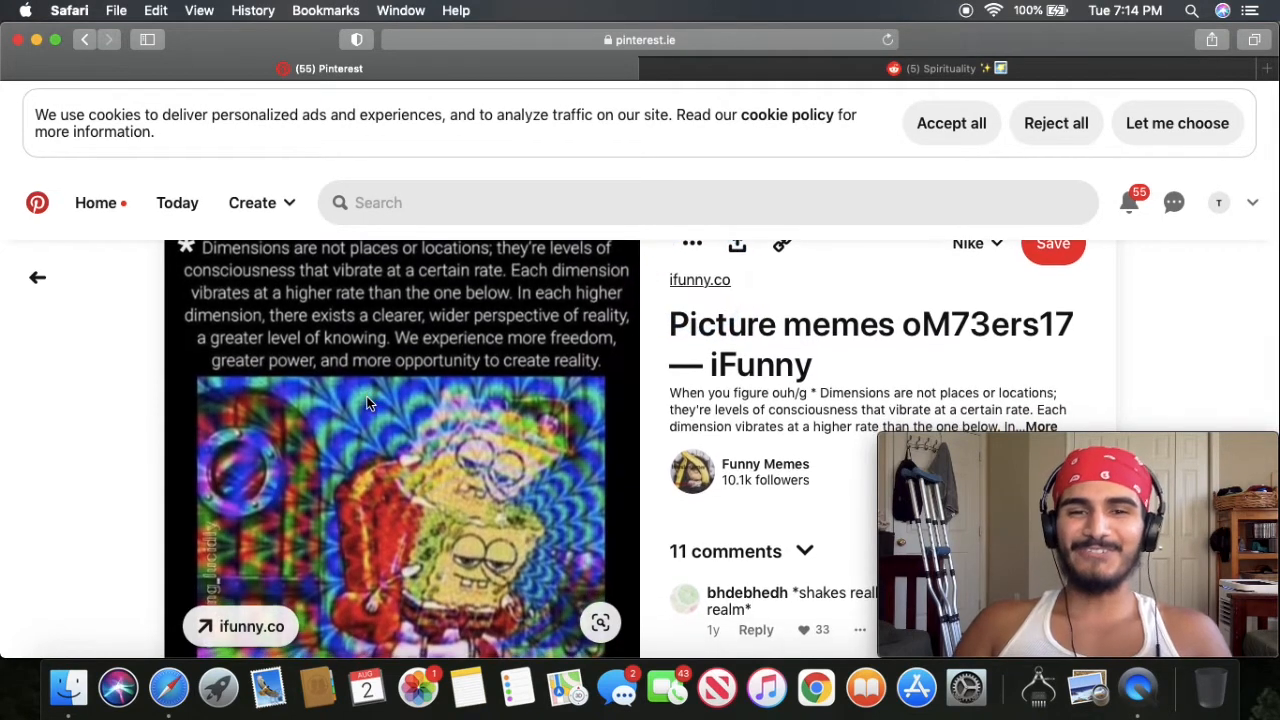
scroll("down", 3)
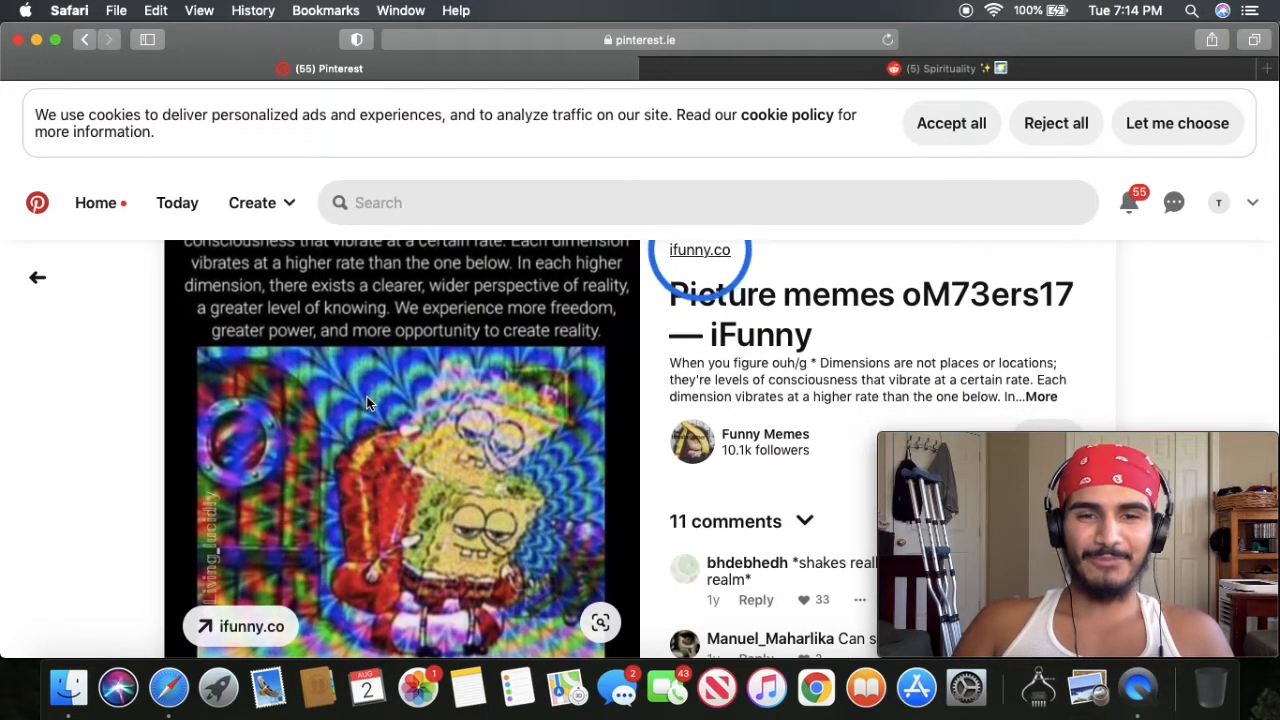
scroll("down", 3)
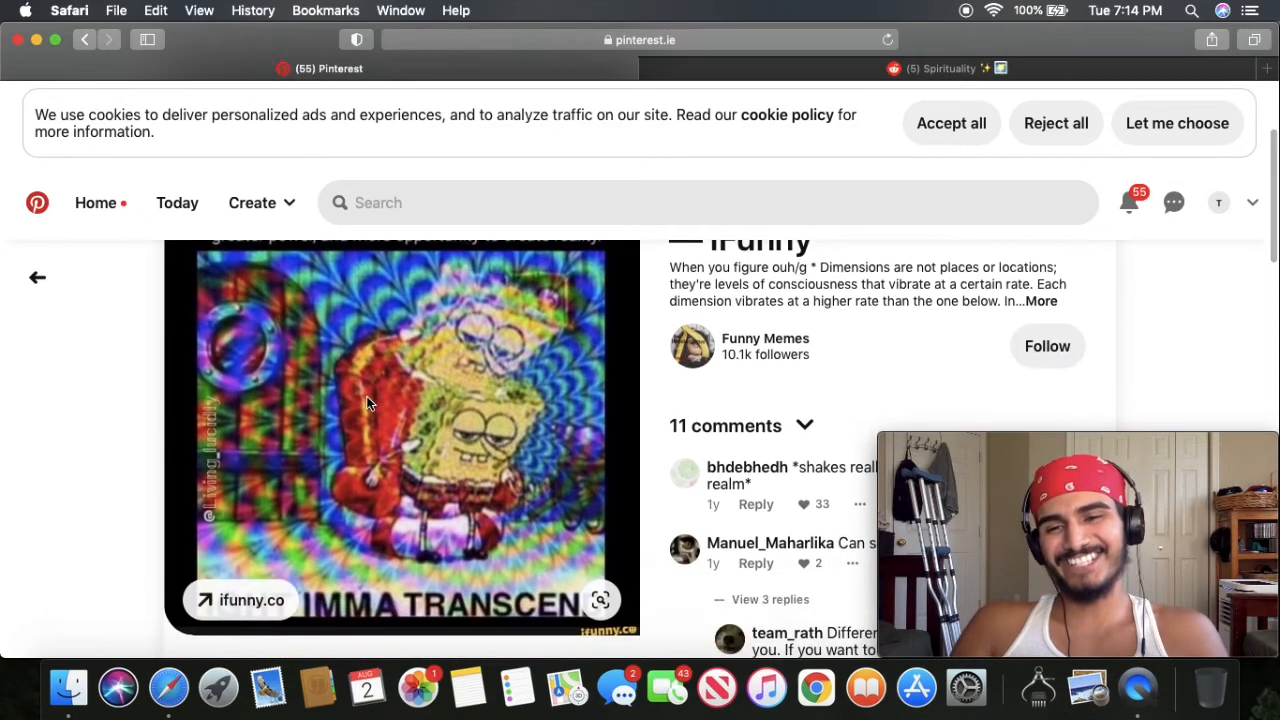
scroll("down", 3)
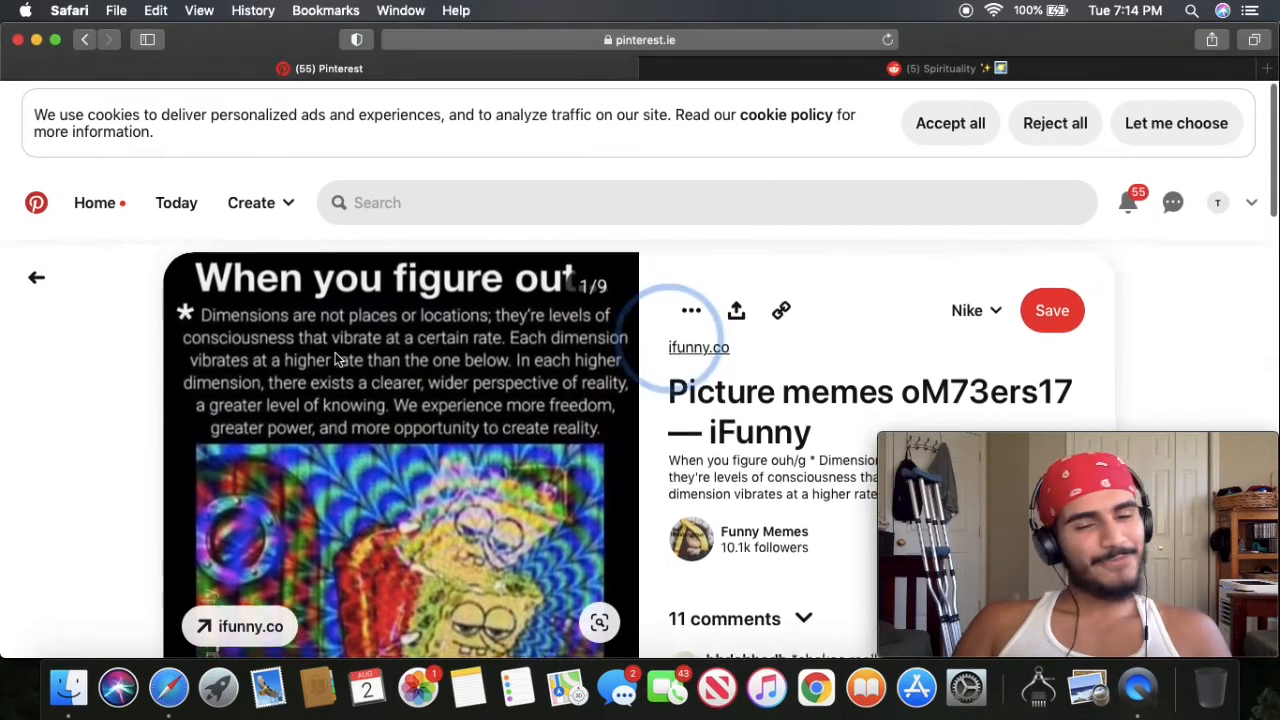
- Return to the home feed and browse further down the pin grid
left_click(36, 276)
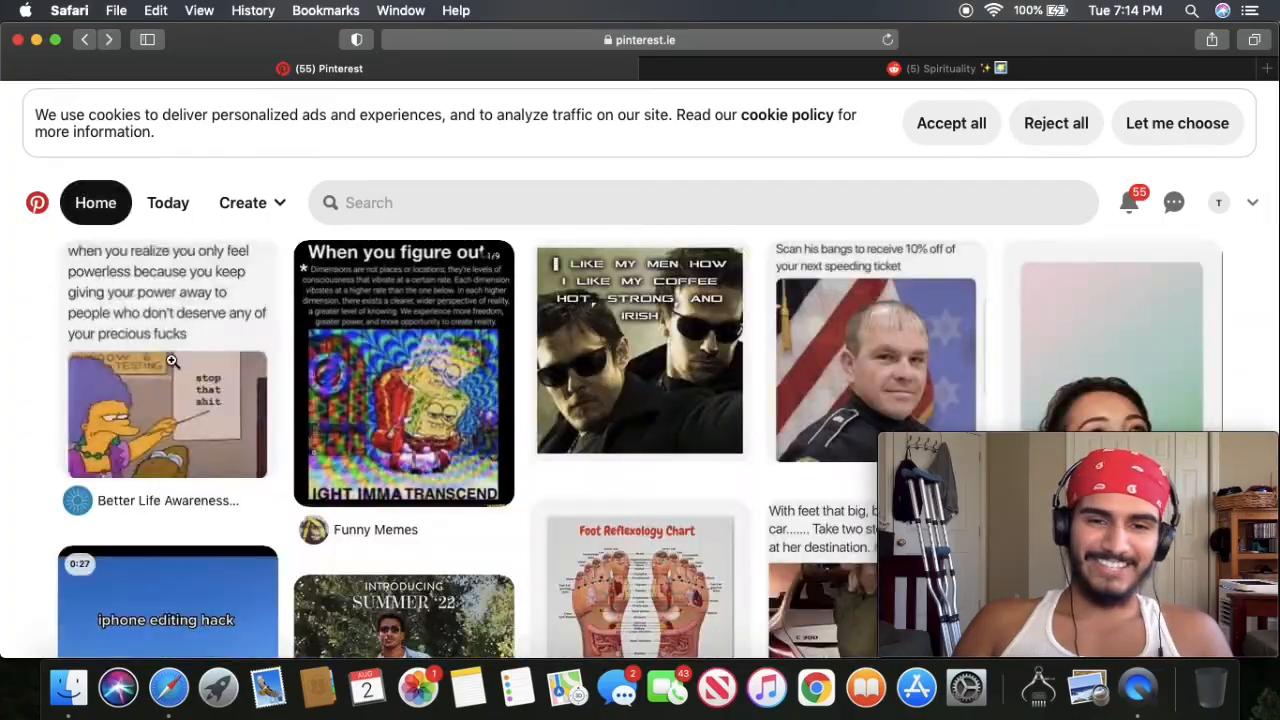
scroll("down", 3)
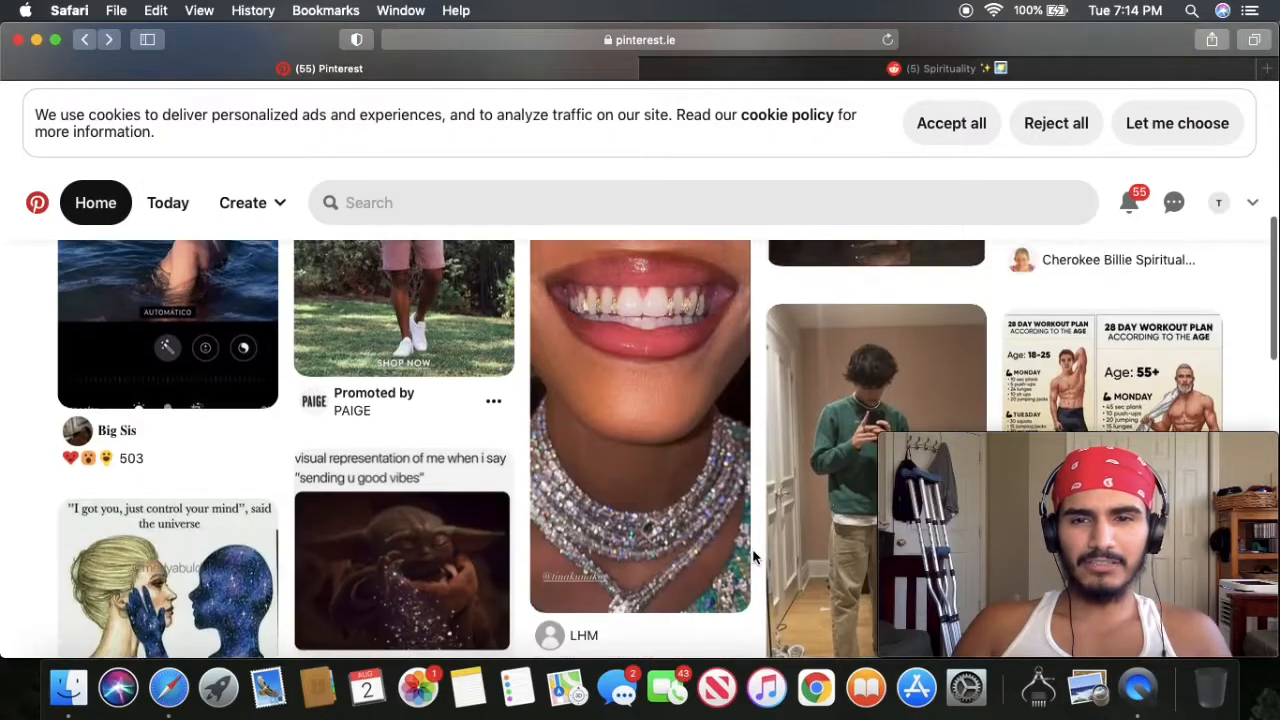
scroll("down", 3)
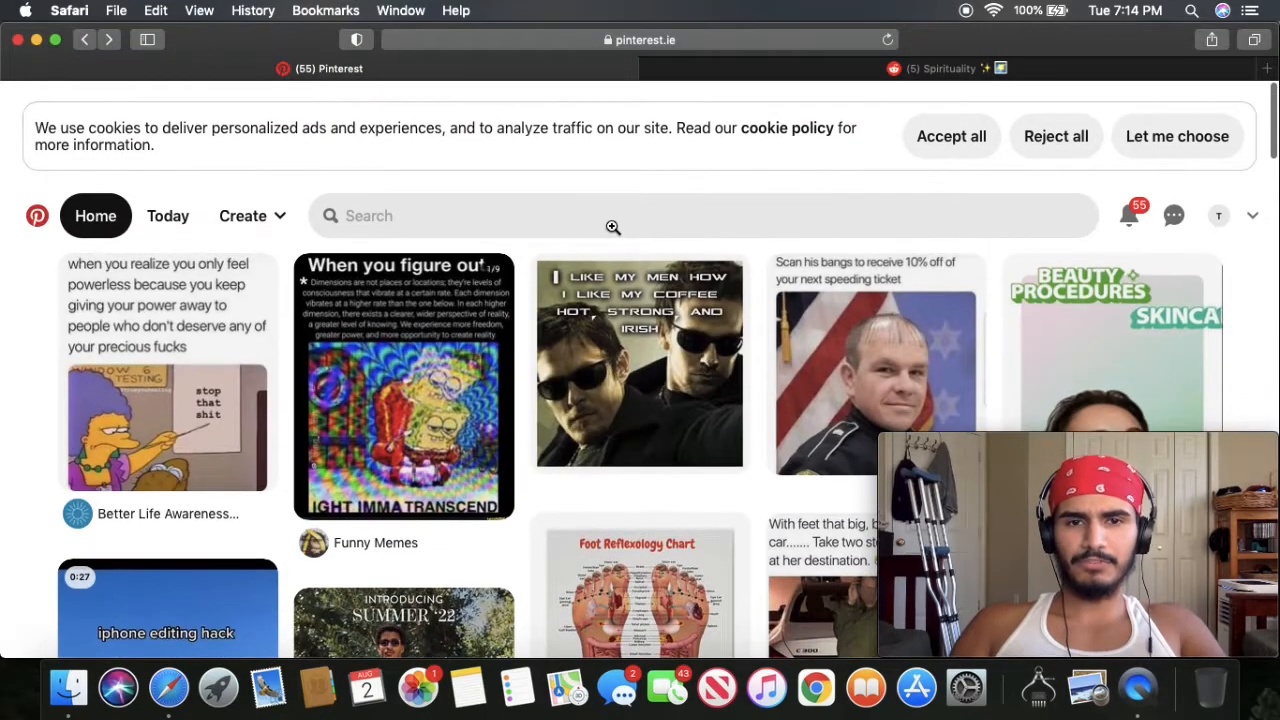
- Search Pinterest for 'spiritual memes' and read the birth chart pin with its comments
type("spiritual memes")
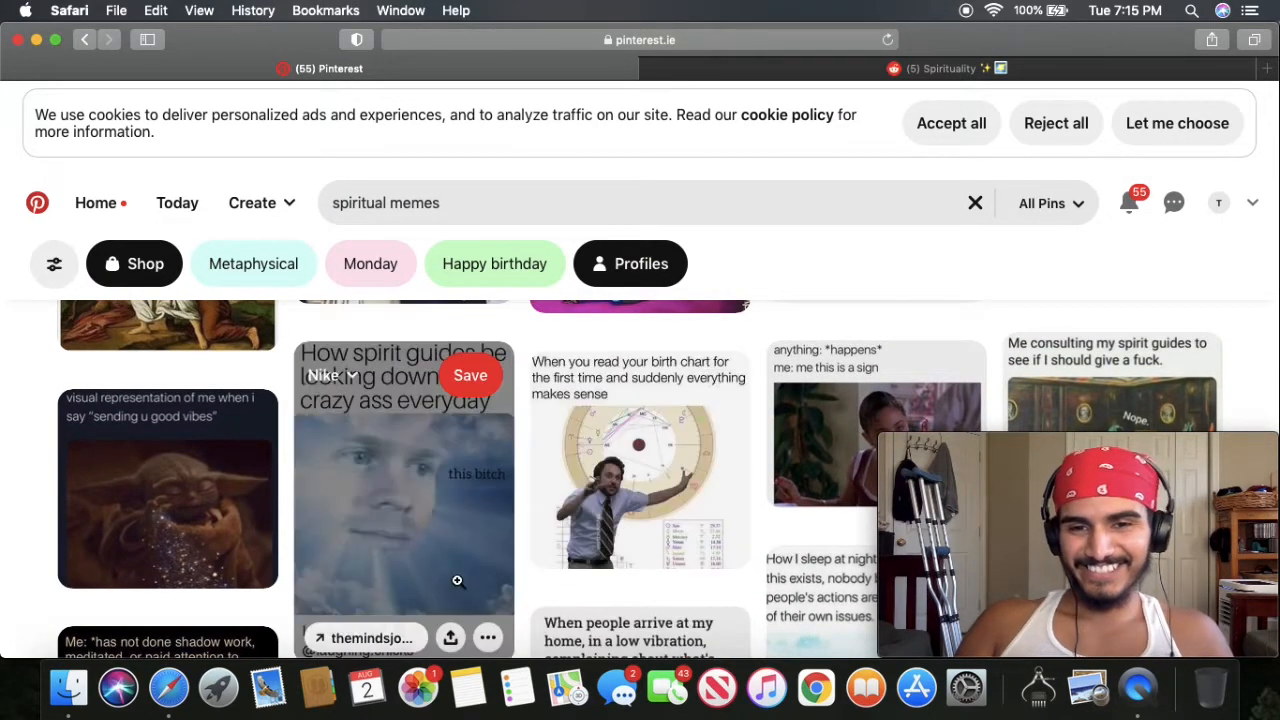
mouse_move(612, 496)
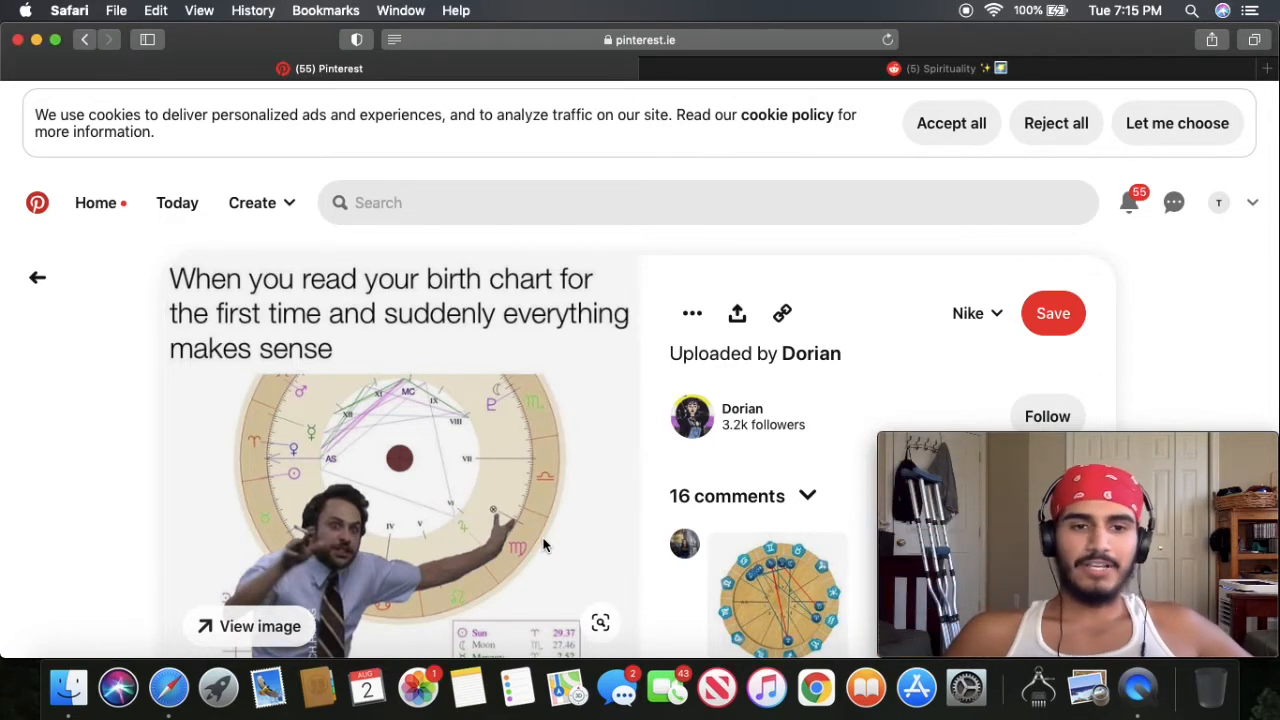
mouse_move(650, 458)
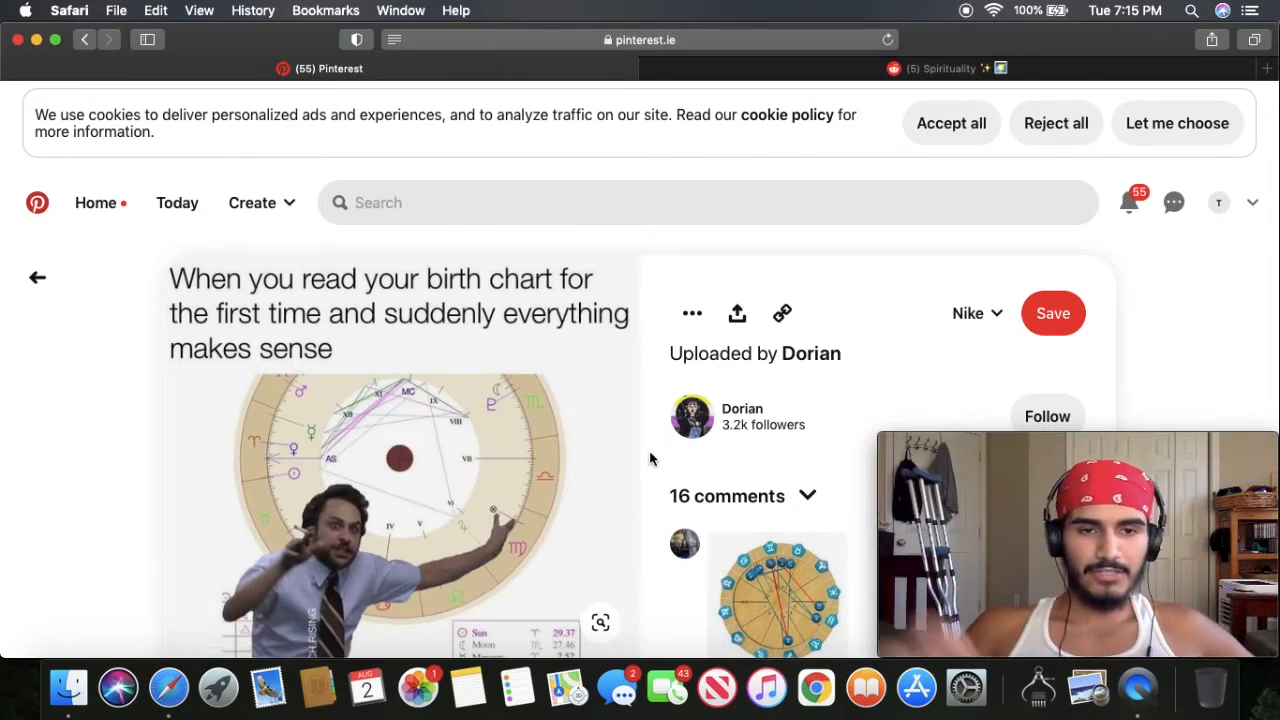
scroll("down", 3)
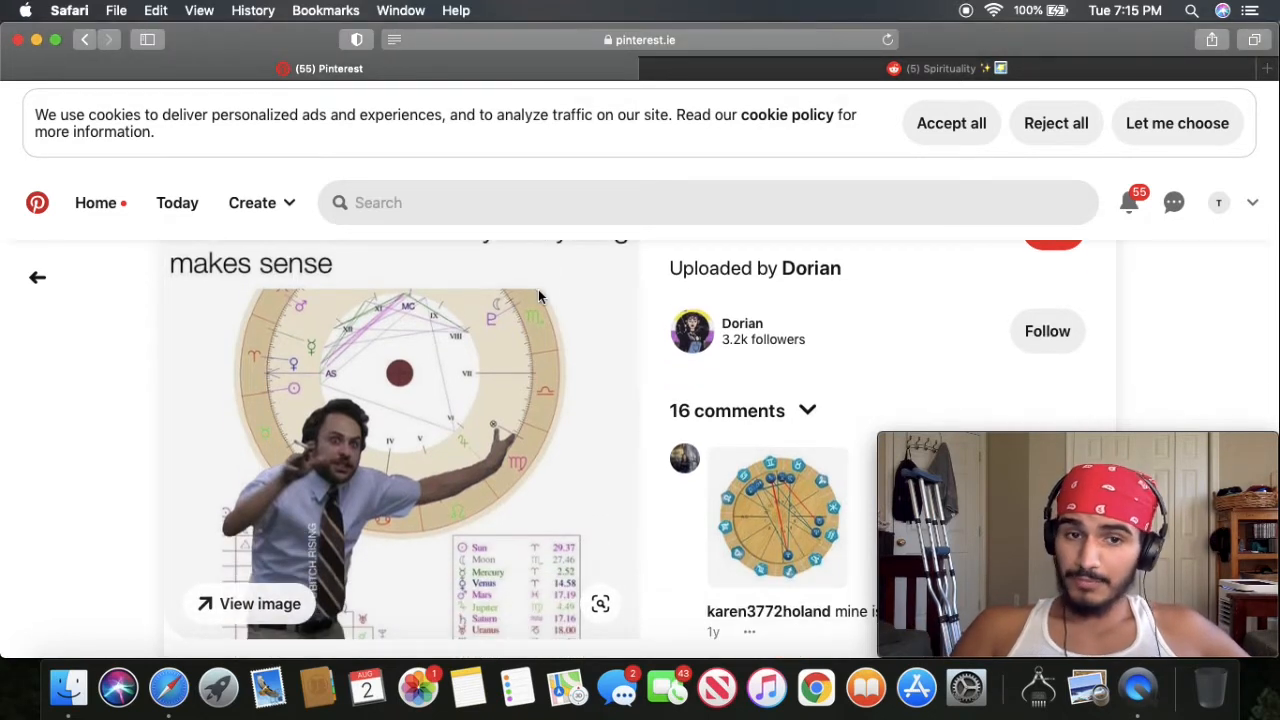
scroll("down", 3)
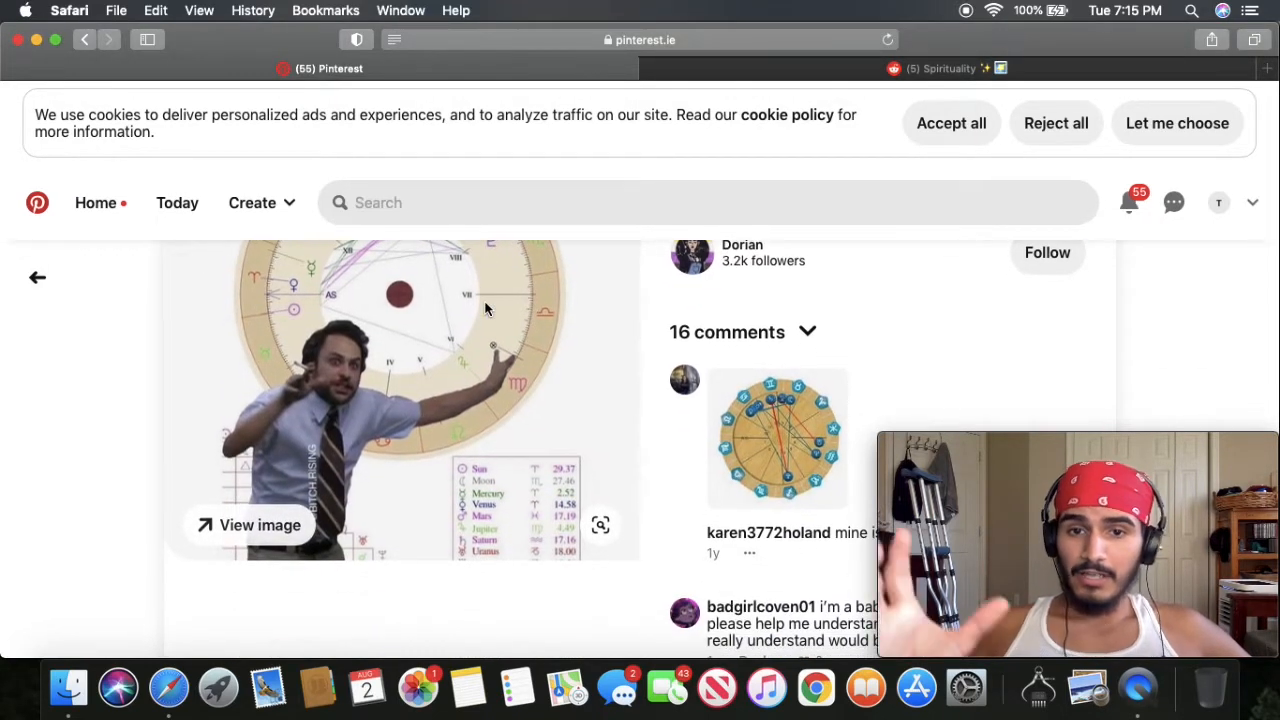
mouse_move(560, 328)
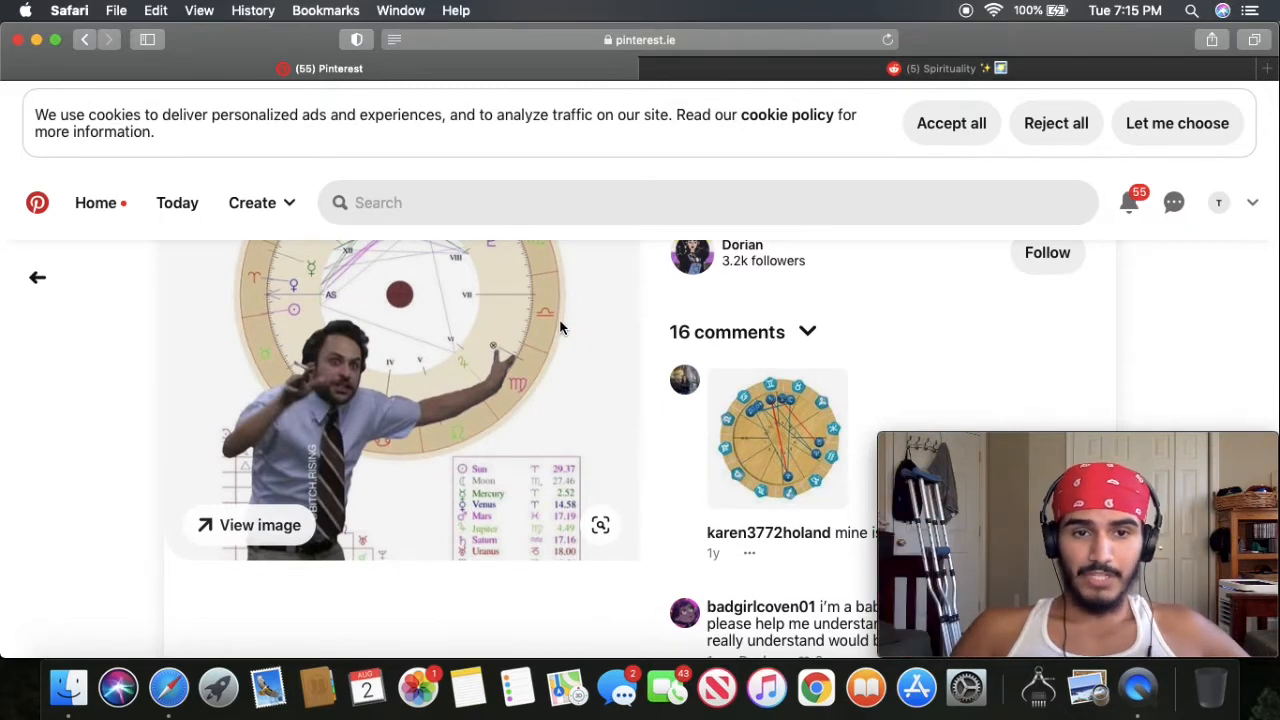
scroll("up", 3)
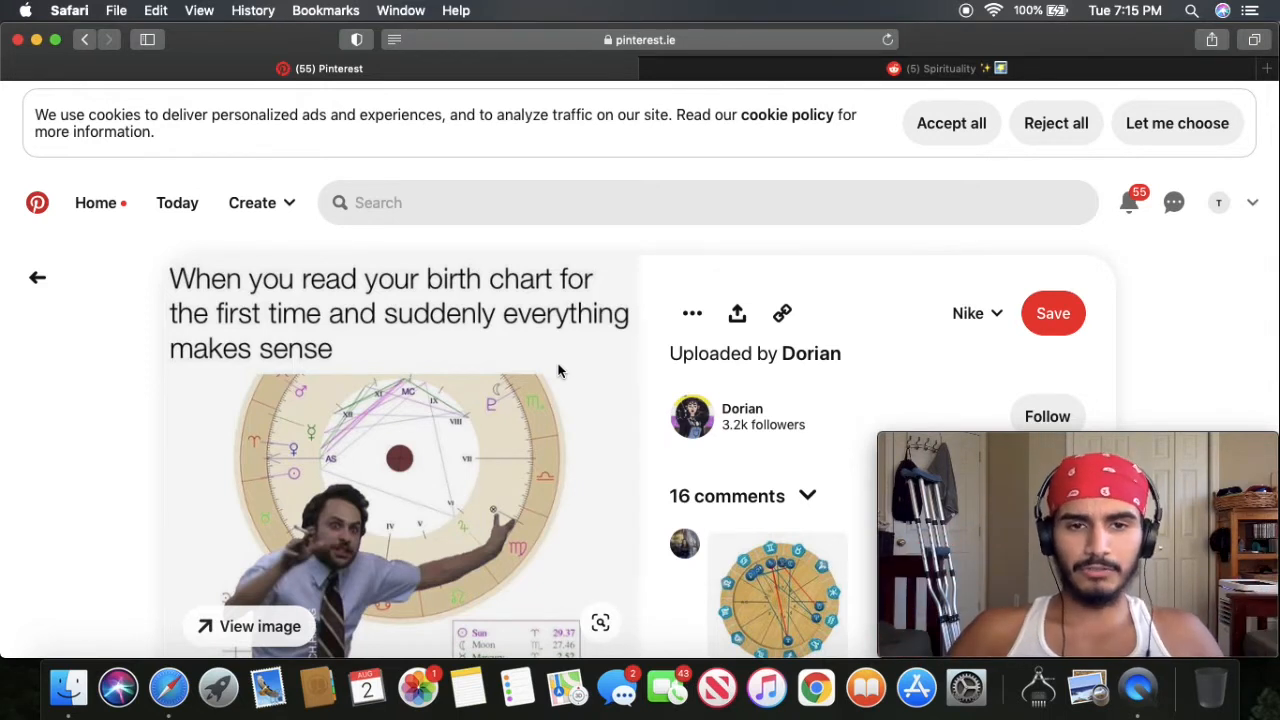
mouse_move(264, 290)
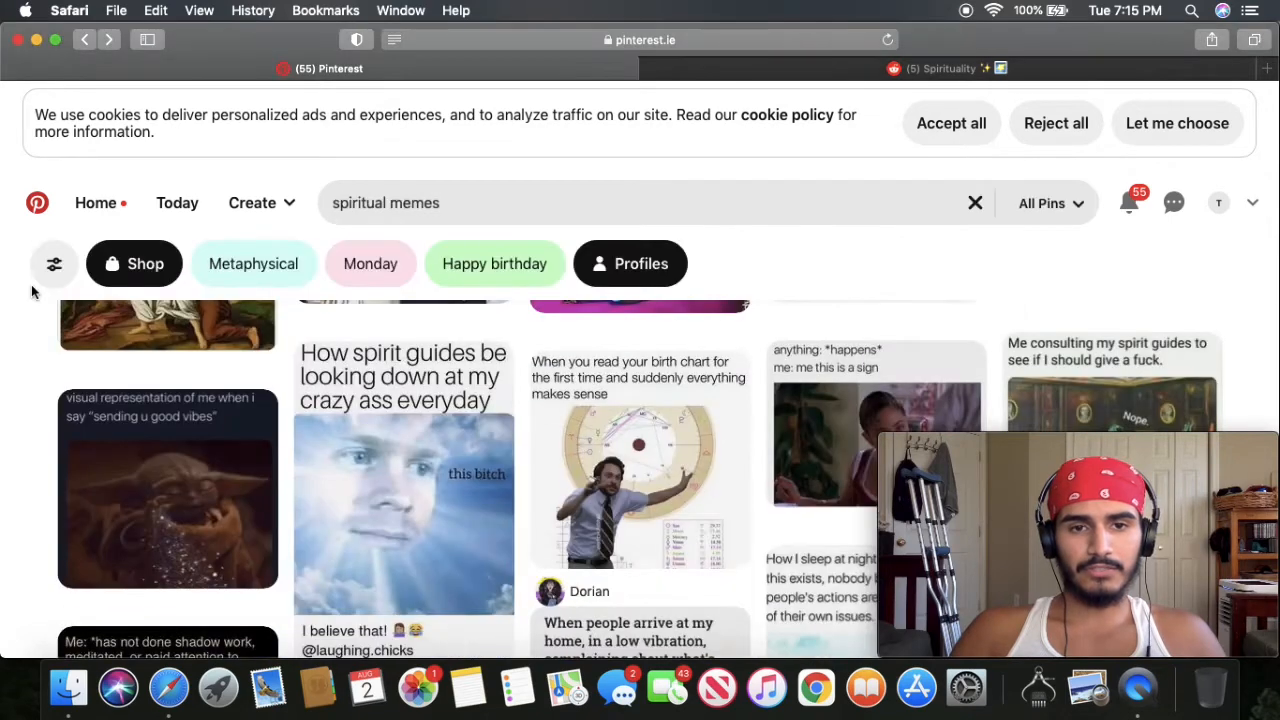
scroll("down", 3)
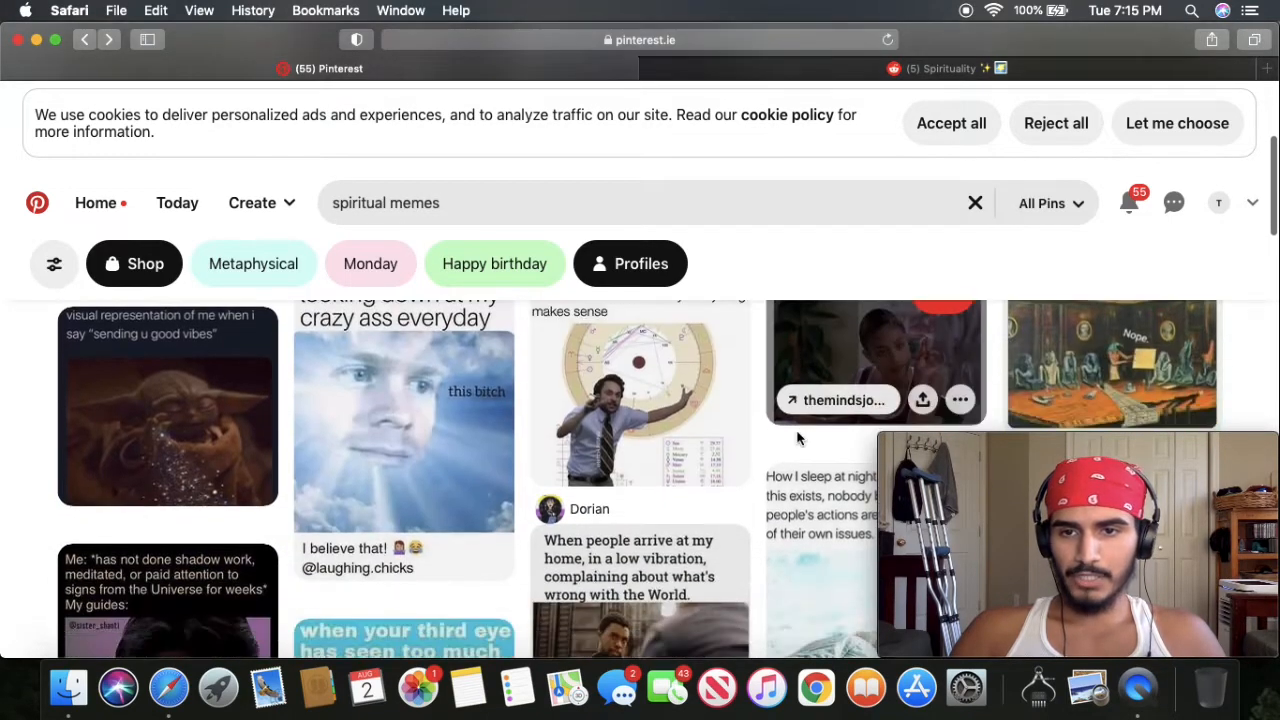
scroll("down", 3)
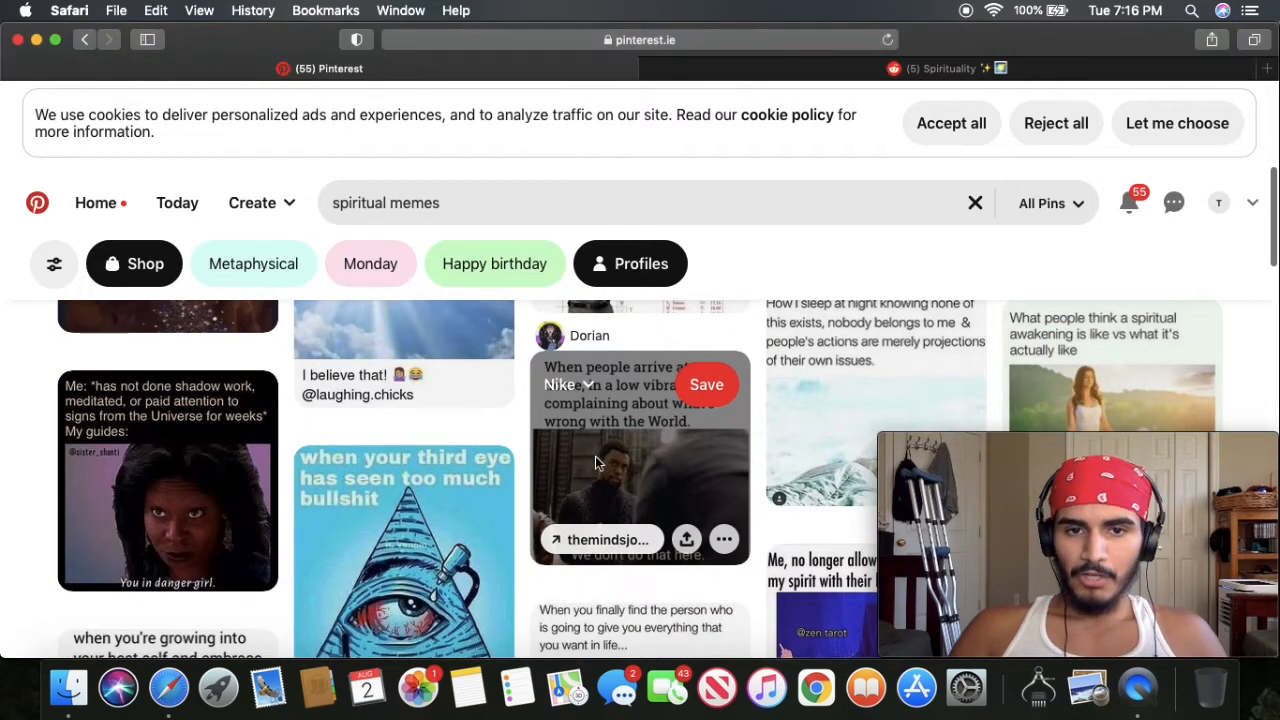
- Read the 'When people arrive at my home, in a low vibration' Black Panther meme
left_click(640, 460)
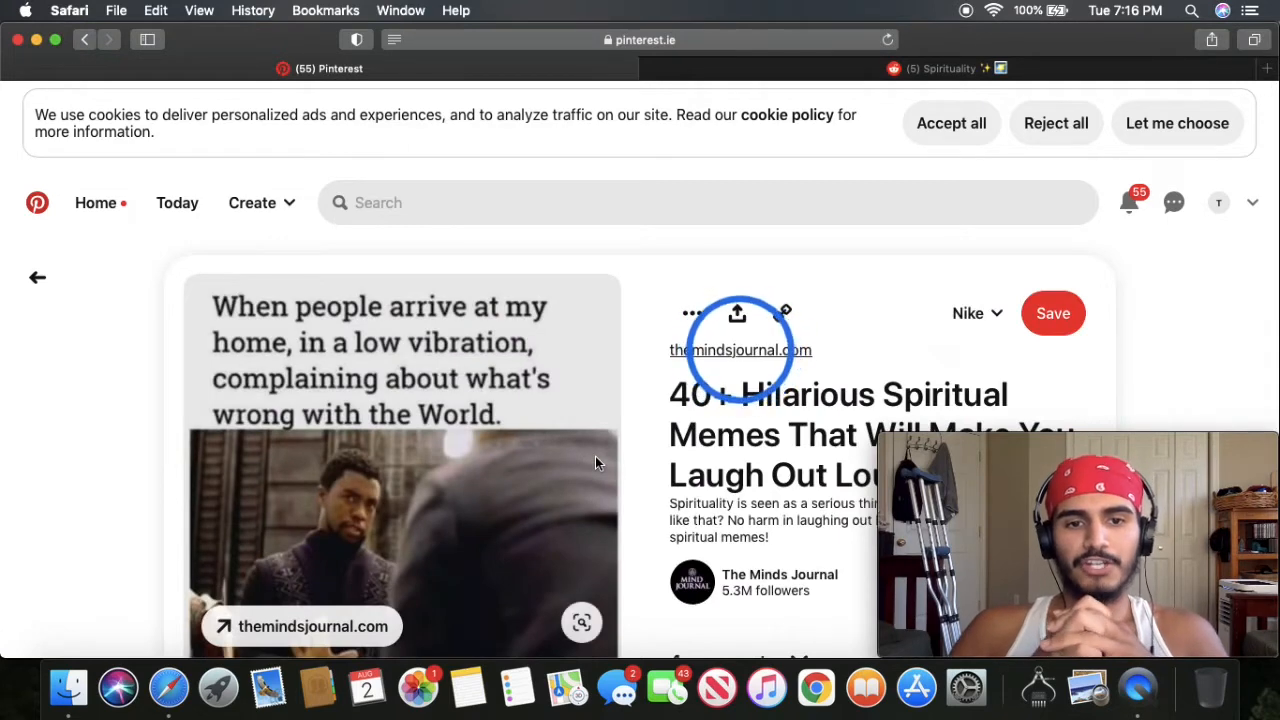
scroll("down", 3)
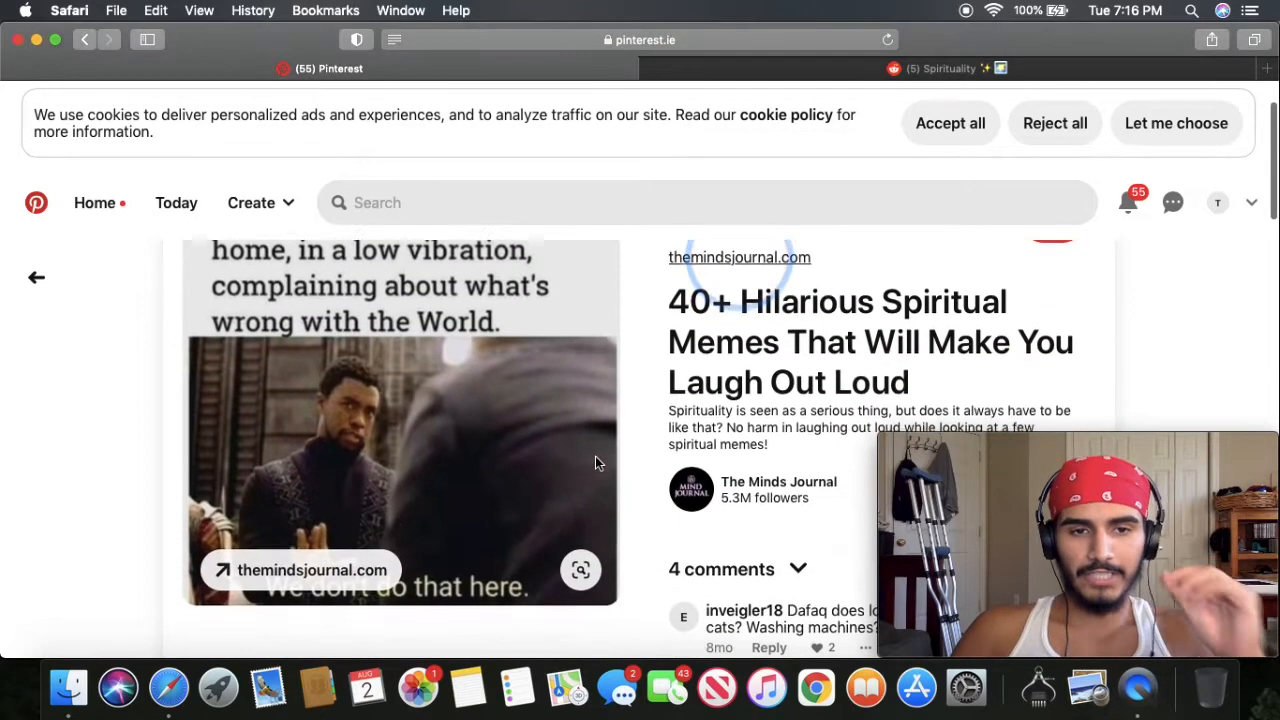
scroll("down", 3)
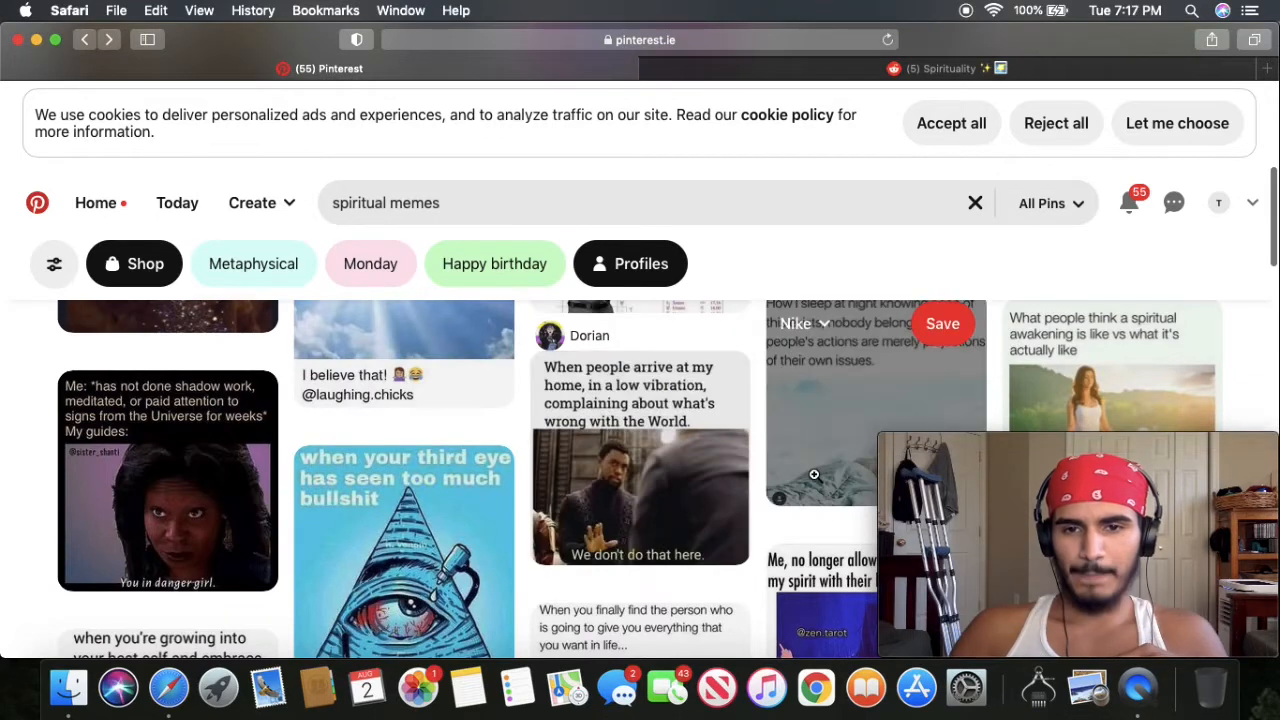
- Read the 'How I sleep at night' detachment meme and its comments, then the spiritual awakening expectation-vs-reality pin
scroll("down", 3)
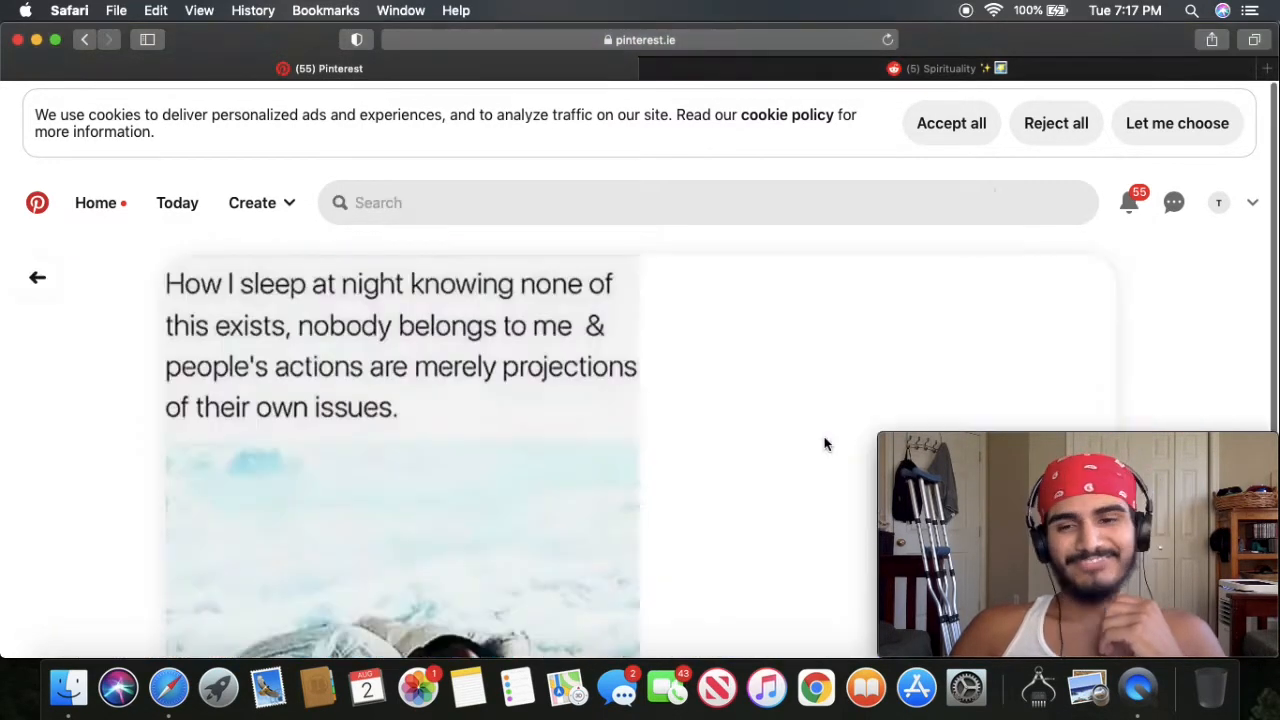
scroll("down", 3)
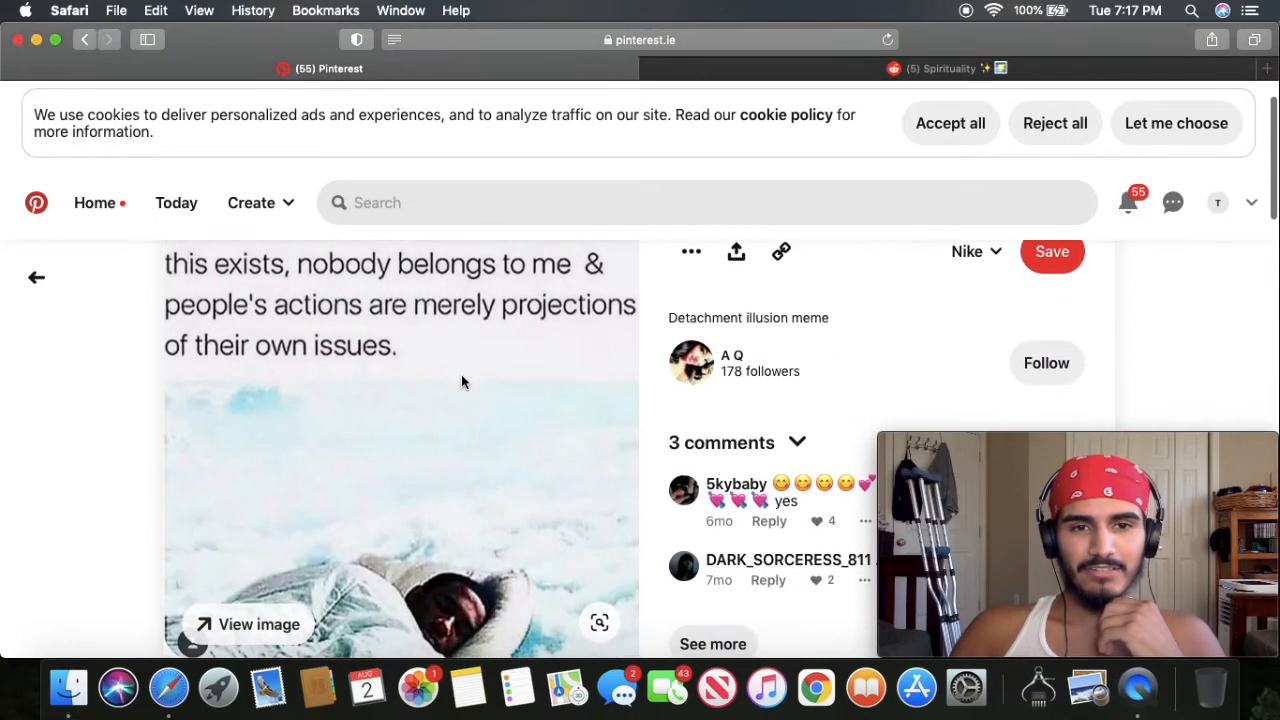
scroll("down", 3)
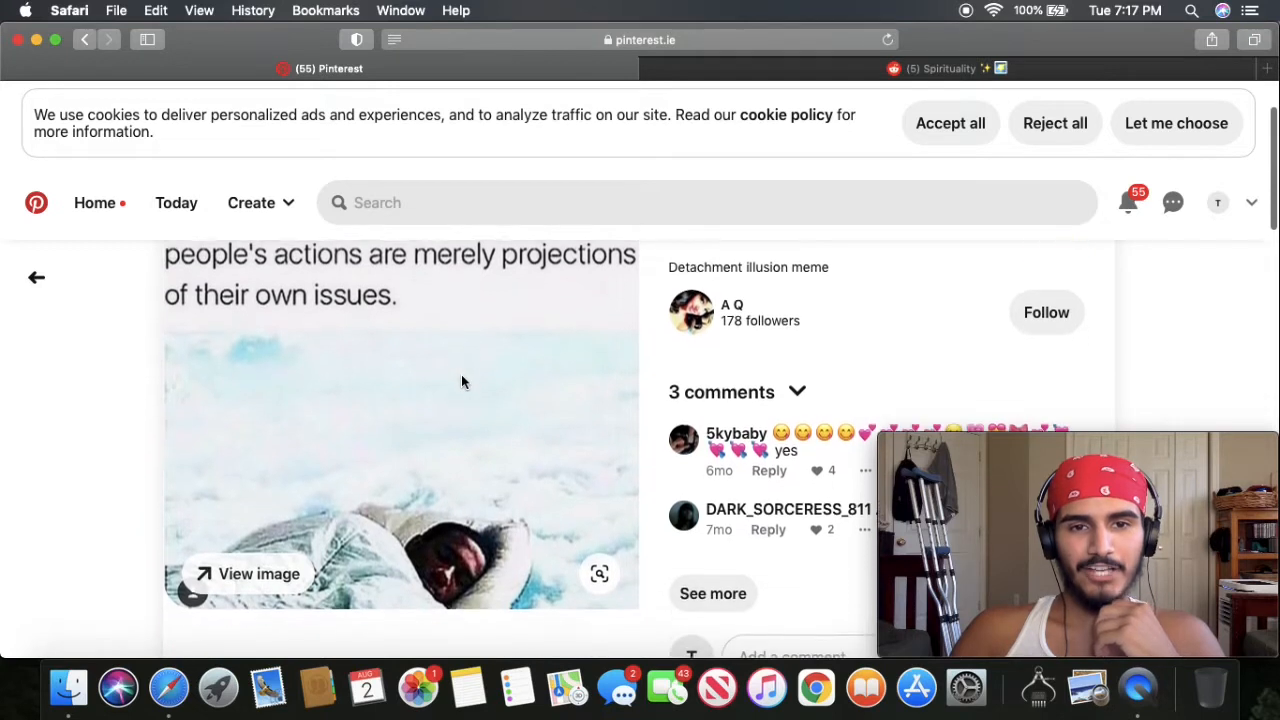
scroll("down", 3)
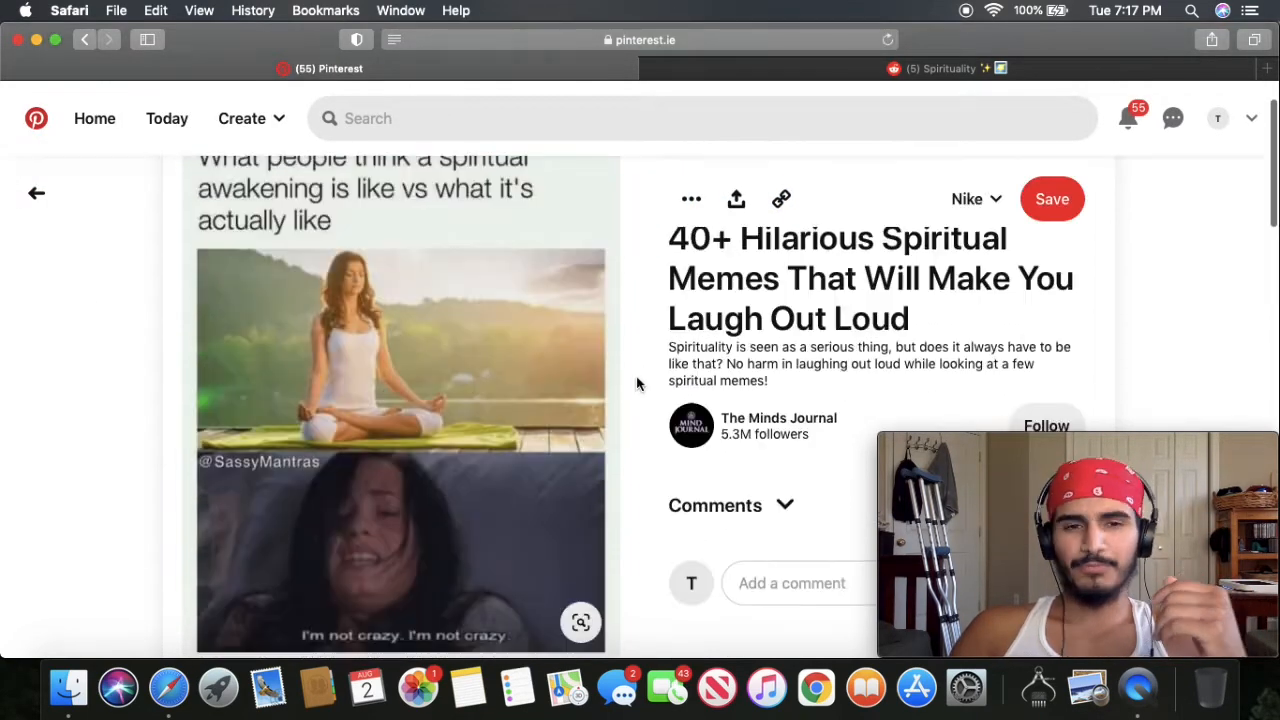
scroll("down", 3)
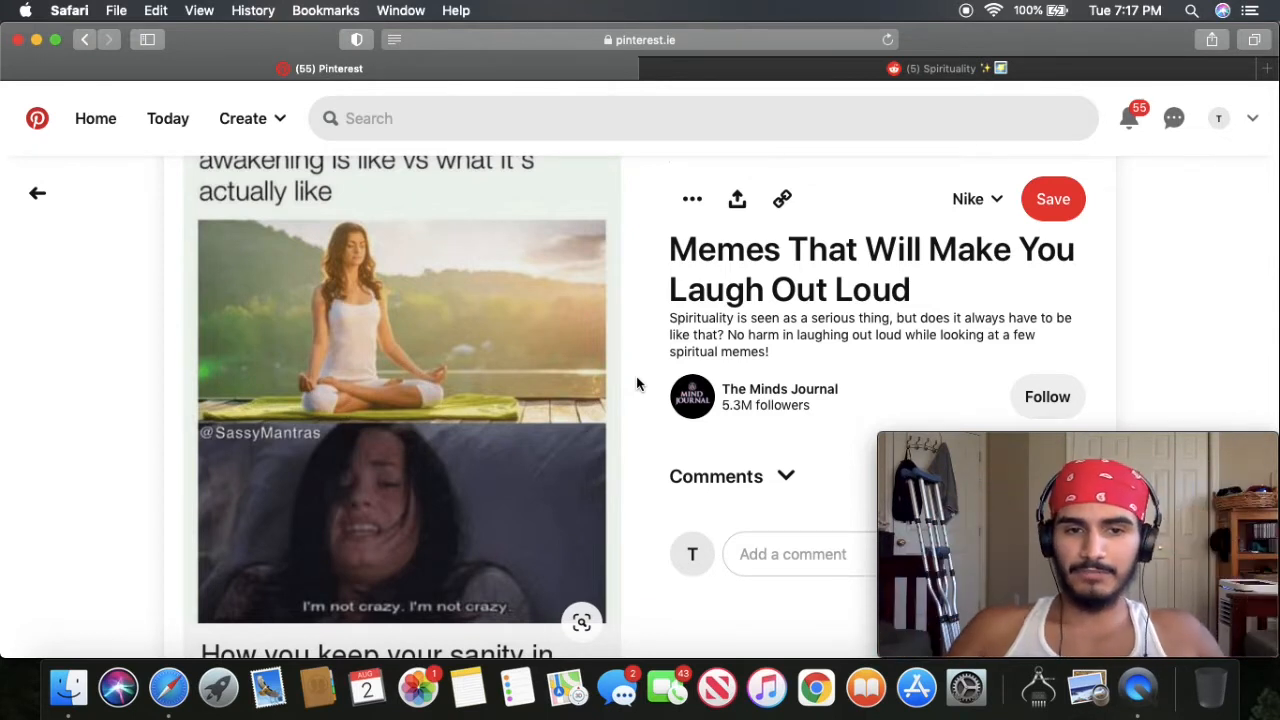
mouse_move(330, 534)
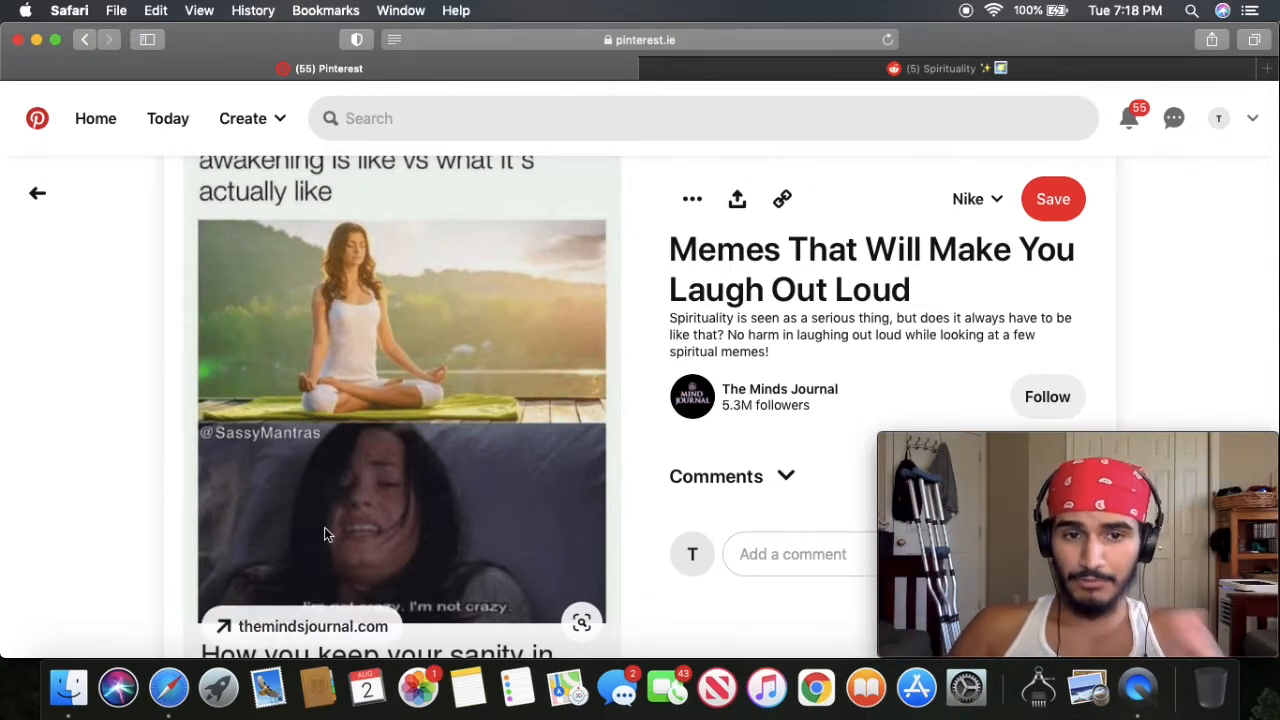
mouse_move(258, 528)
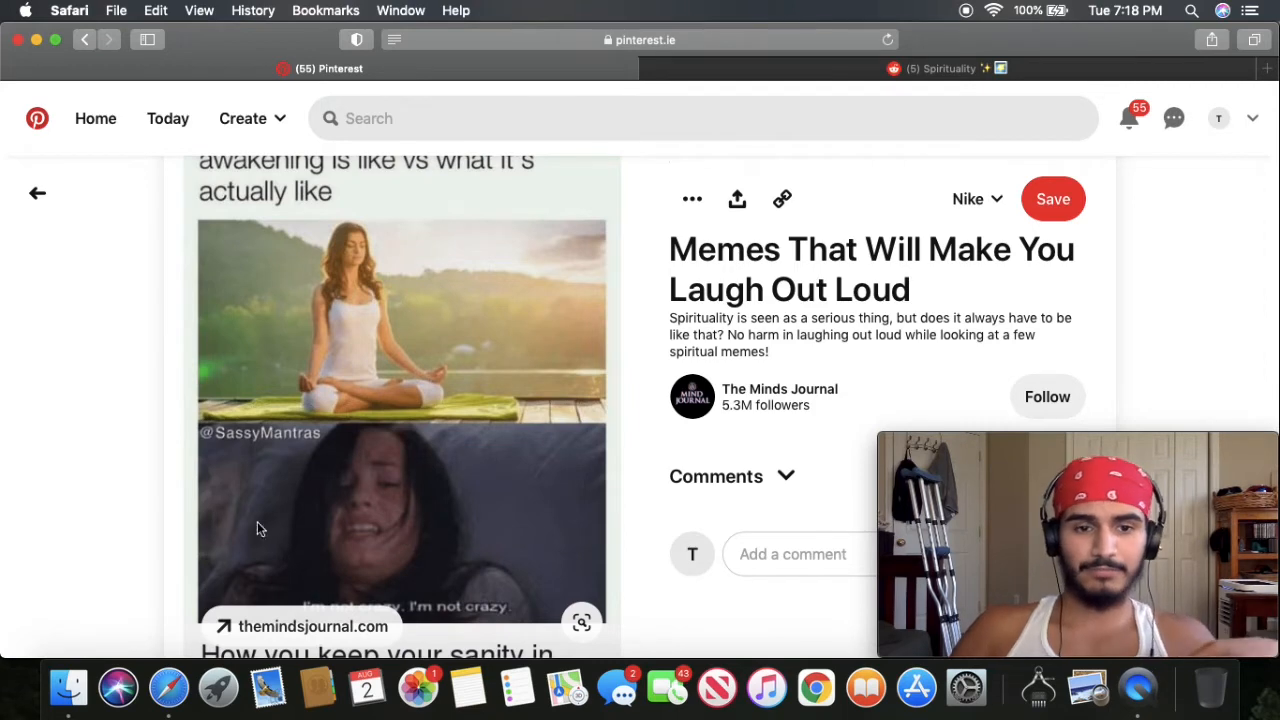
mouse_move(88, 64)
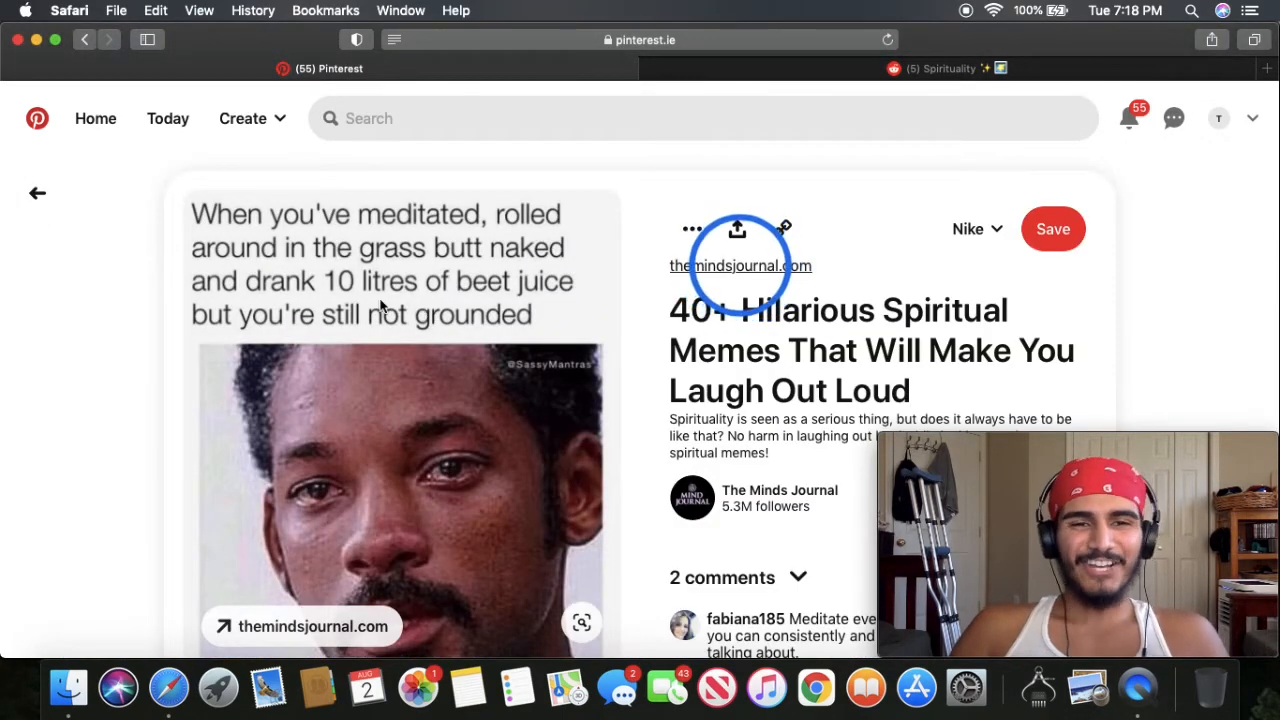
- Read the 'meditated but still not grounded' Will Smith 'pls help' meme and its comments
scroll("down", 3)
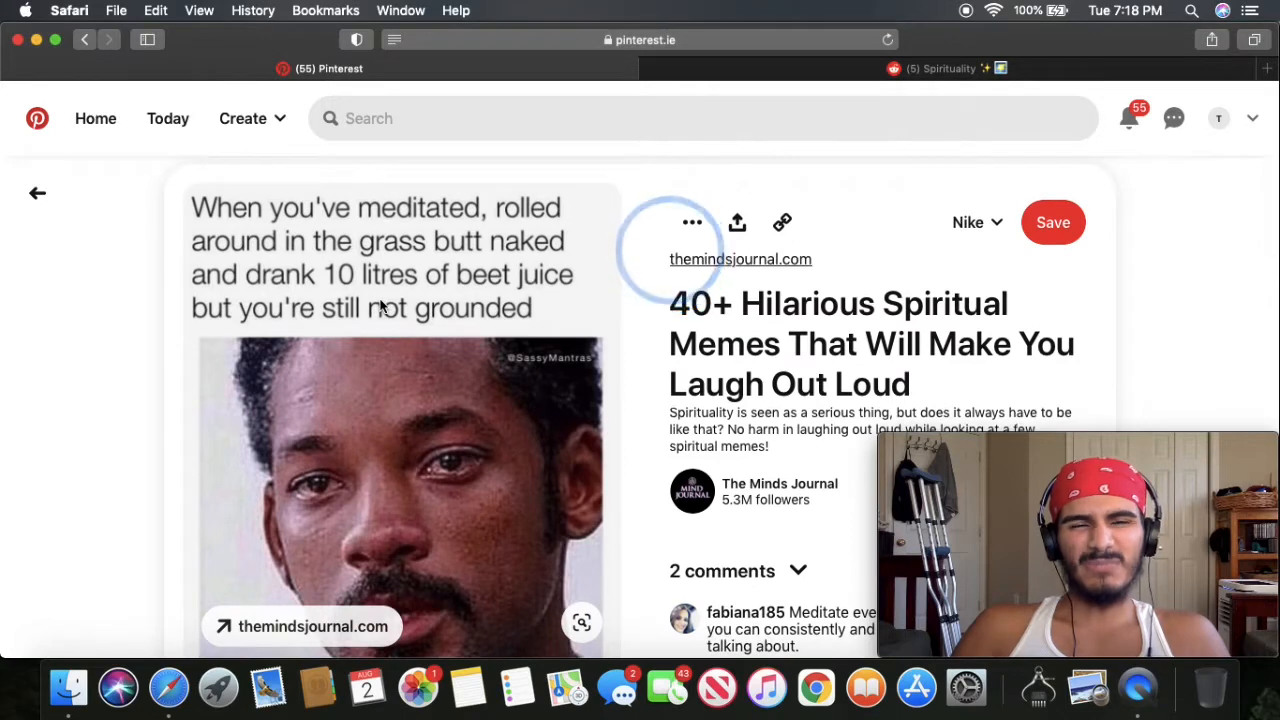
scroll("down", 3)
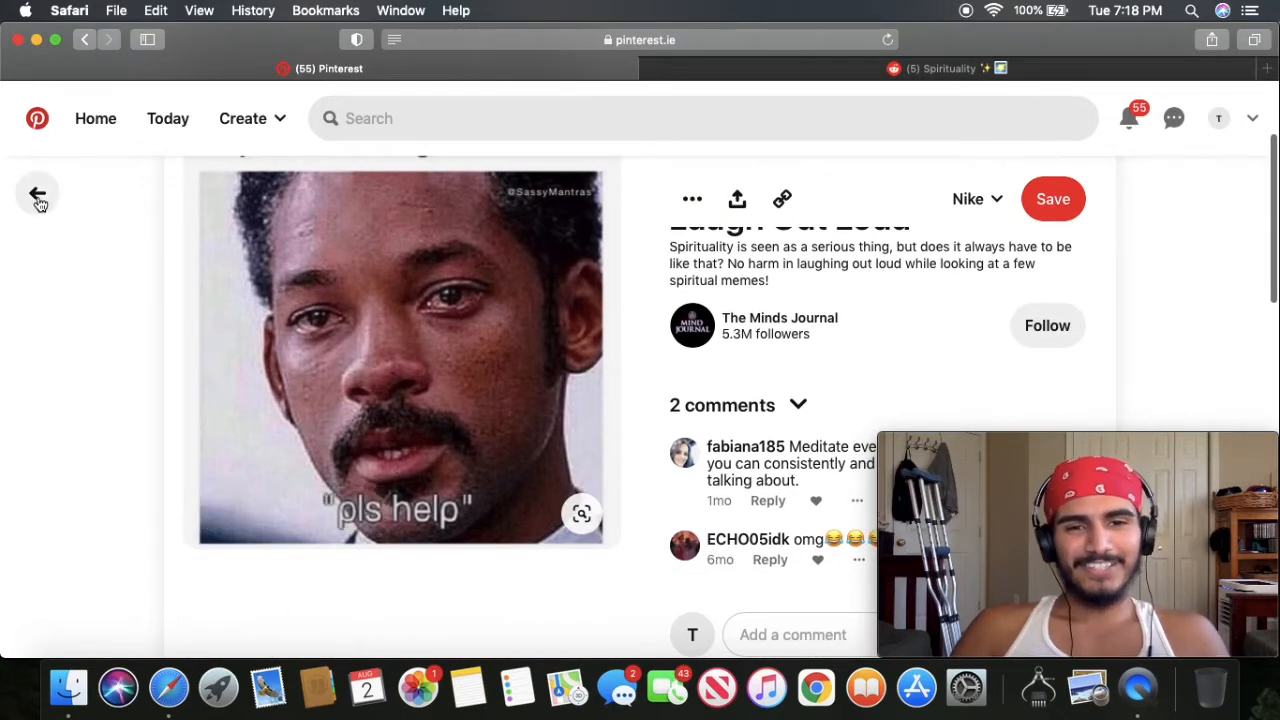
mouse_move(402, 392)
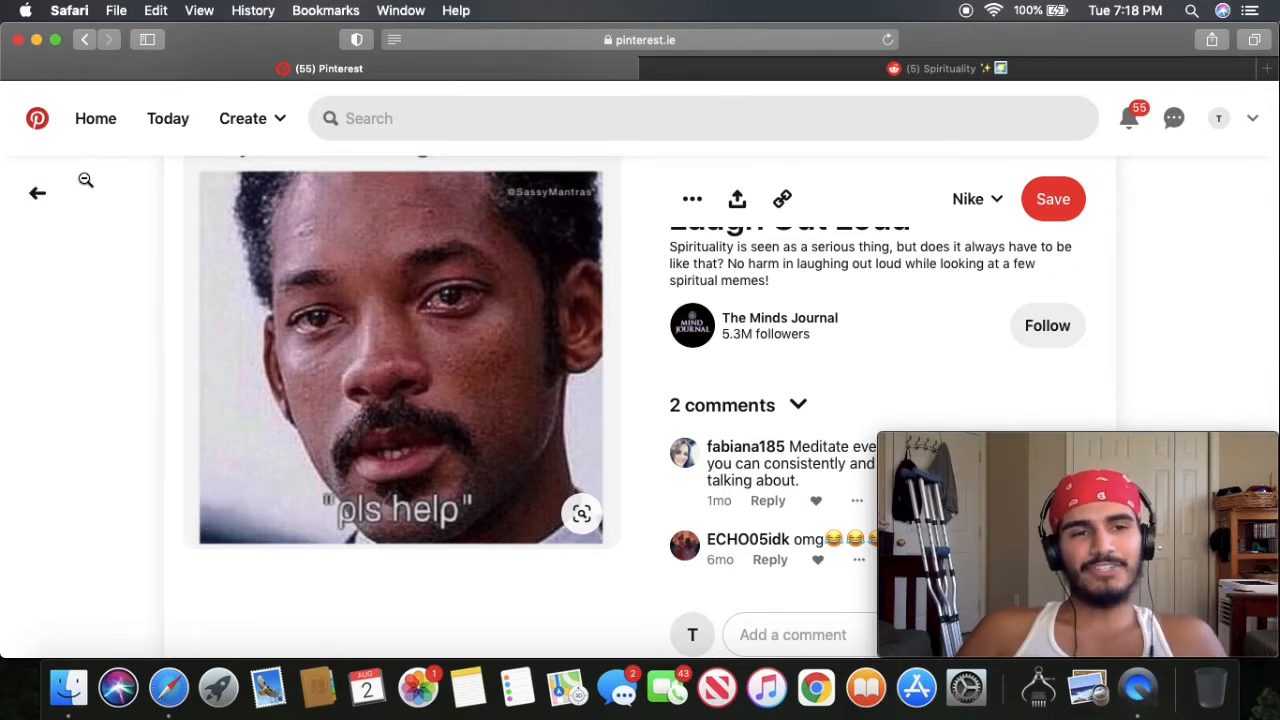
mouse_move(212, 232)
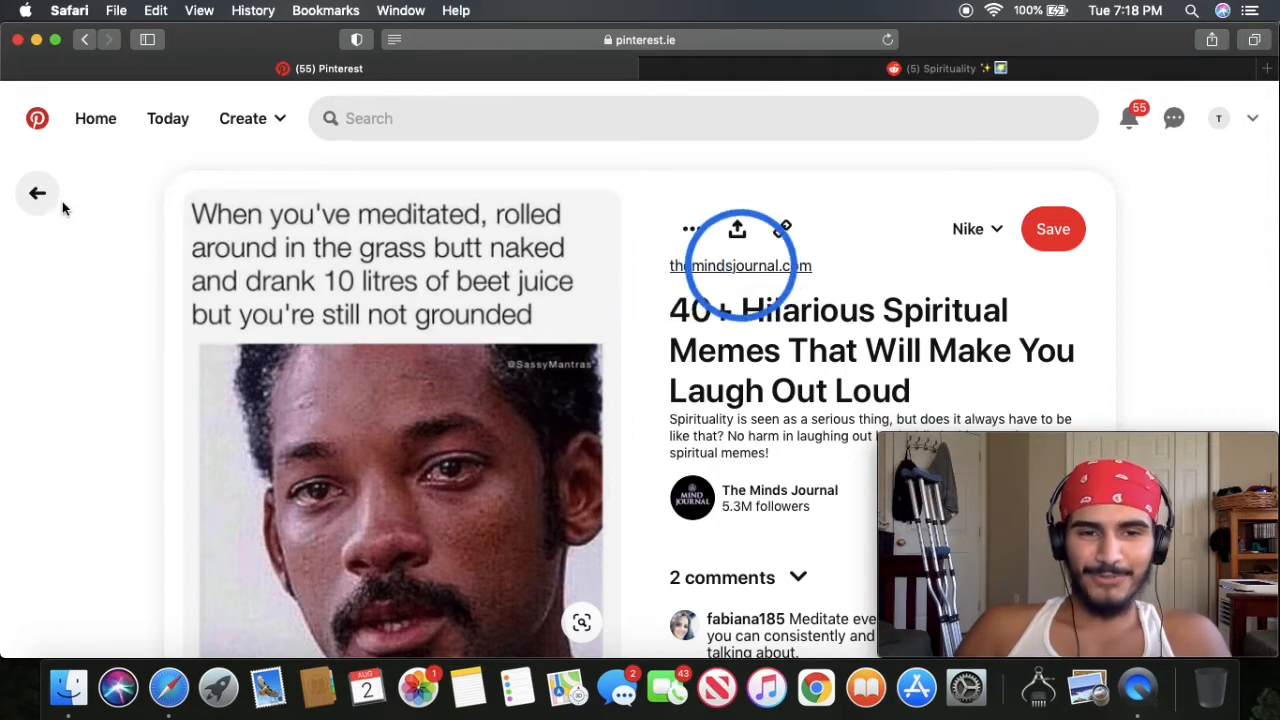
- Return to the 'spiritual memes' results and browse down to the 'five angel numbers' meme
left_click(36, 192)
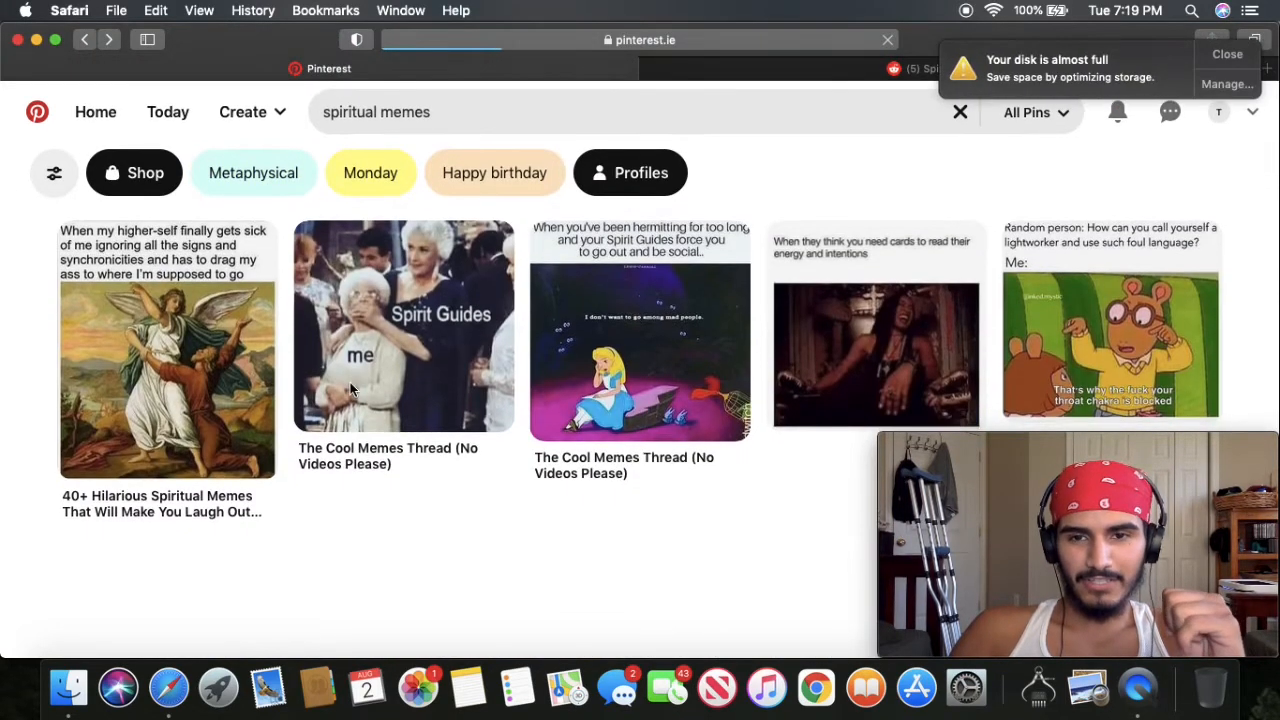
scroll("down", 3)
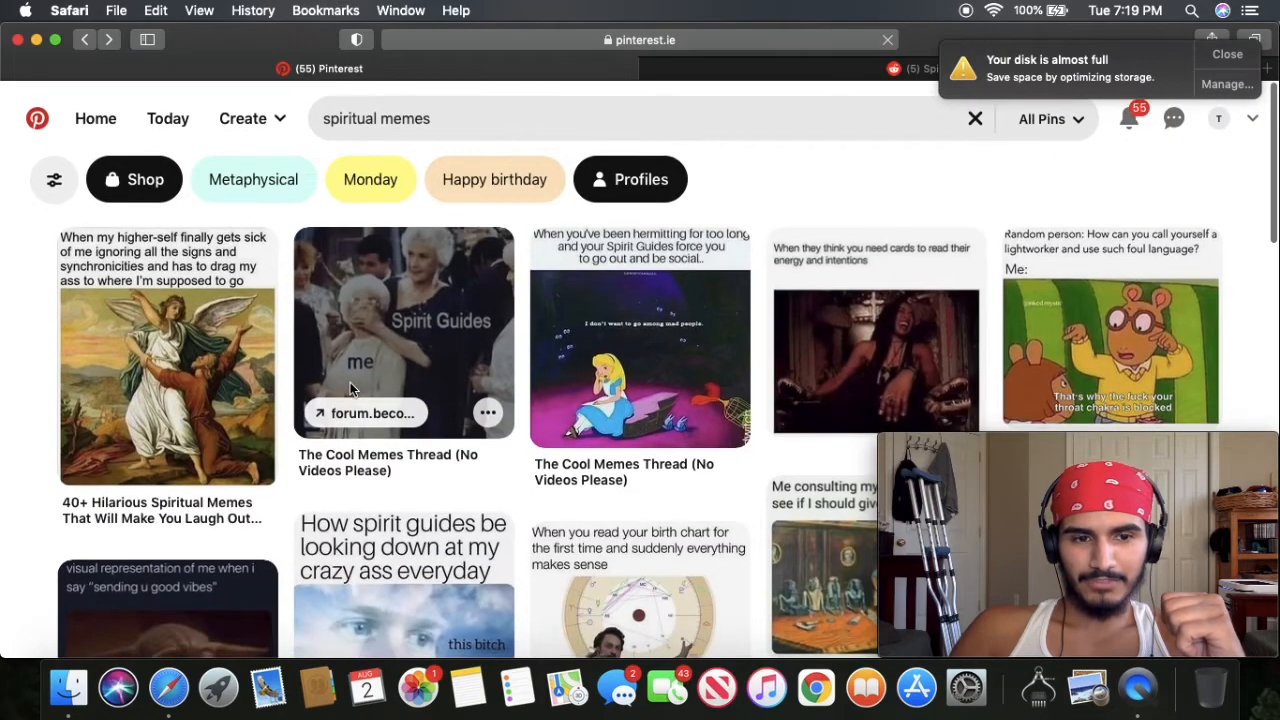
scroll("down", 3)
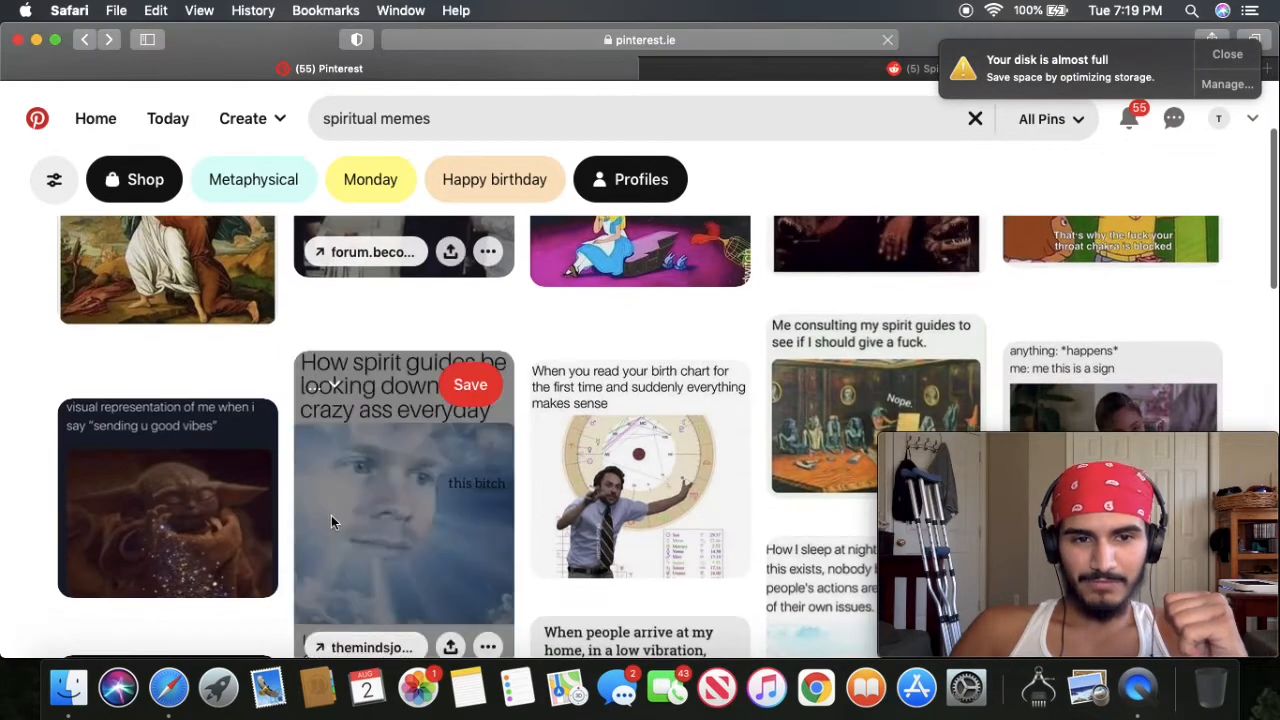
scroll("down", 3)
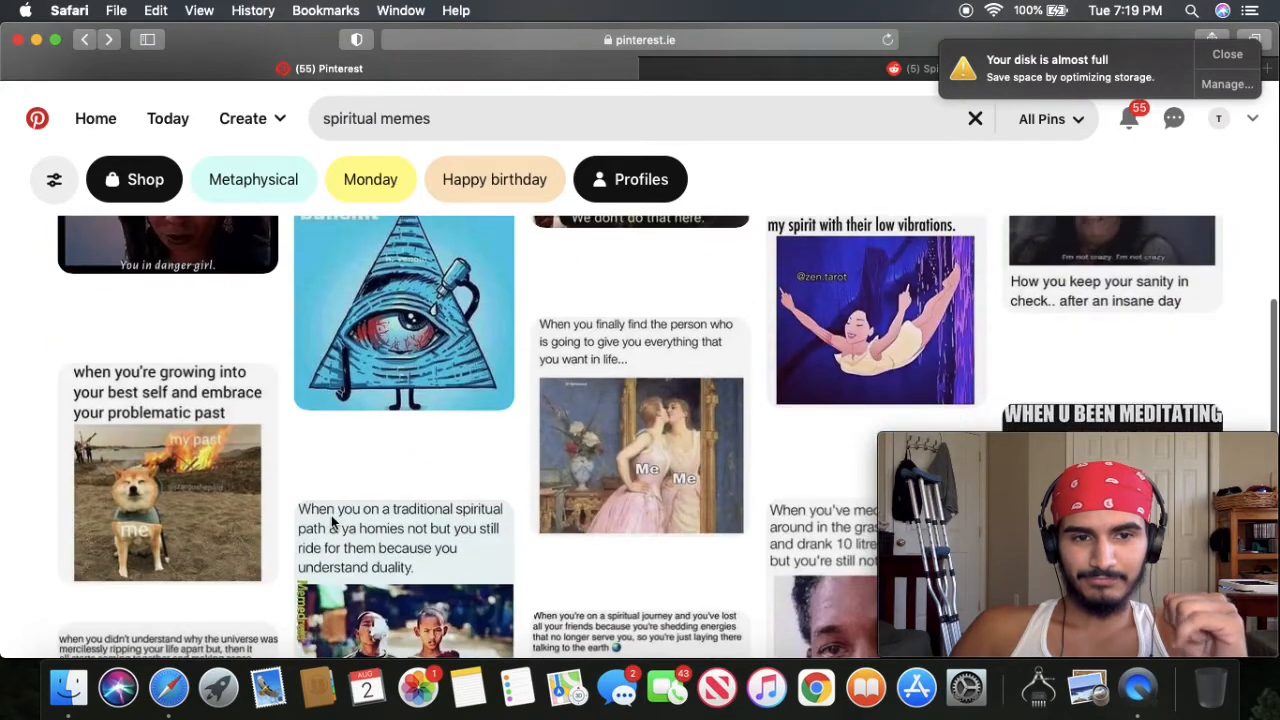
scroll("down", 3)
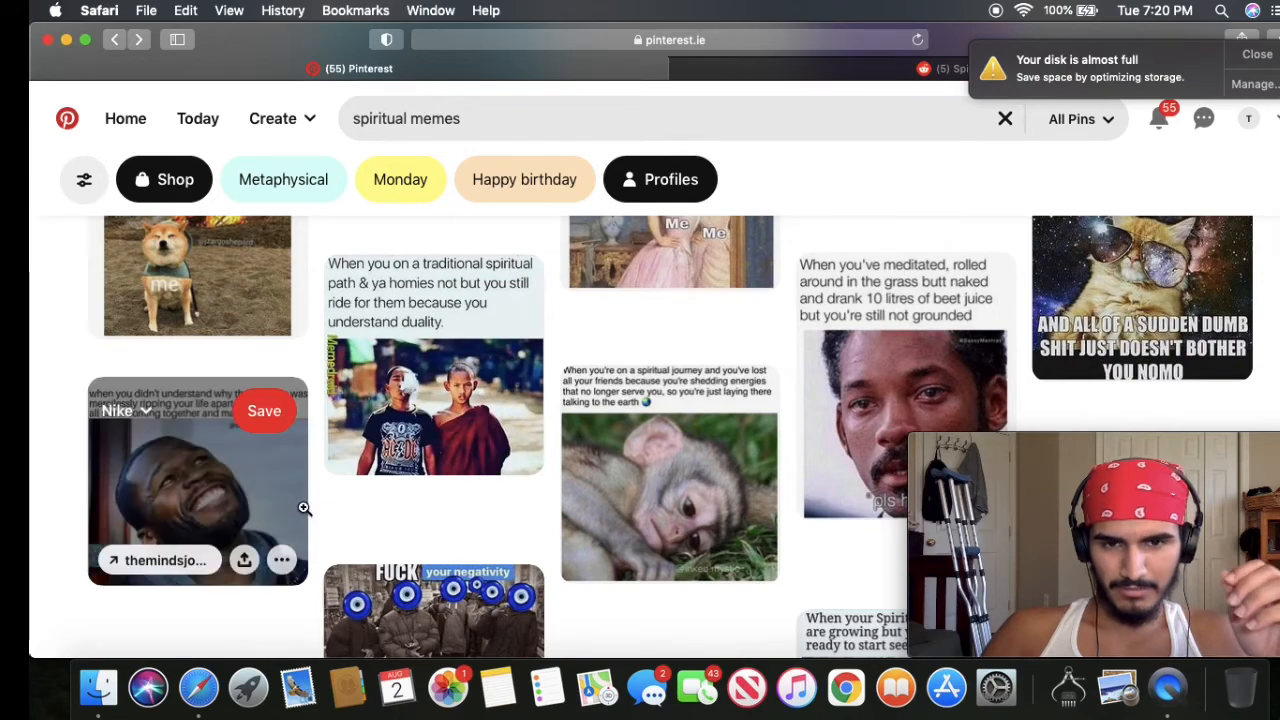
scroll("down", 3)
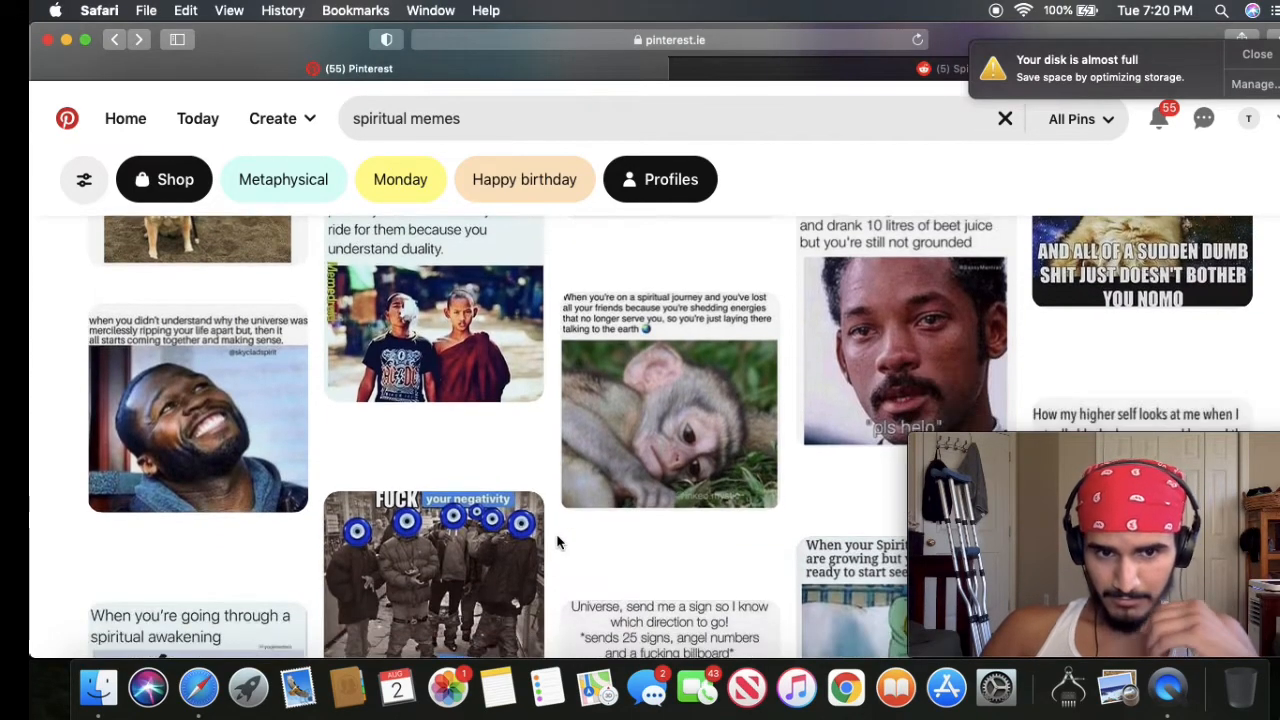
scroll("down", 3)
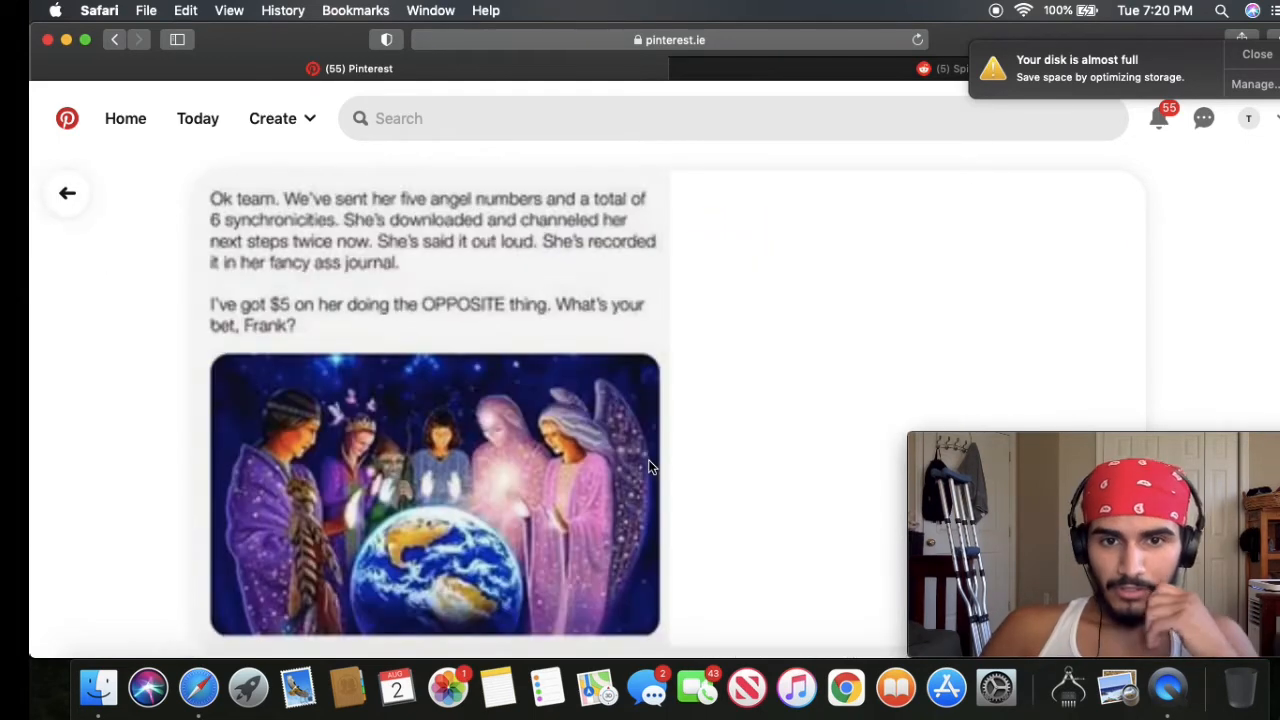
left_click(434, 490)
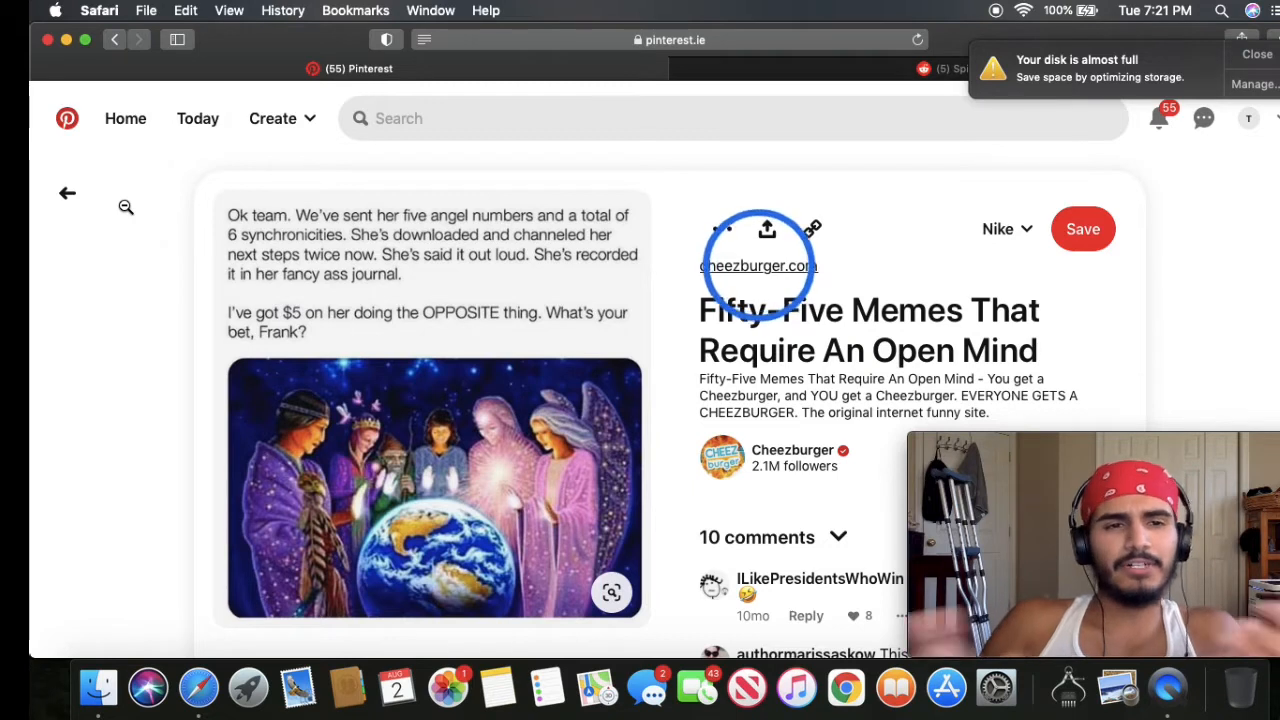
mouse_move(70, 6)
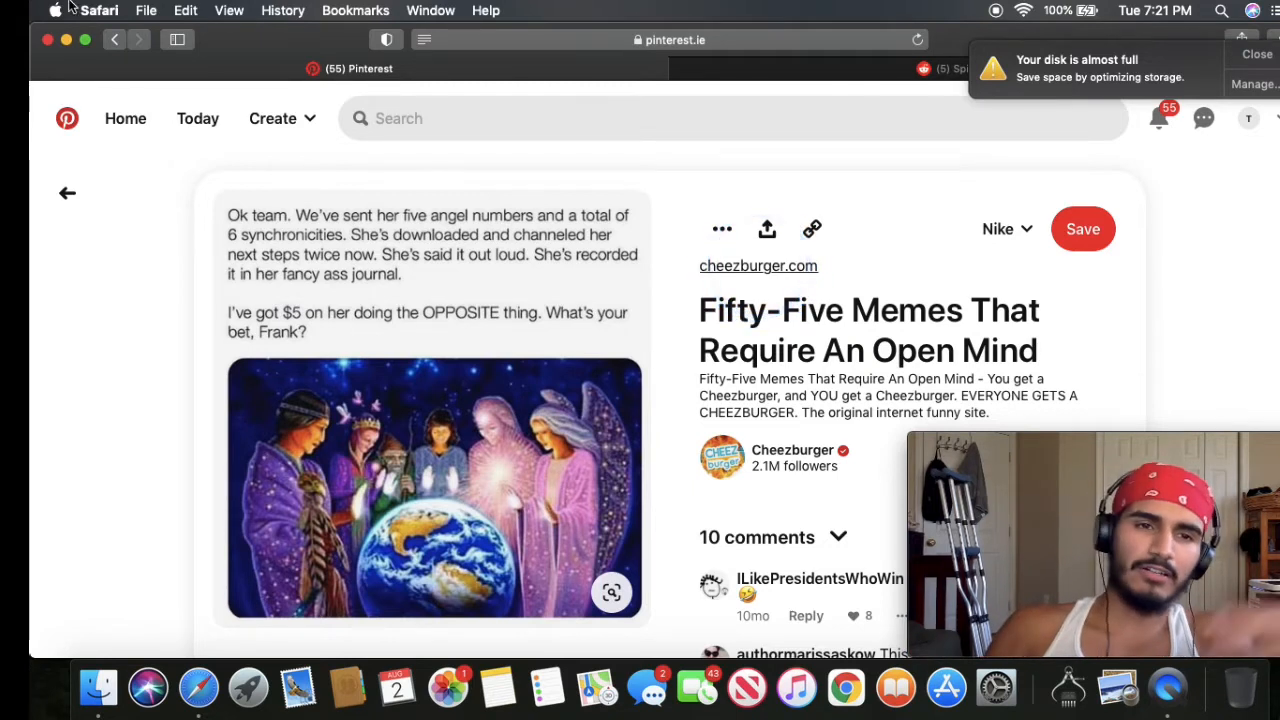
- Go to the Pinterest home feed and browse mixed pins like 'The Perfect Tea For Any Mood'
left_click(124, 118)
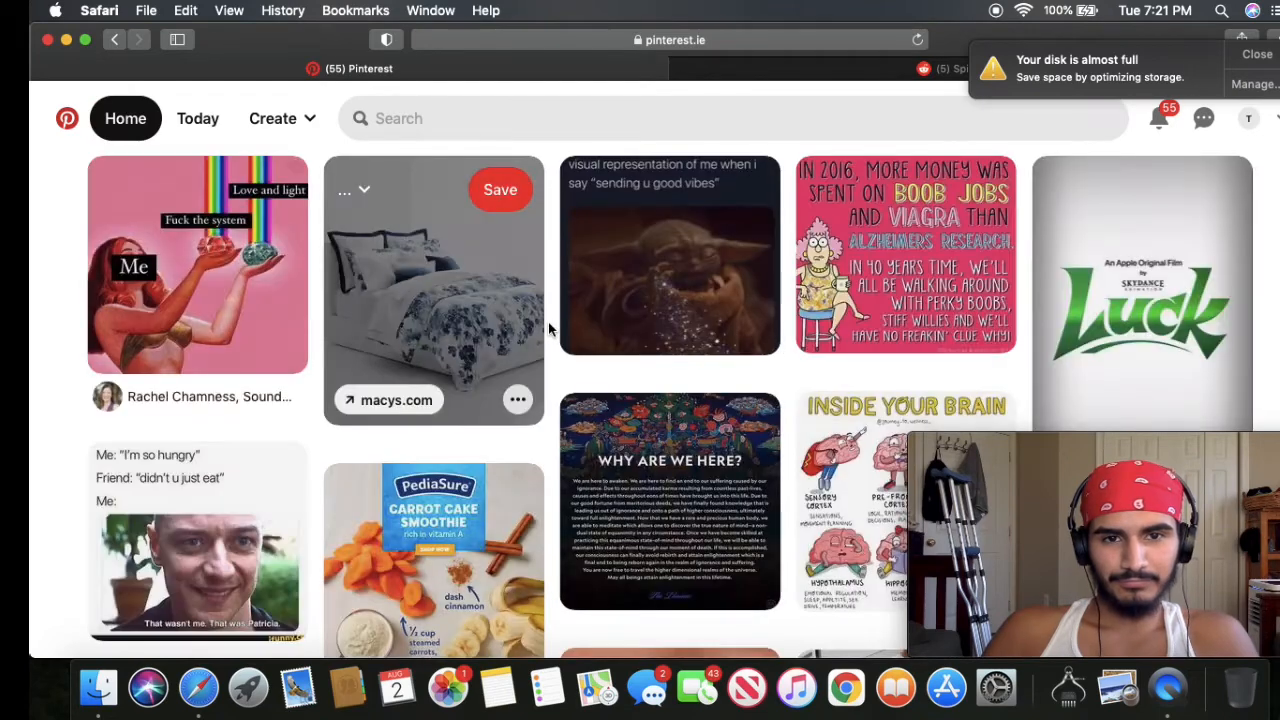
scroll("down", 3)
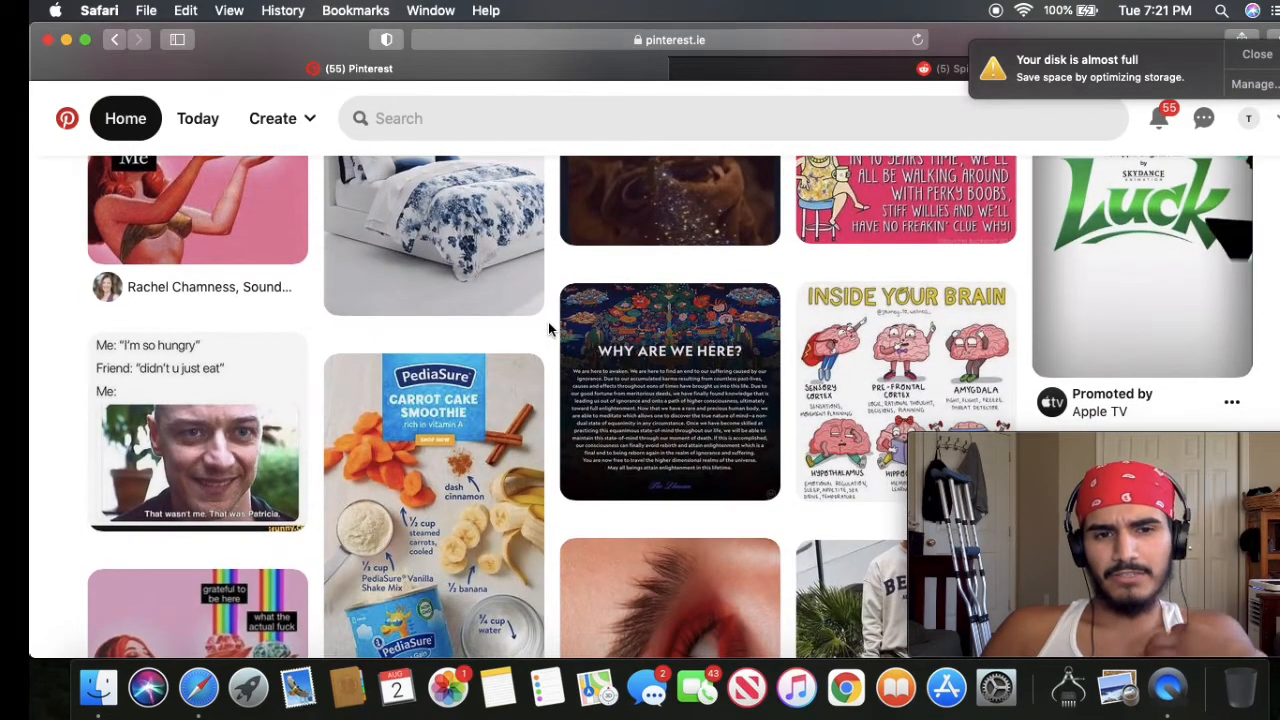
scroll("down", 3)
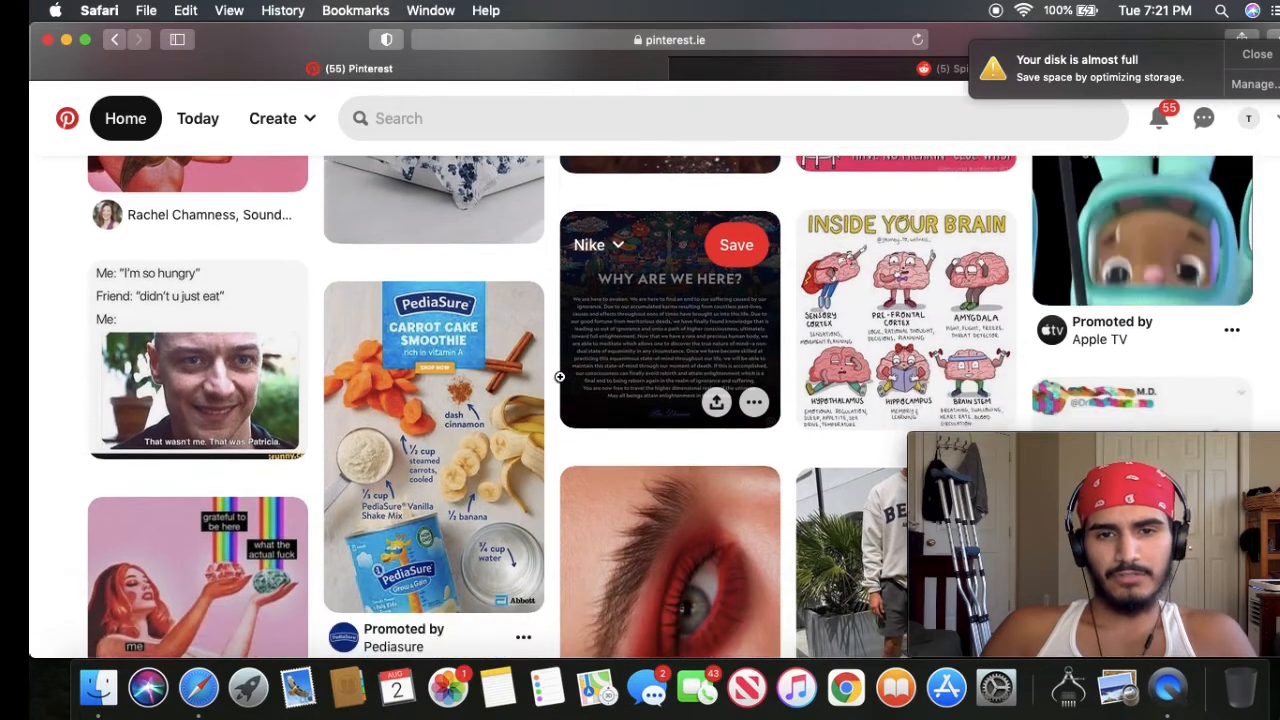
scroll("down", 3)
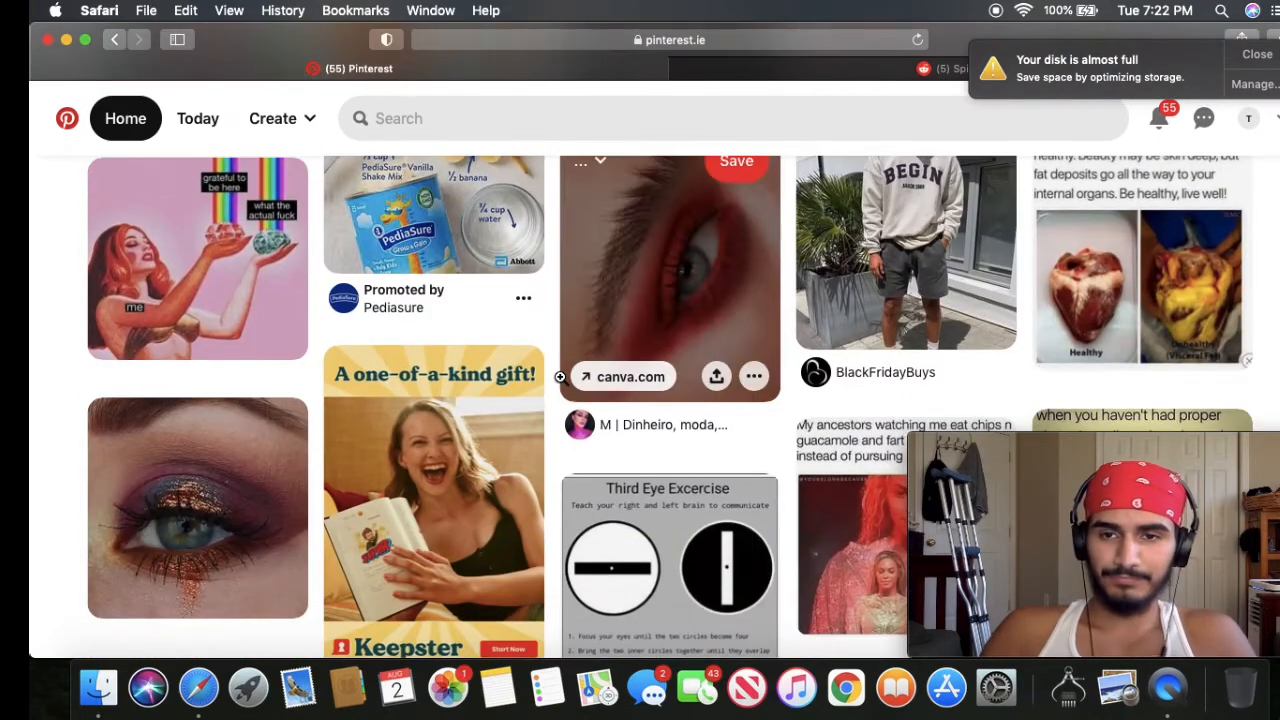
scroll("down", 3)
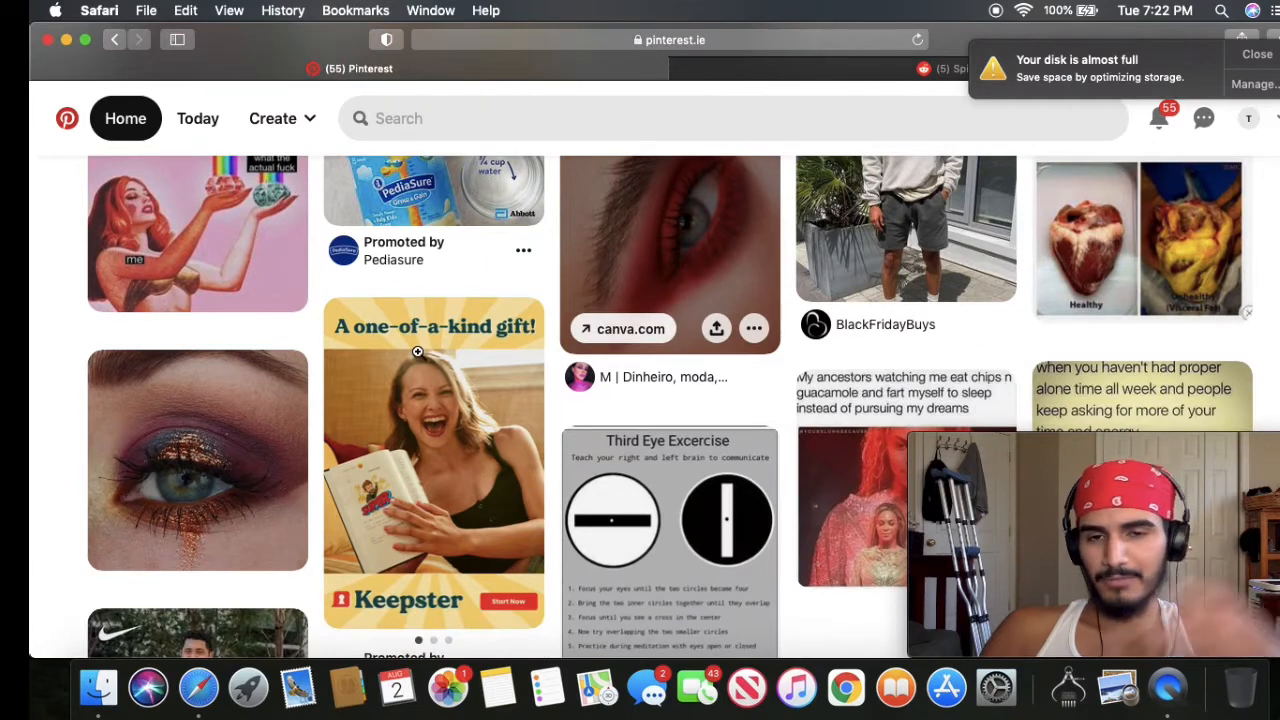
scroll("down", 3)
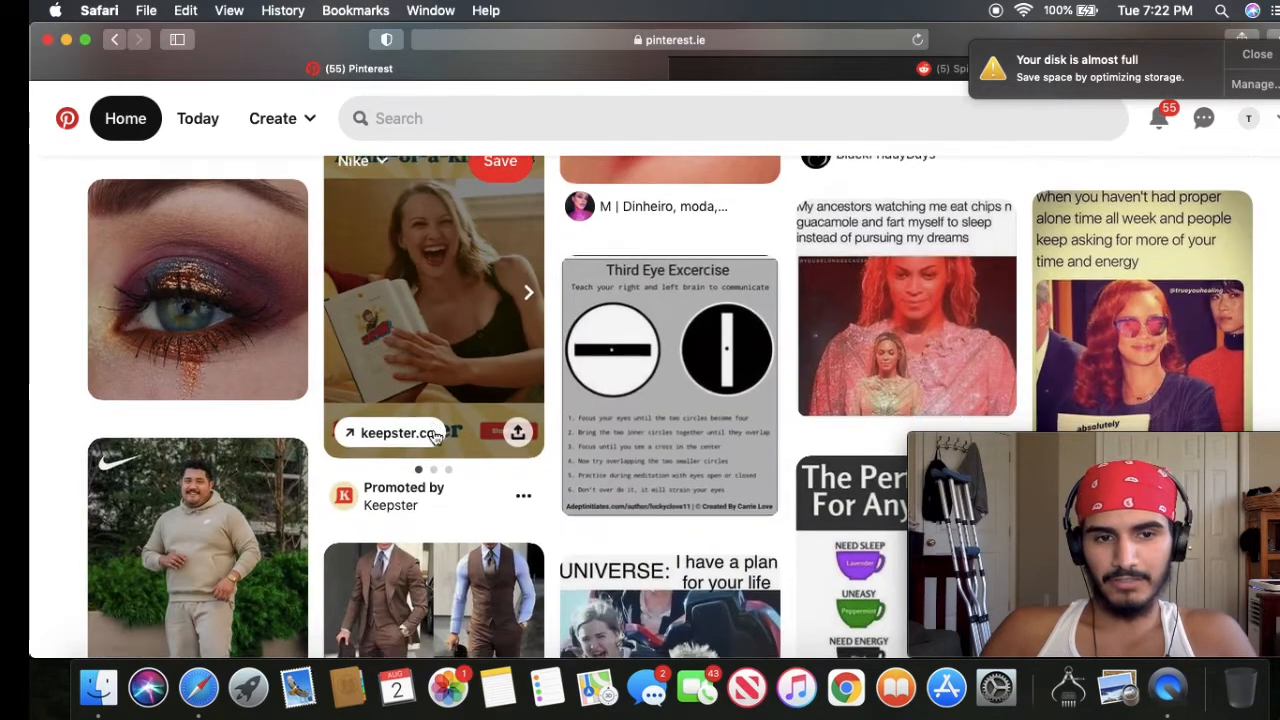
scroll("down", 3)
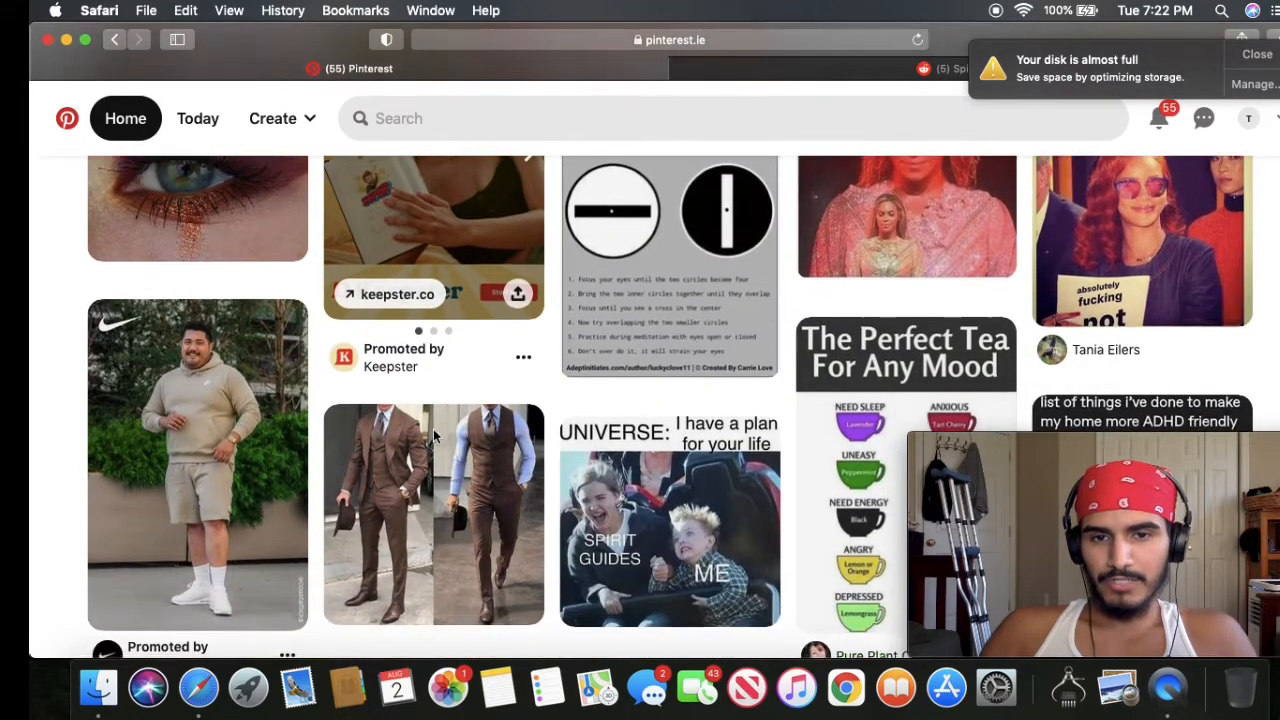
- Switch to r/spirituality Top posts and reach the 'Don't know who needs to hear this' post
left_click(960, 68)
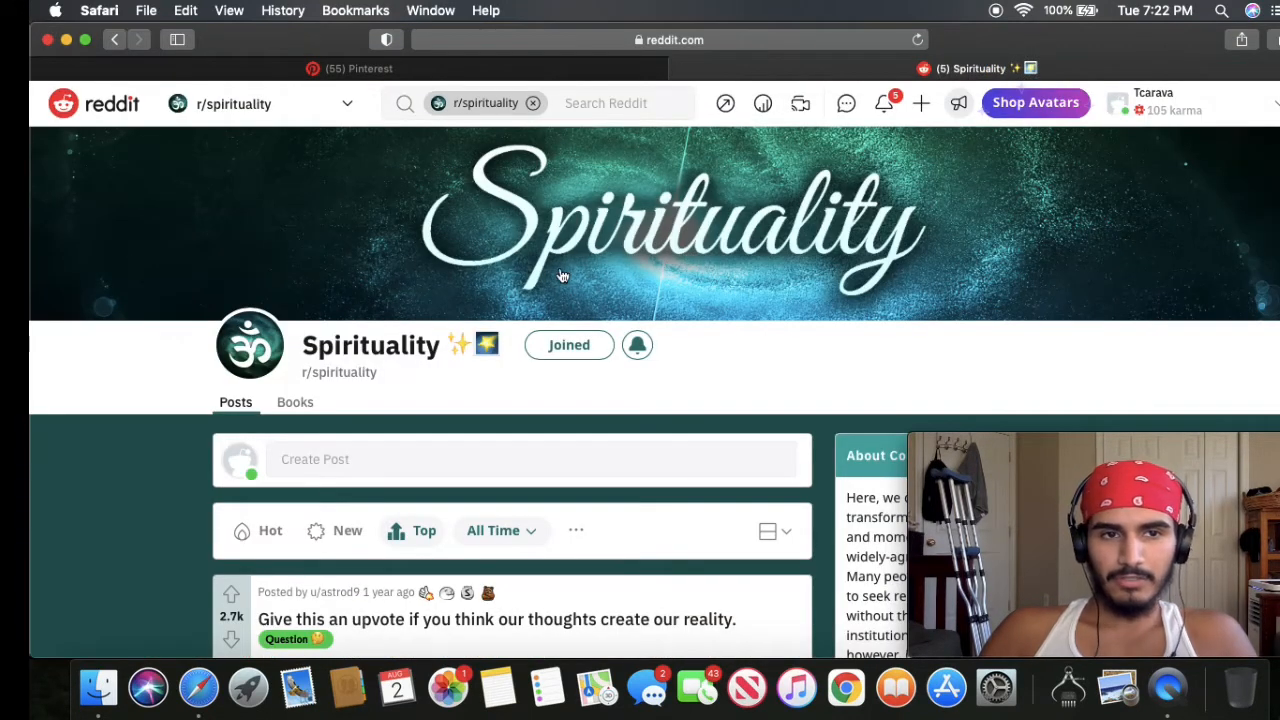
mouse_move(420, 292)
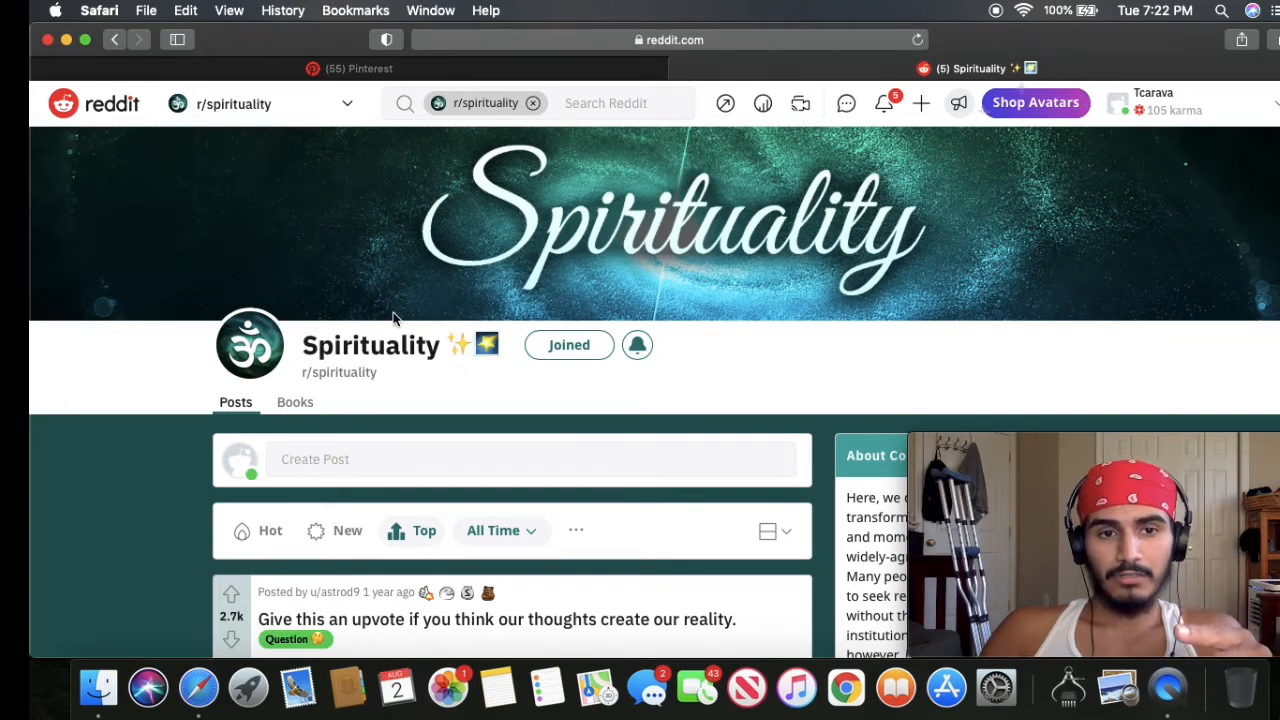
scroll("down", 3)
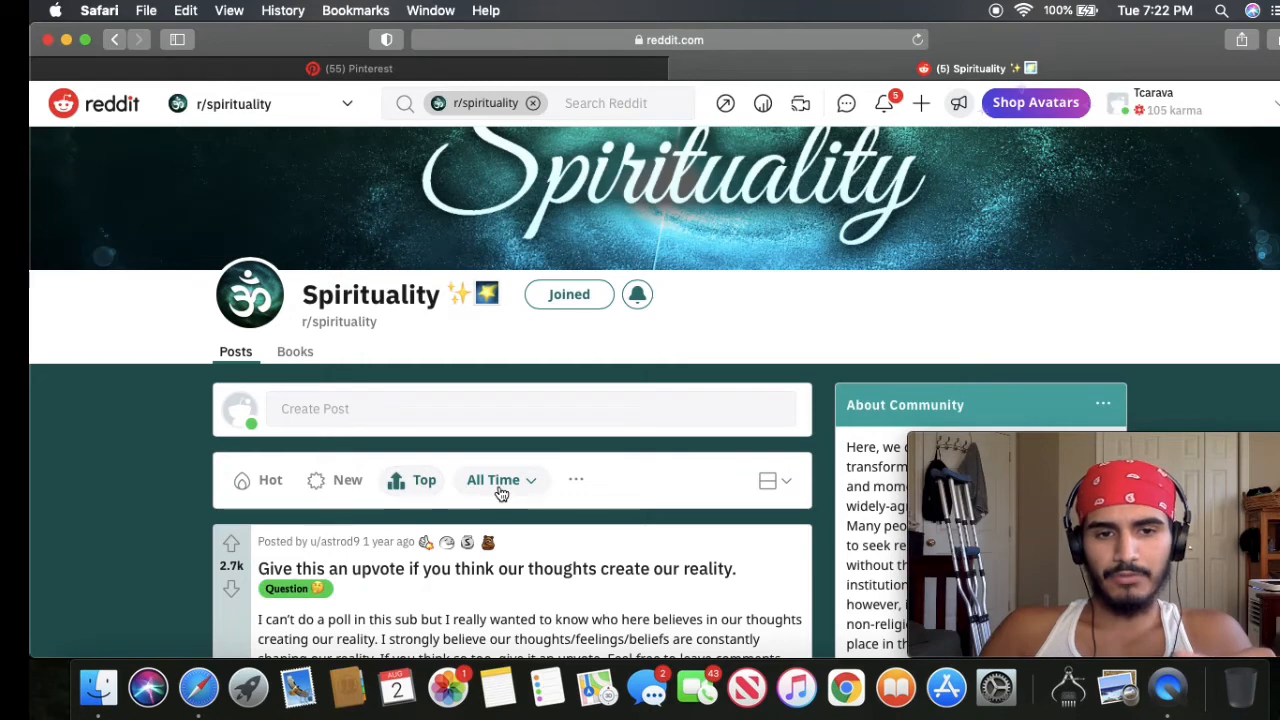
scroll("down", 3)
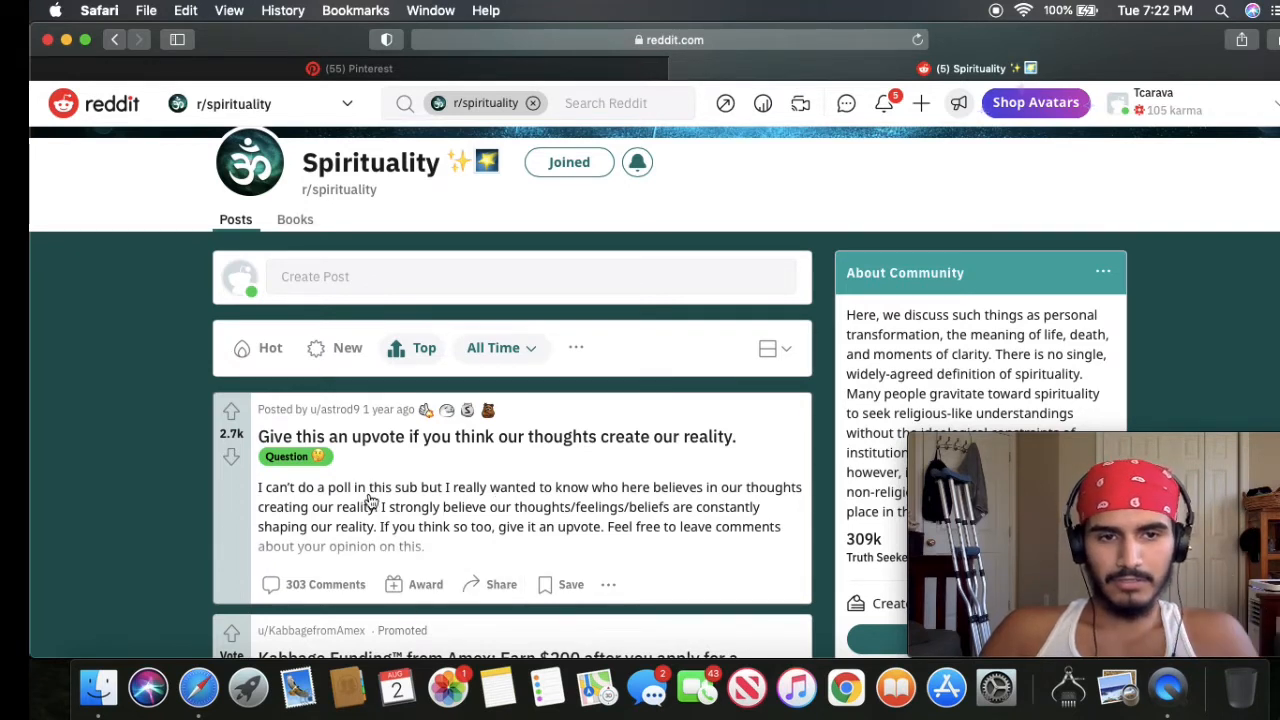
scroll("down", 3)
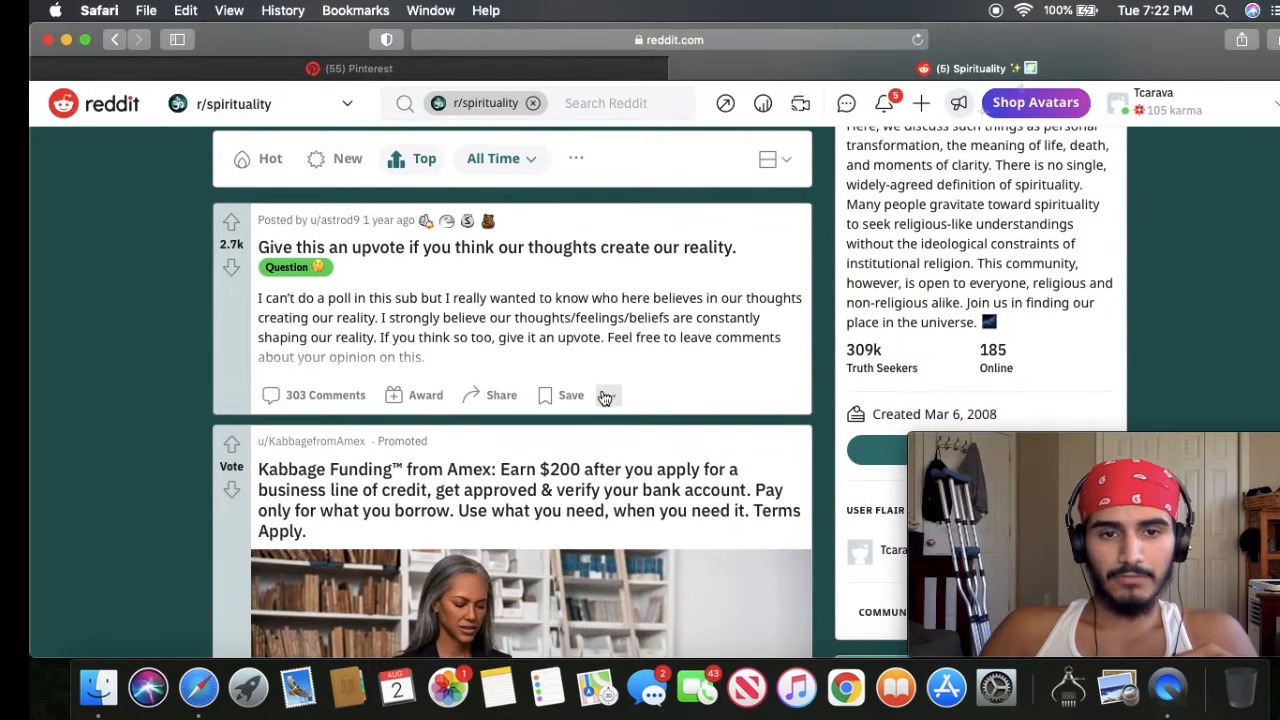
scroll("down", 3)
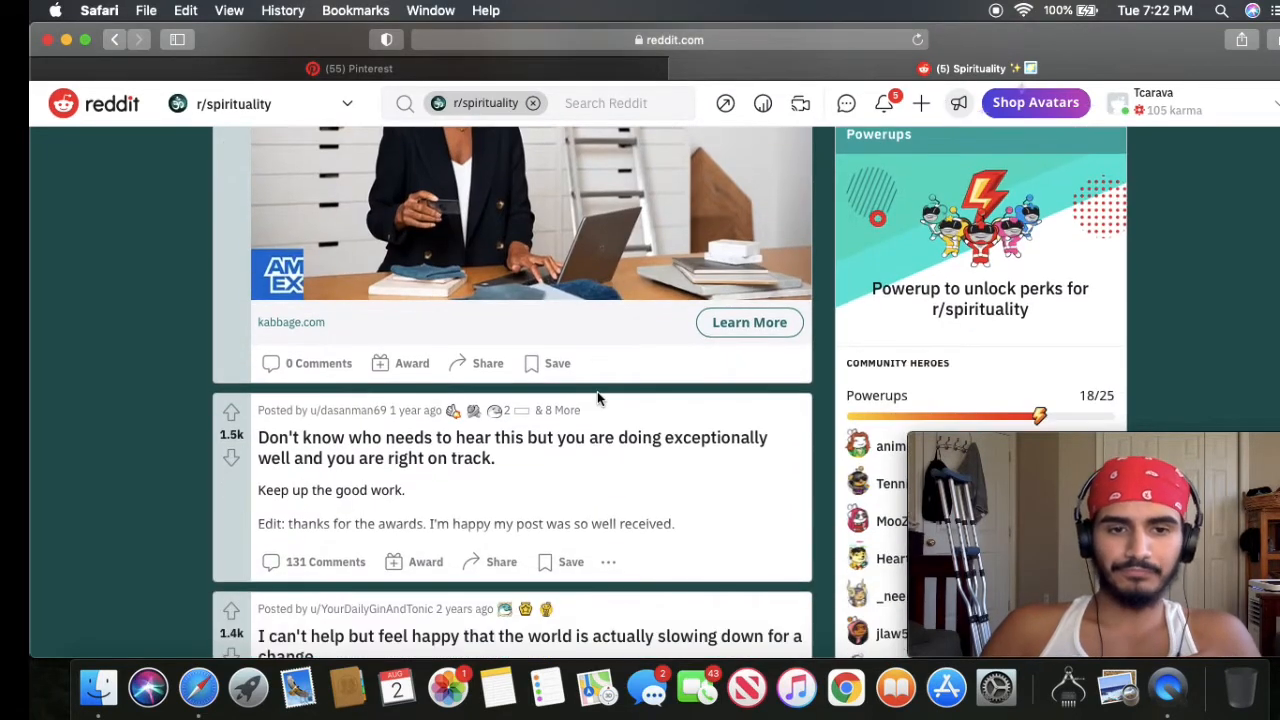
scroll("down", 3)
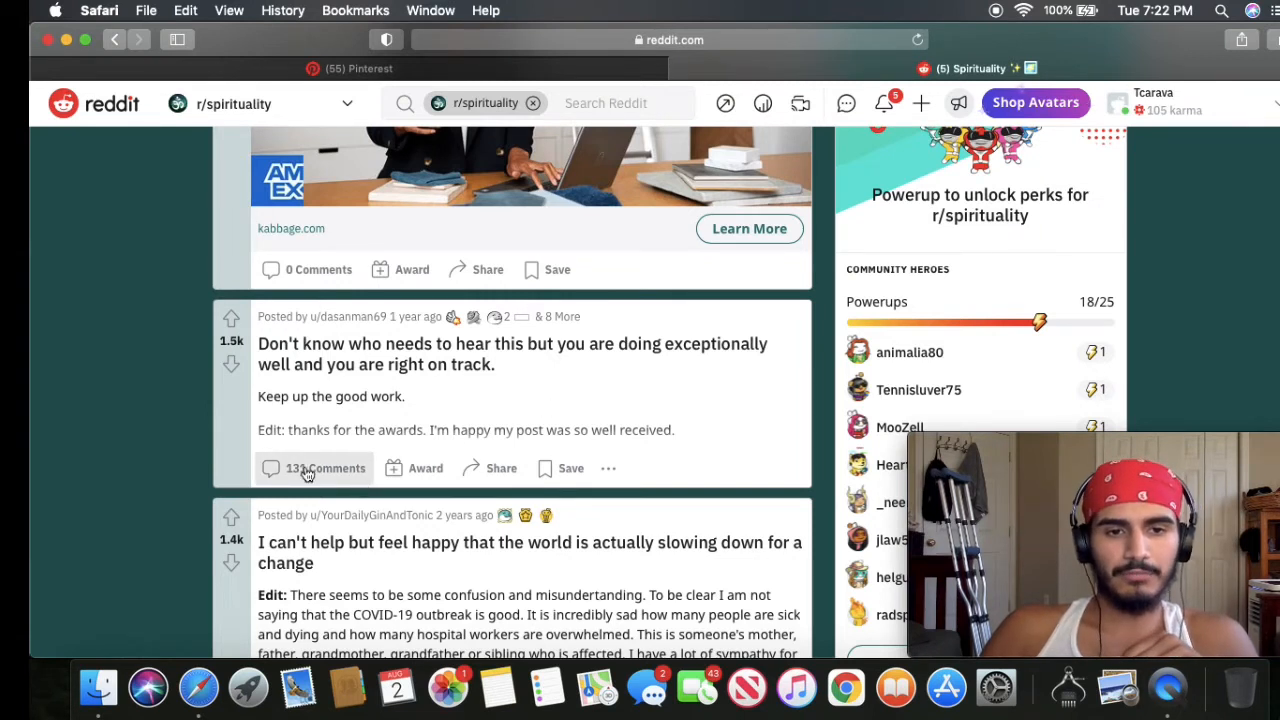
mouse_move(440, 402)
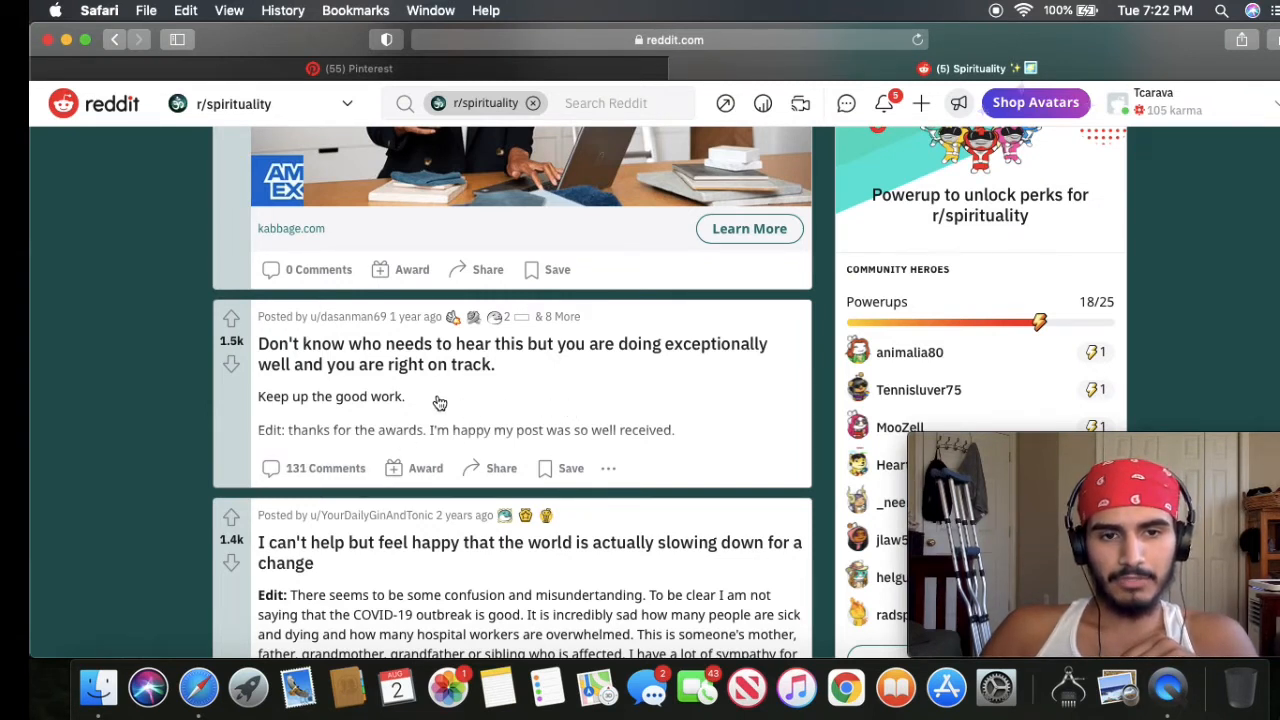
mouse_move(520, 376)
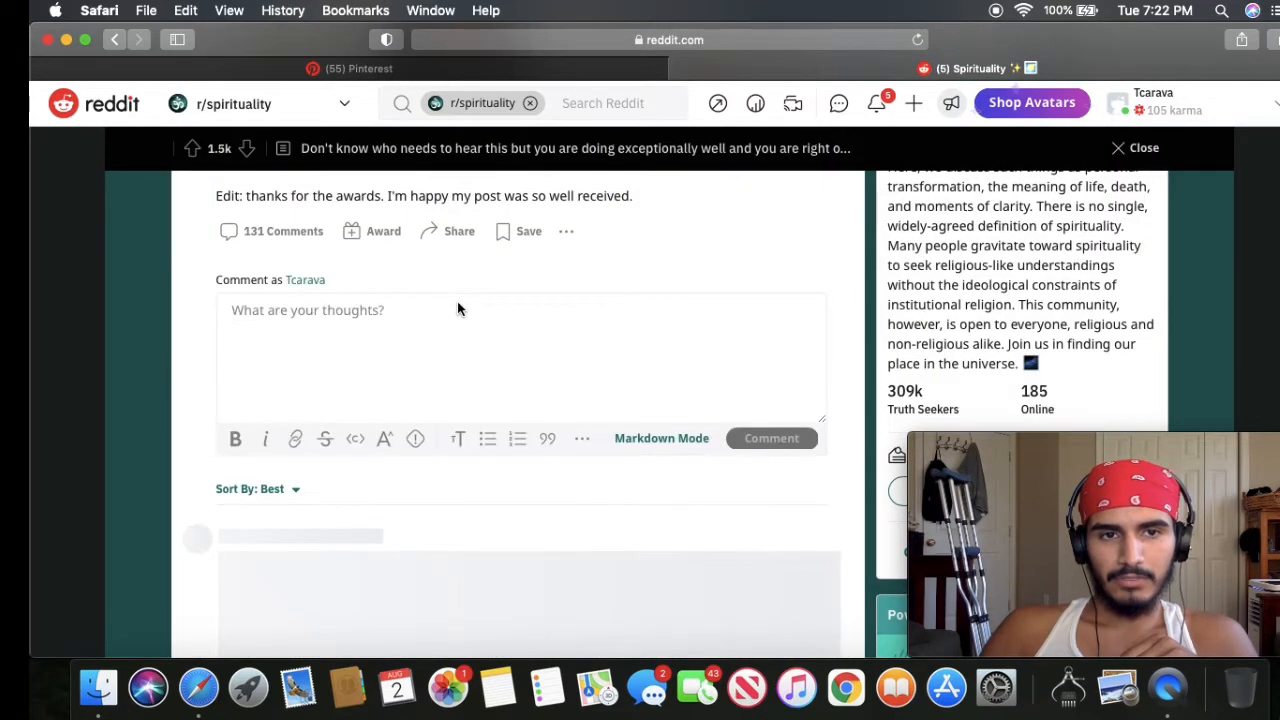
mouse_move(336, 306)
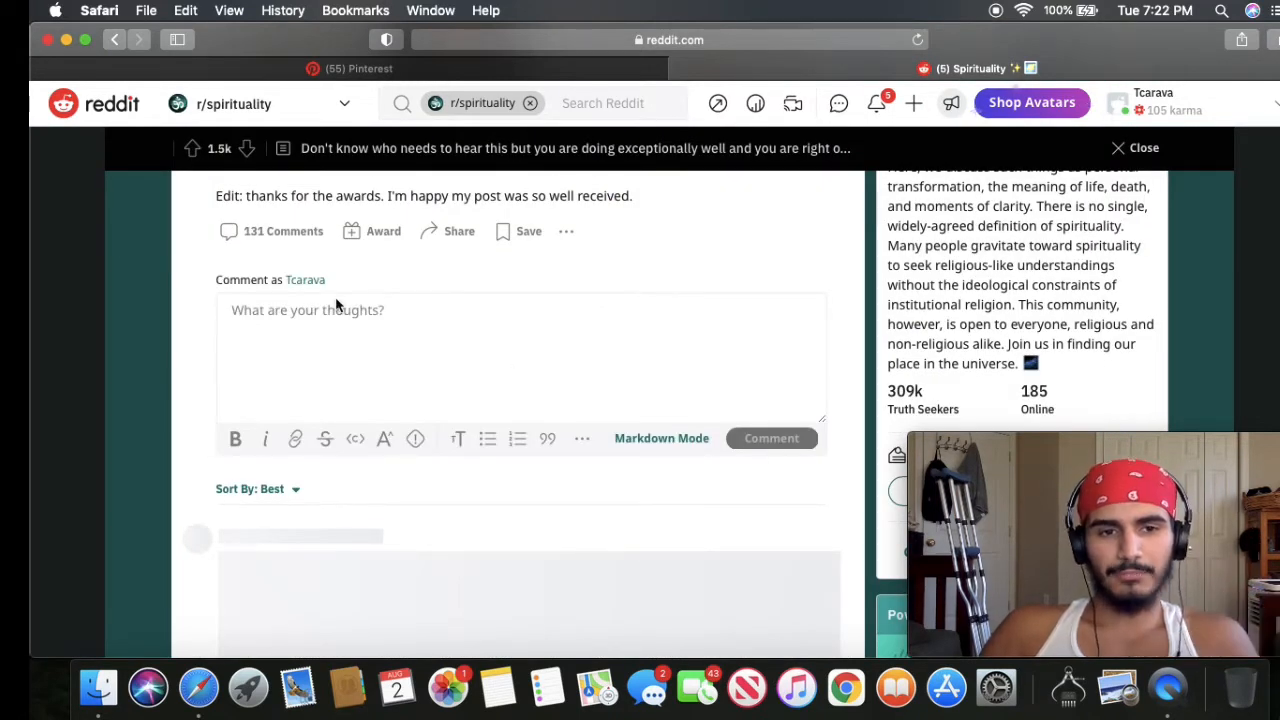
scroll("up", 3)
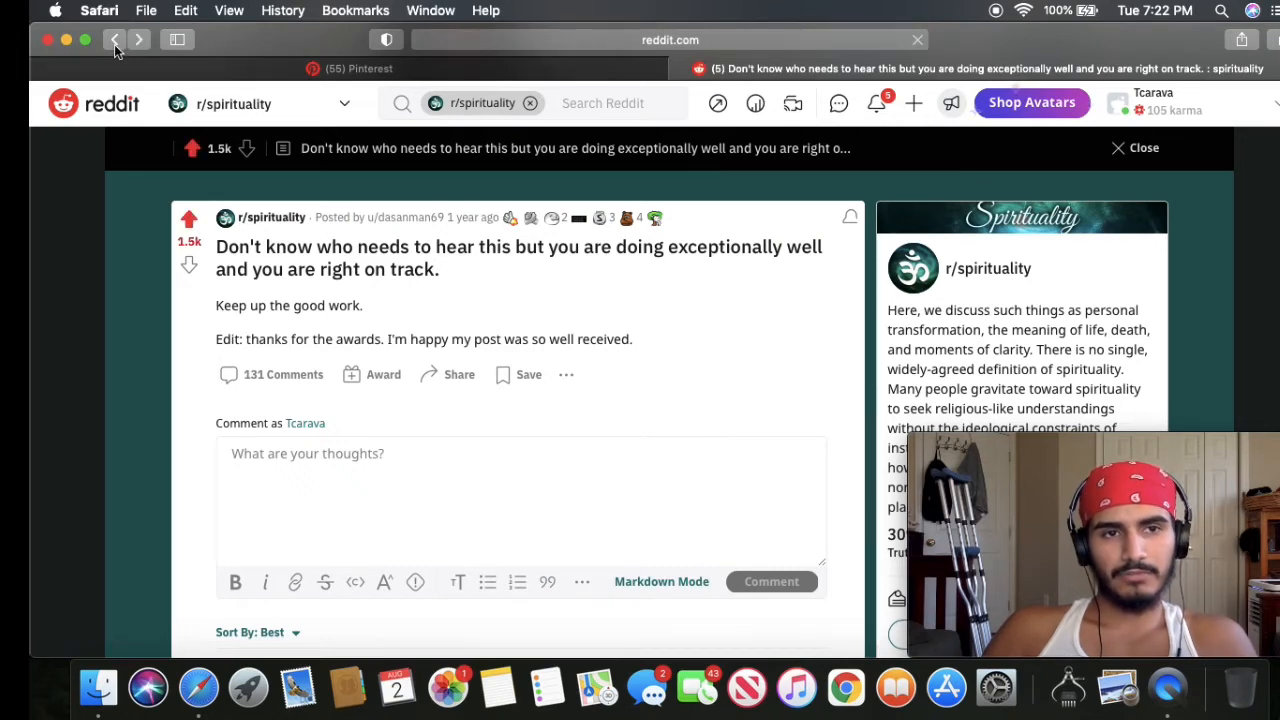
- Return to the r/spirituality post list and read down to the Alan Watts quote 'The meaning of life is just to be alive.'
left_click(114, 40)
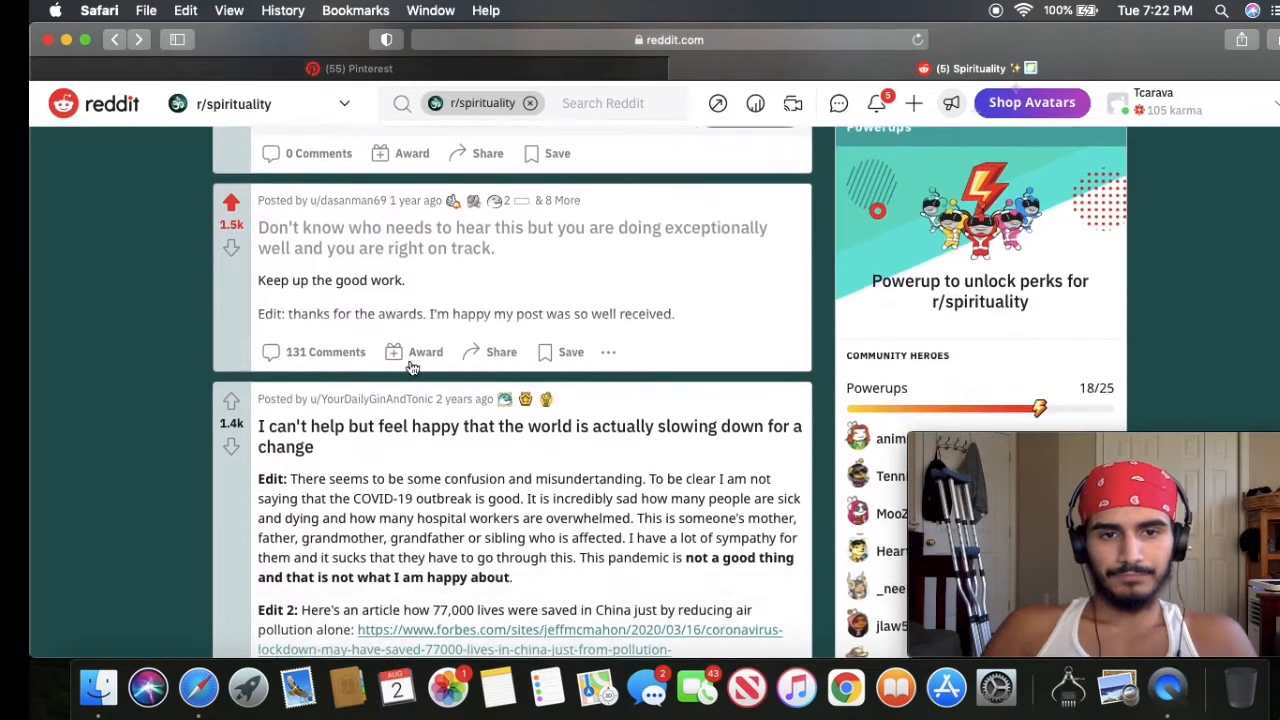
scroll("down", 3)
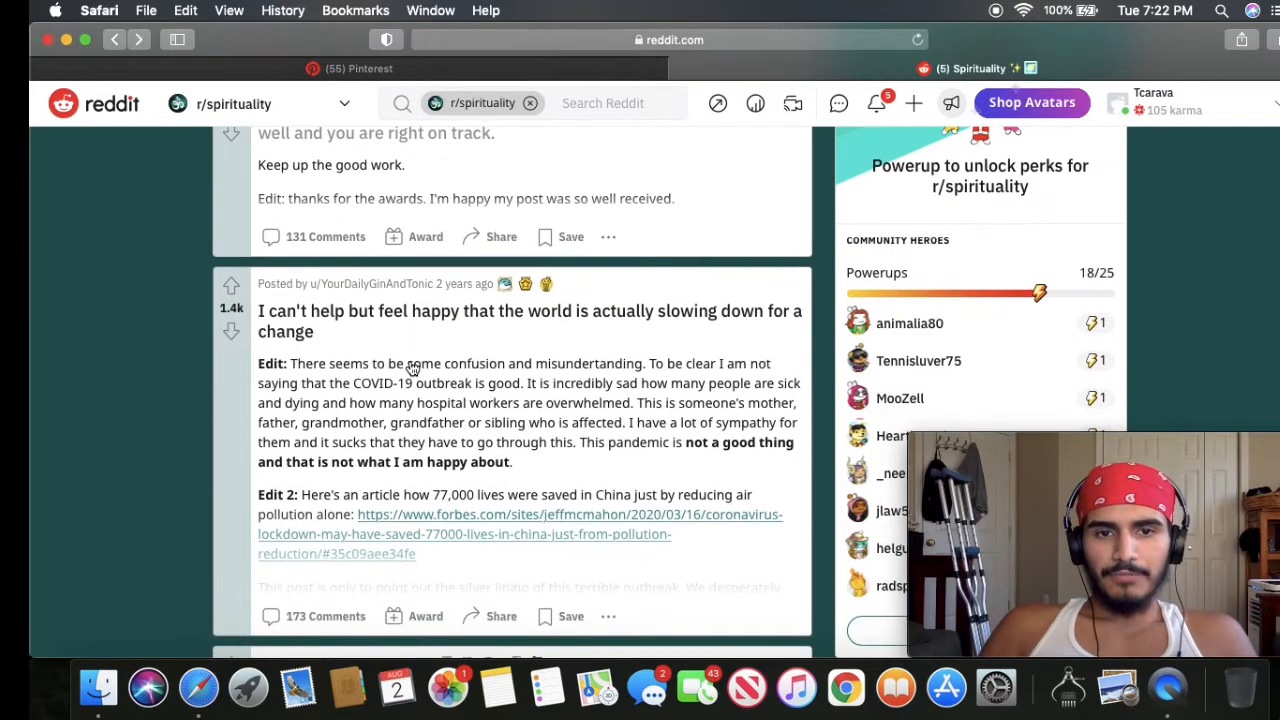
mouse_move(640, 316)
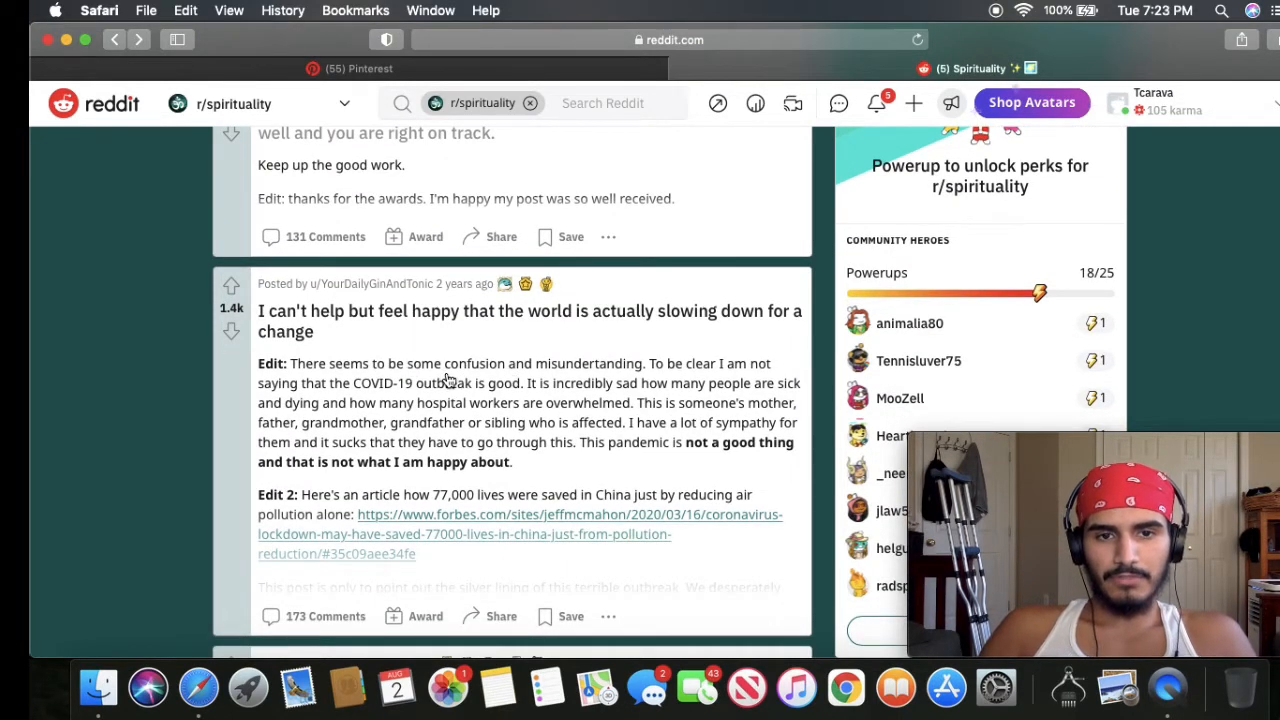
scroll("down", 3)
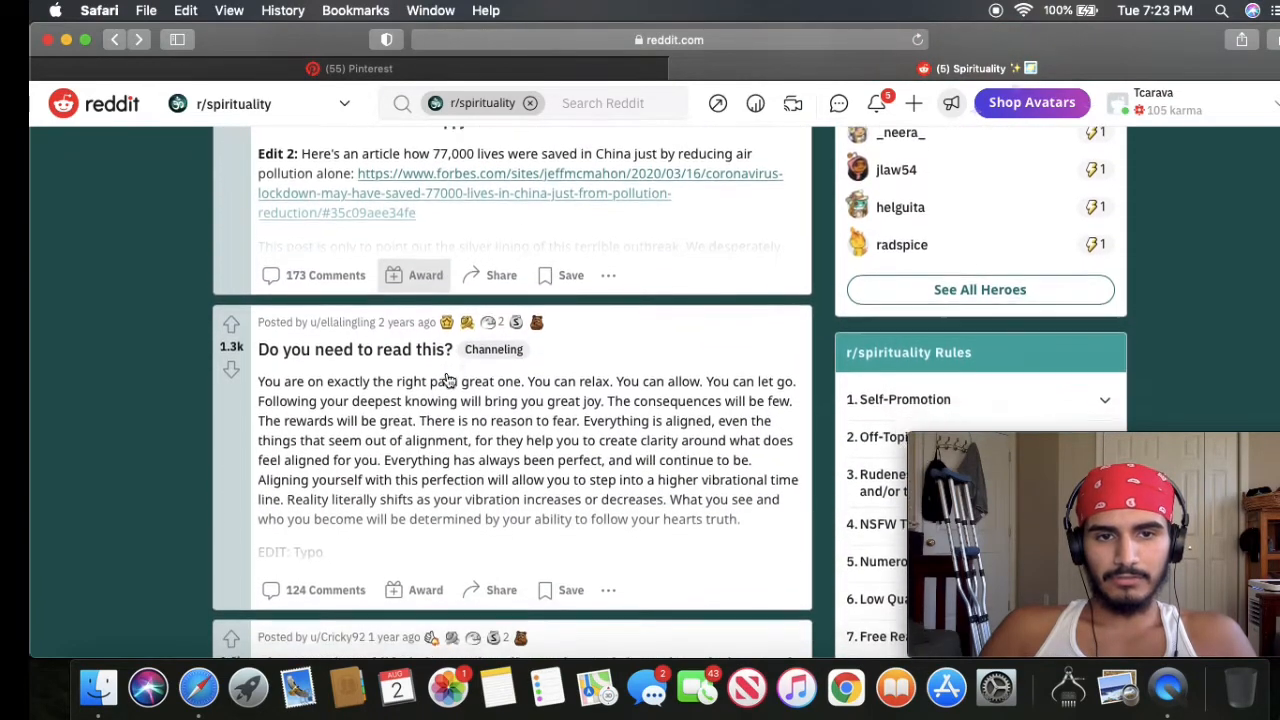
scroll("down", 3)
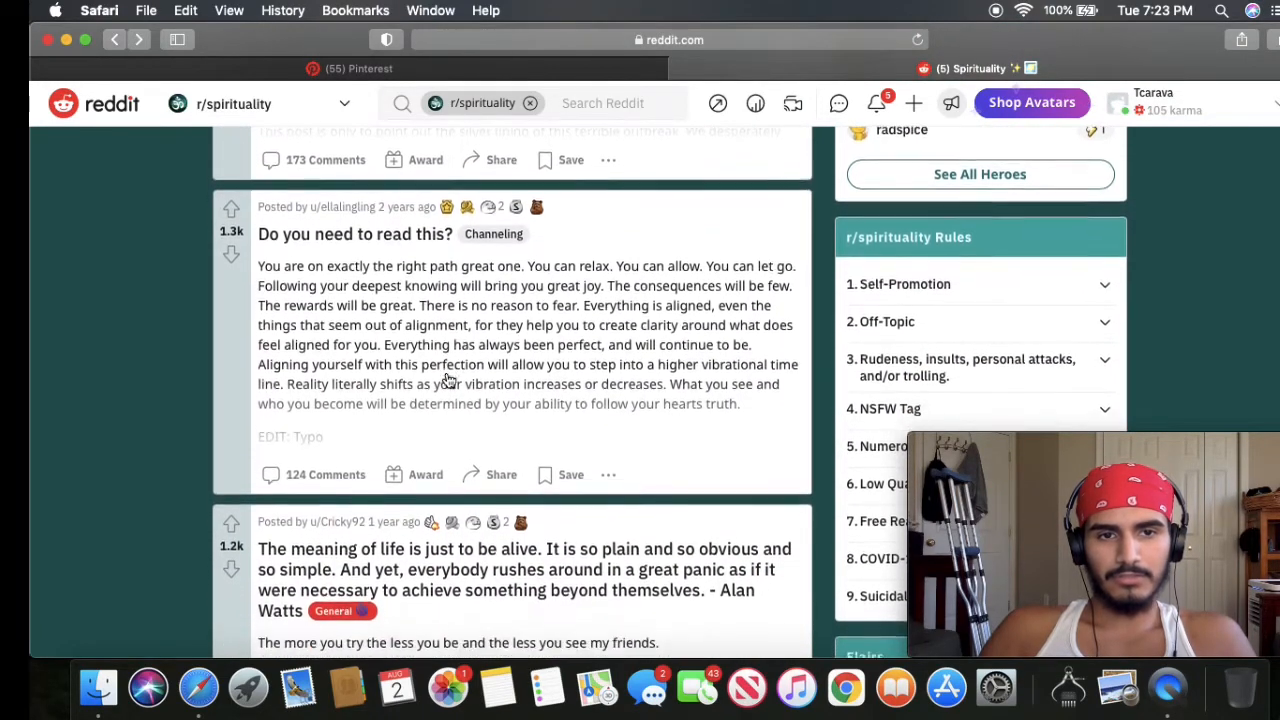
scroll("down", 3)
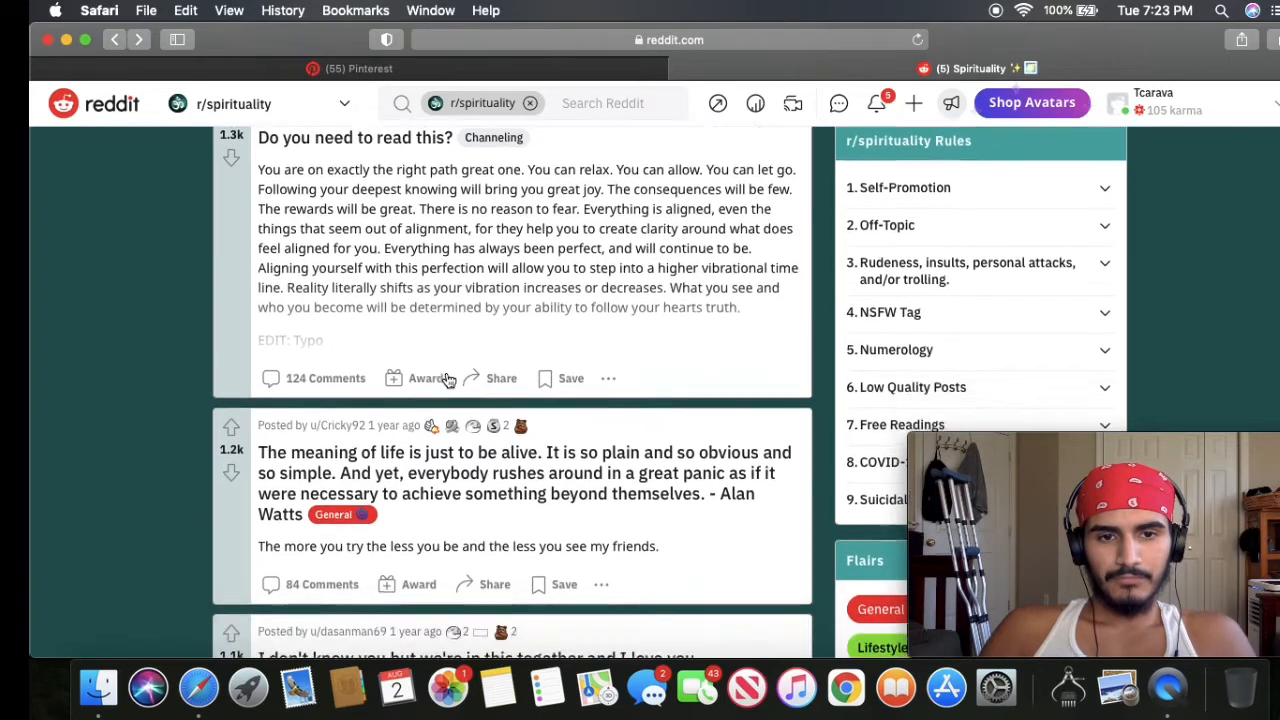
scroll("down", 3)
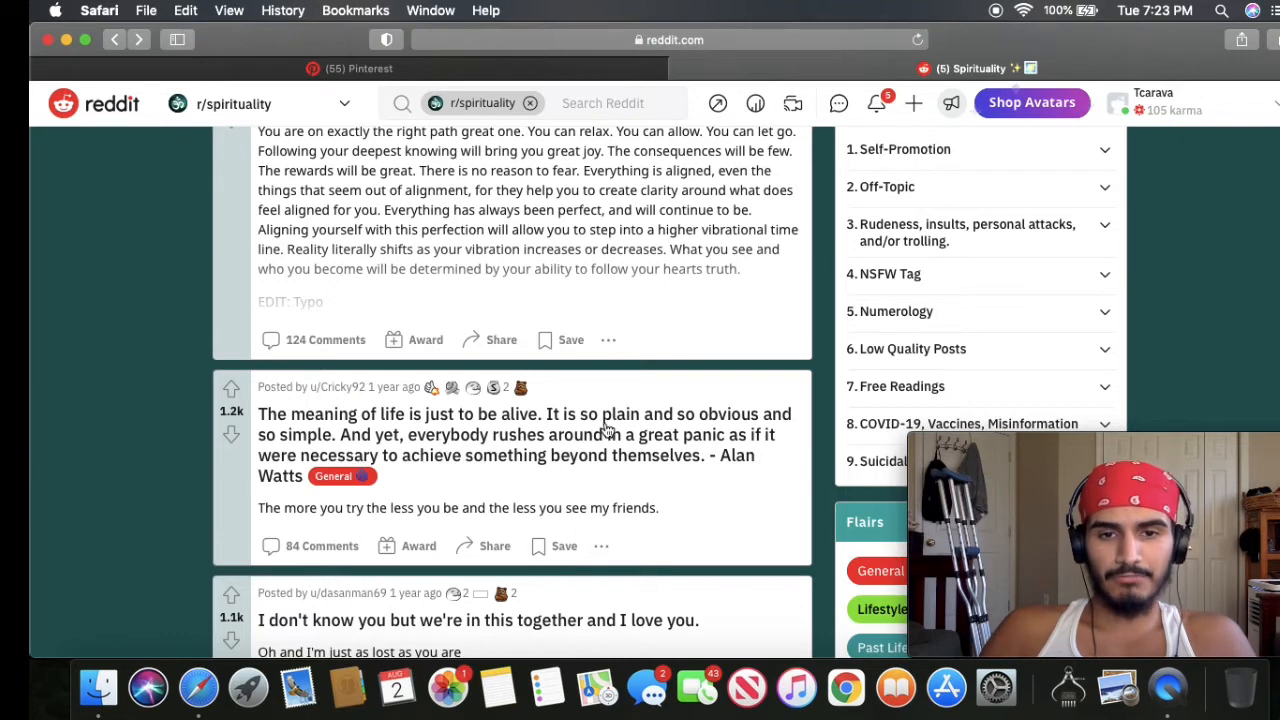
mouse_move(524, 480)
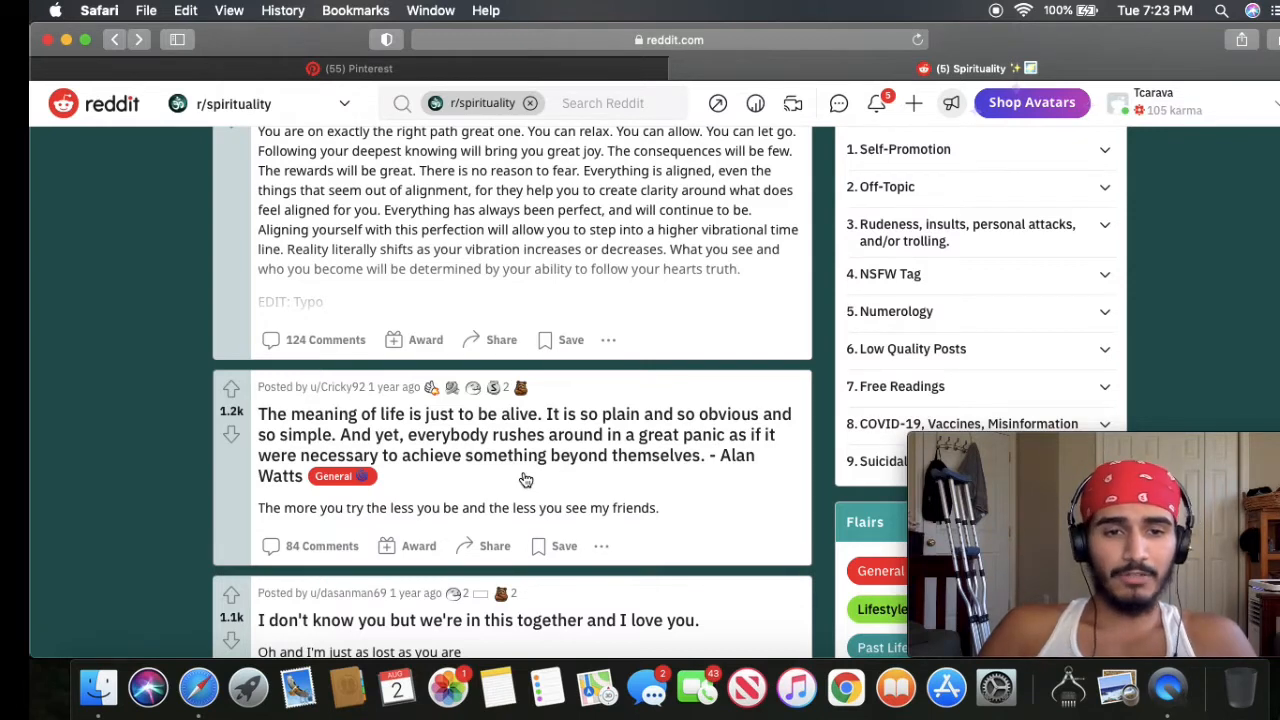
scroll("down", 3)
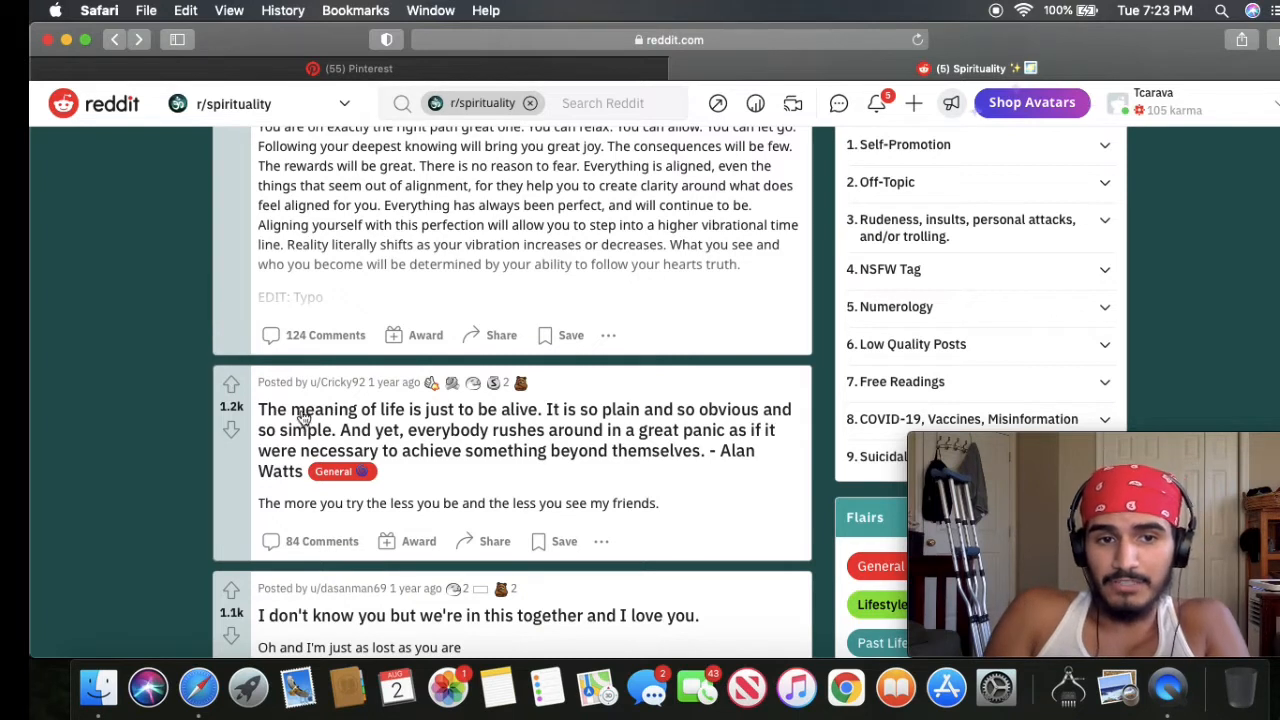
mouse_move(508, 488)
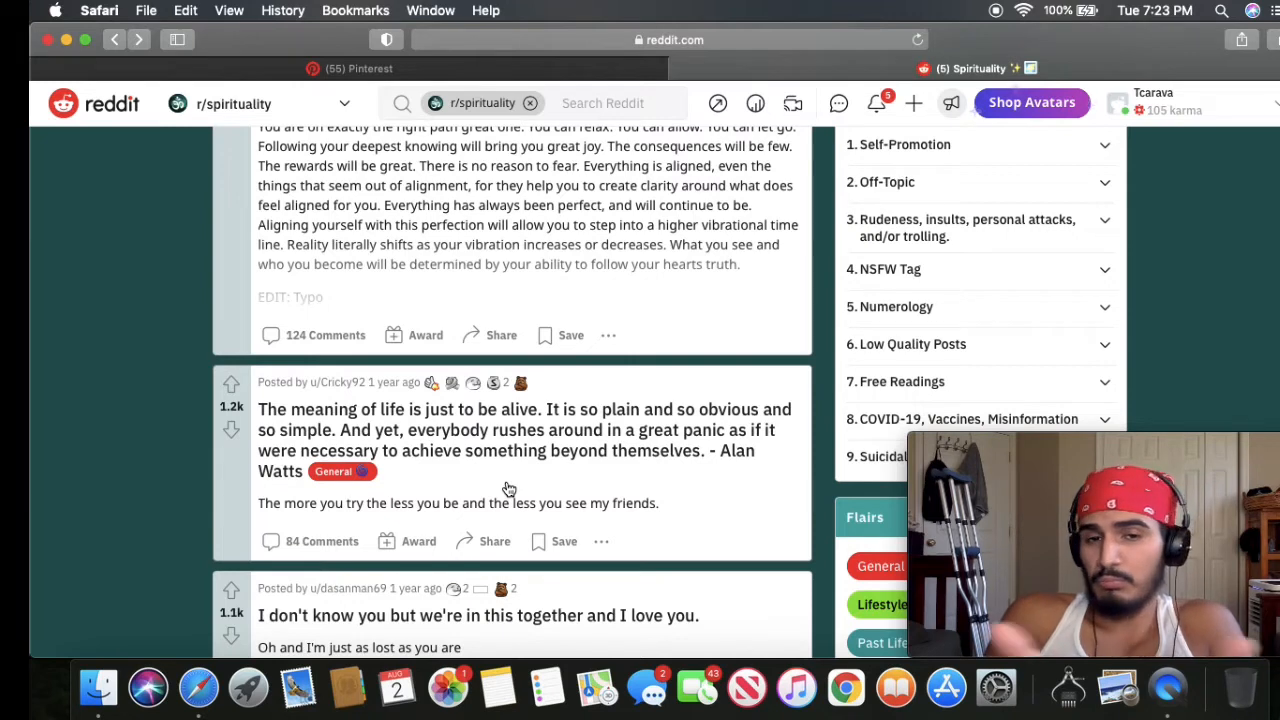
- Continue down the top posts until the 'You are exactly where you need to be' post is showing
scroll("down", 3)
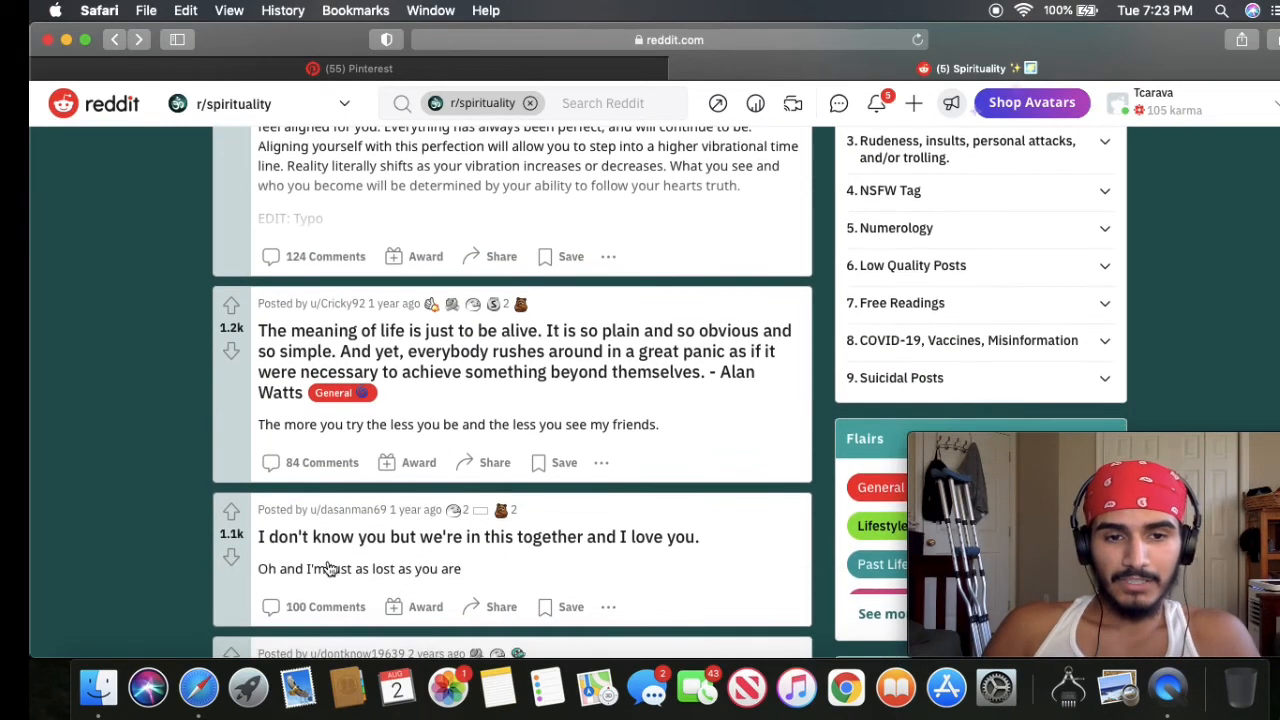
mouse_move(608, 556)
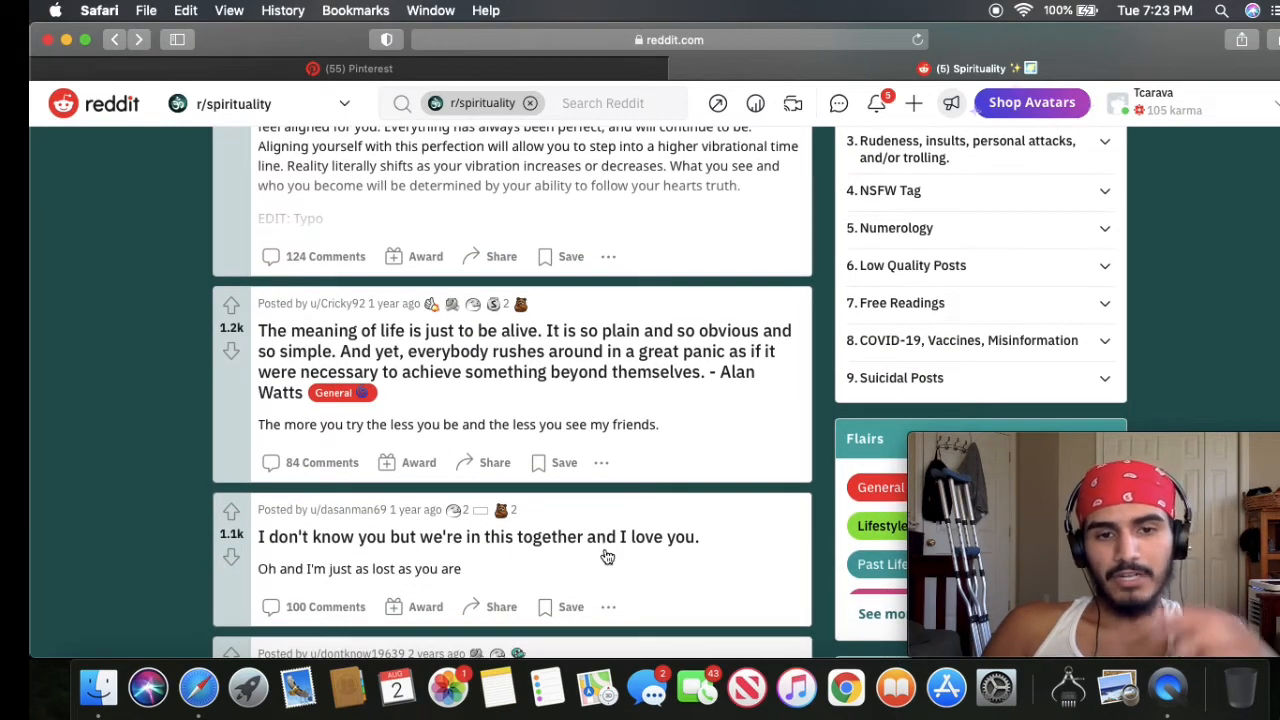
mouse_move(348, 530)
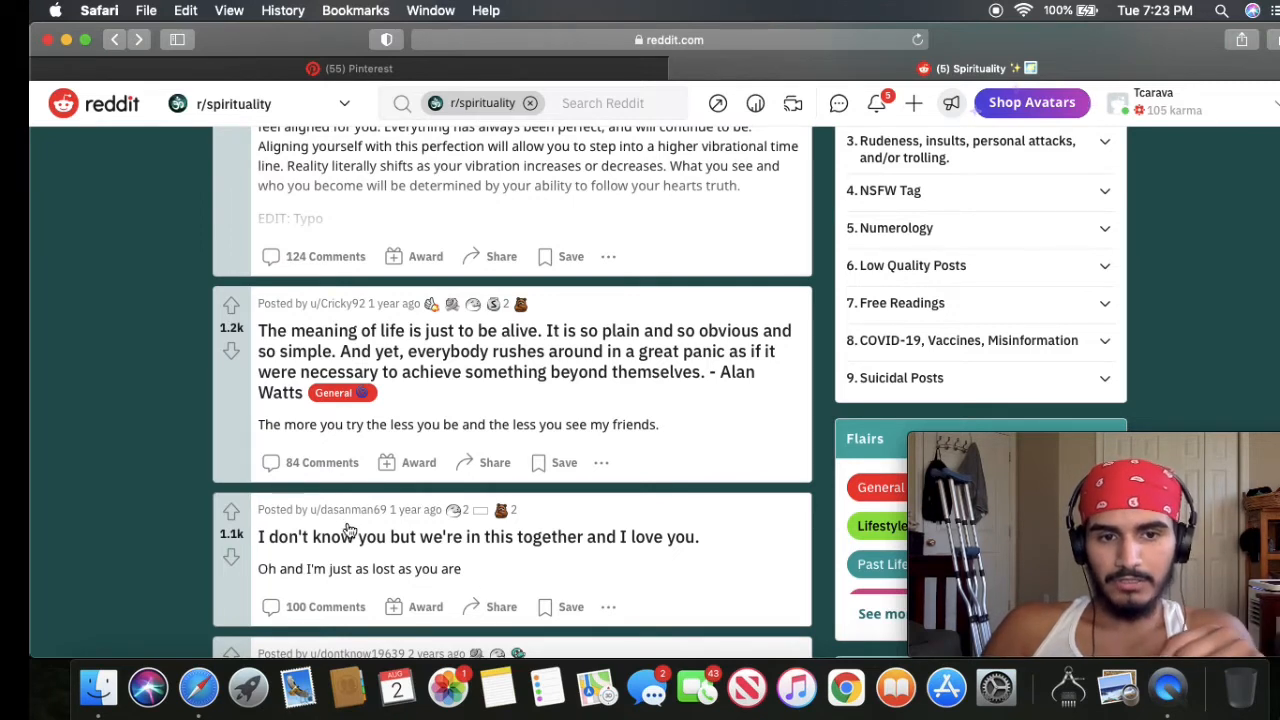
scroll("down", 3)
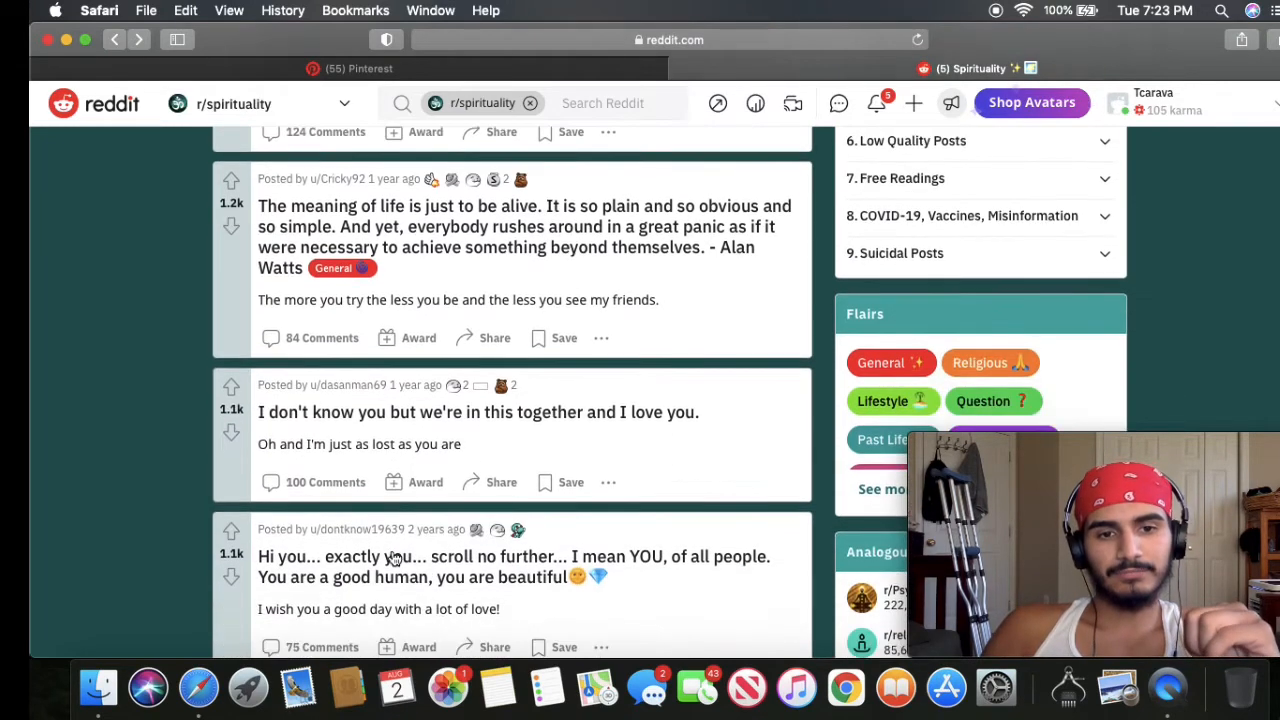
scroll("down", 3)
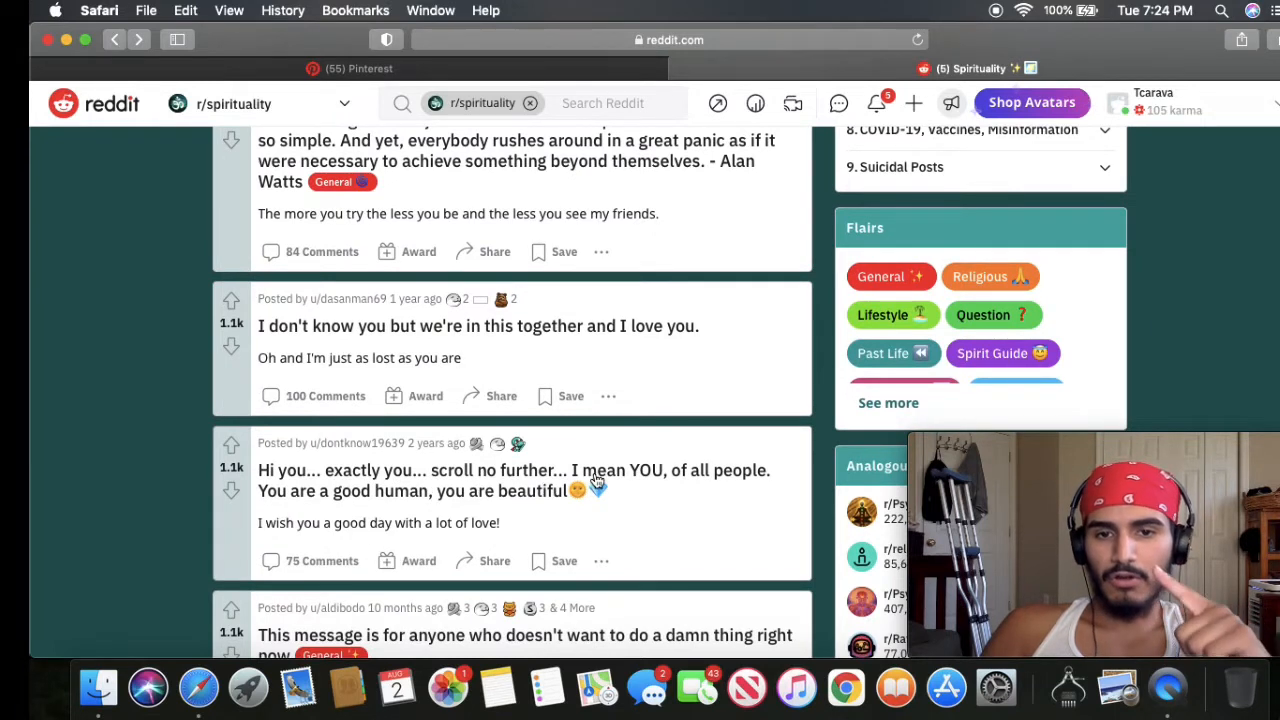
mouse_move(544, 560)
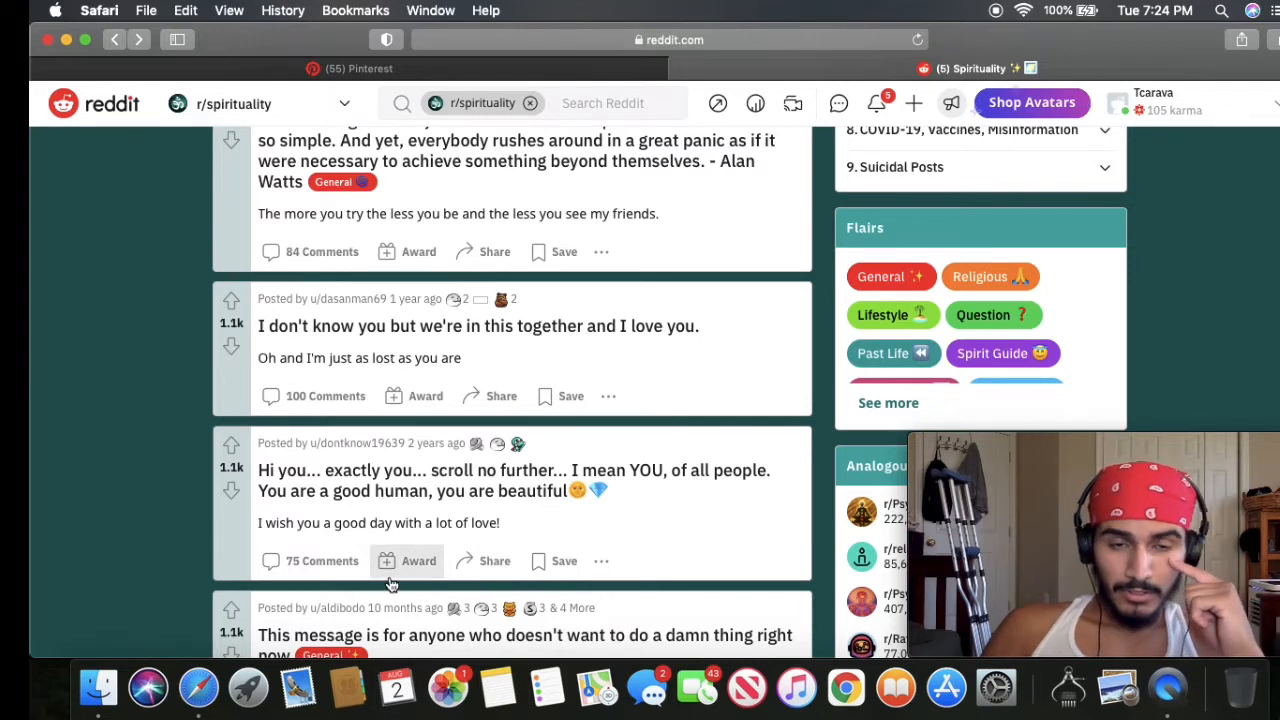
scroll("down", 3)
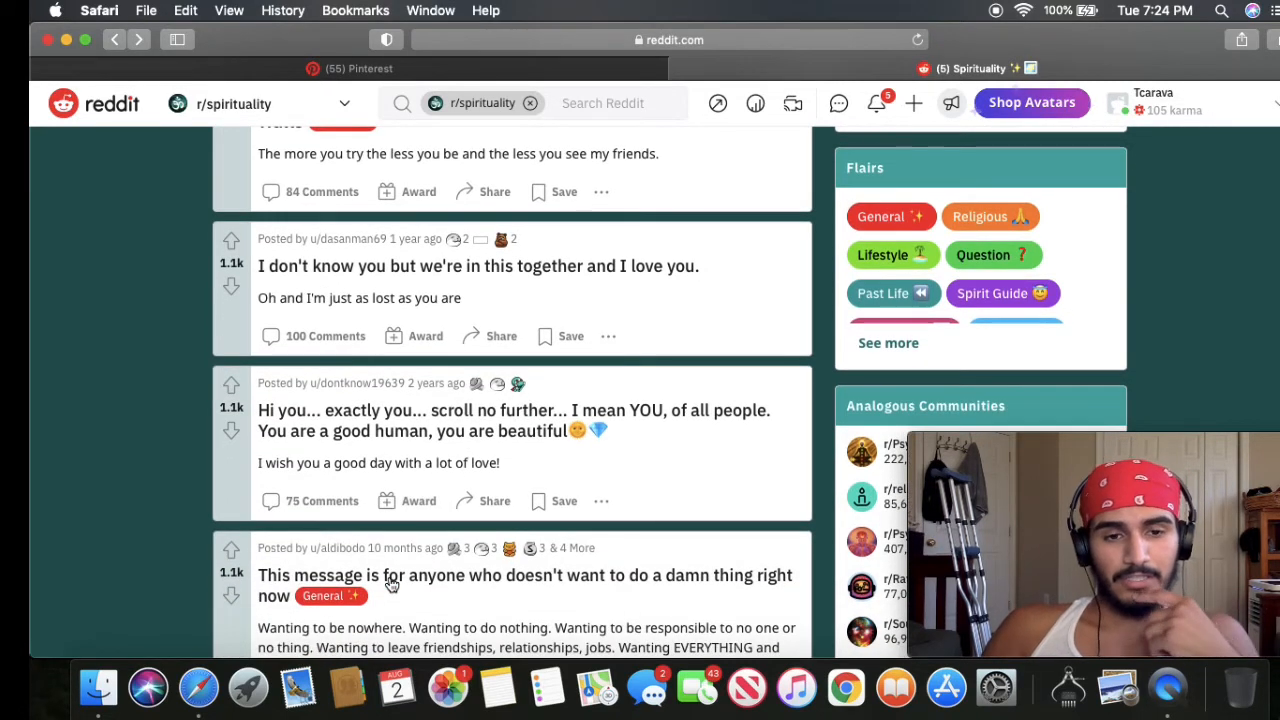
scroll("down", 3)
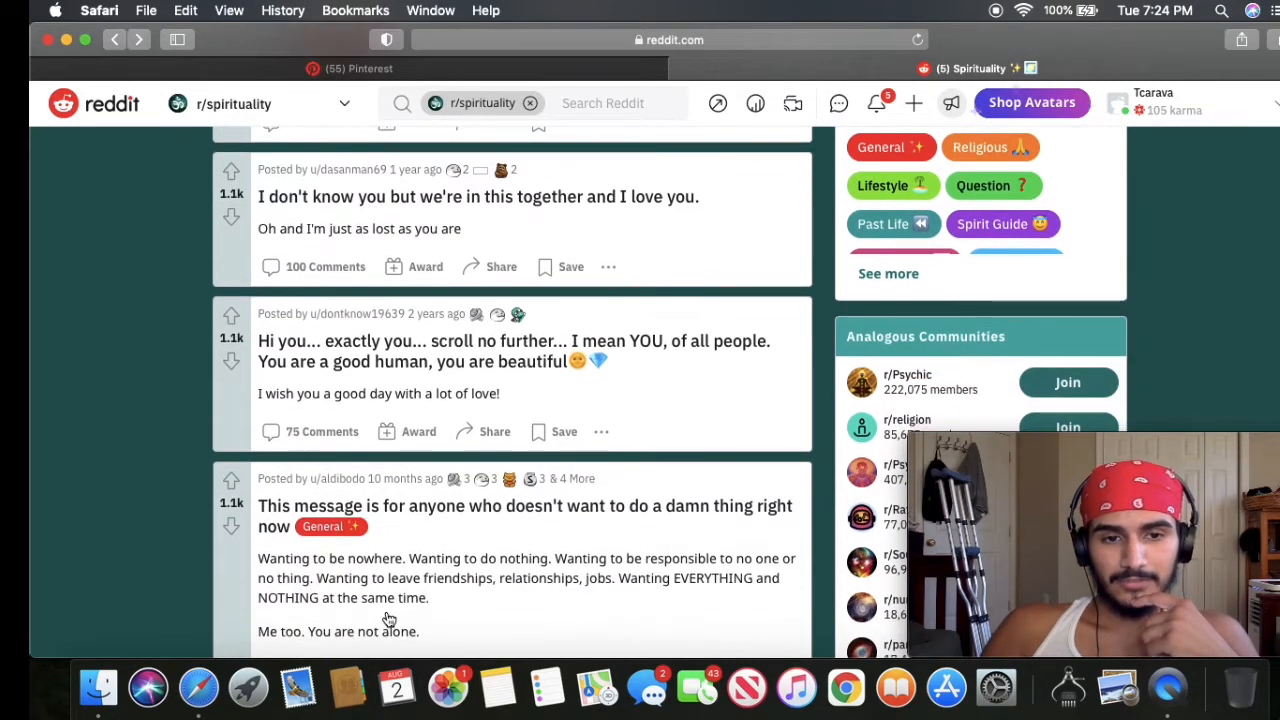
scroll("down", 3)
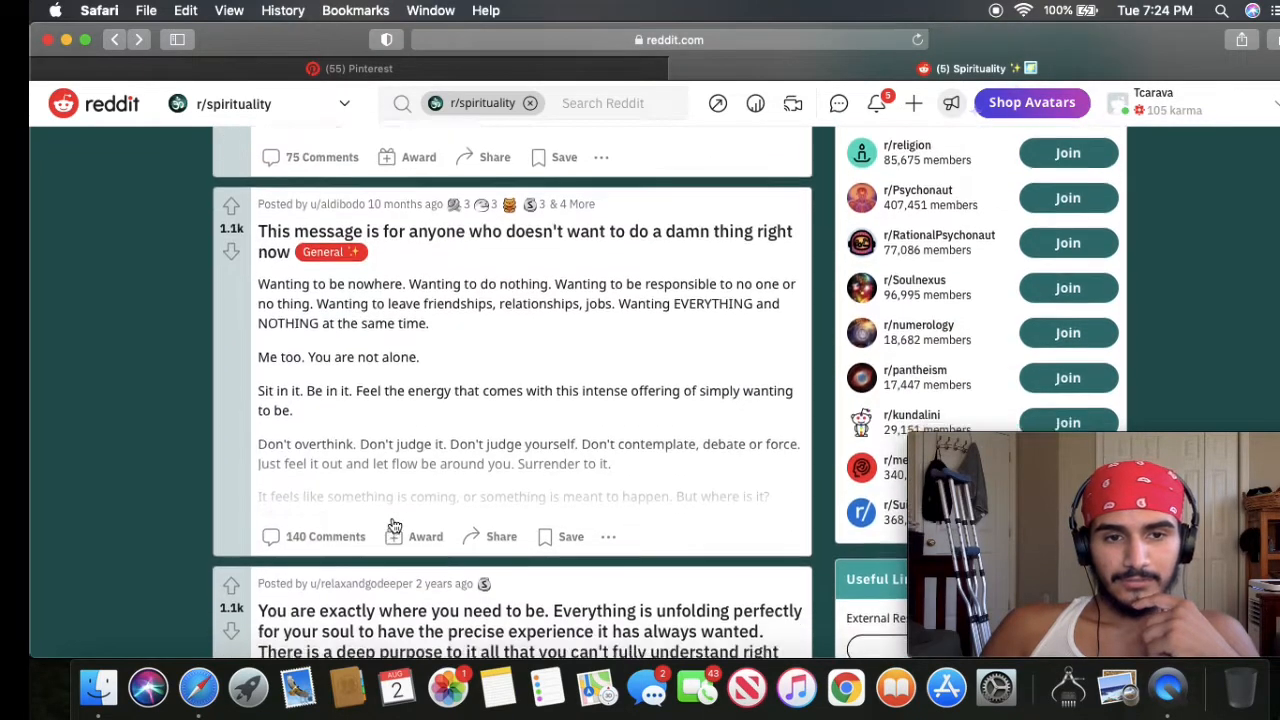
scroll("down", 3)
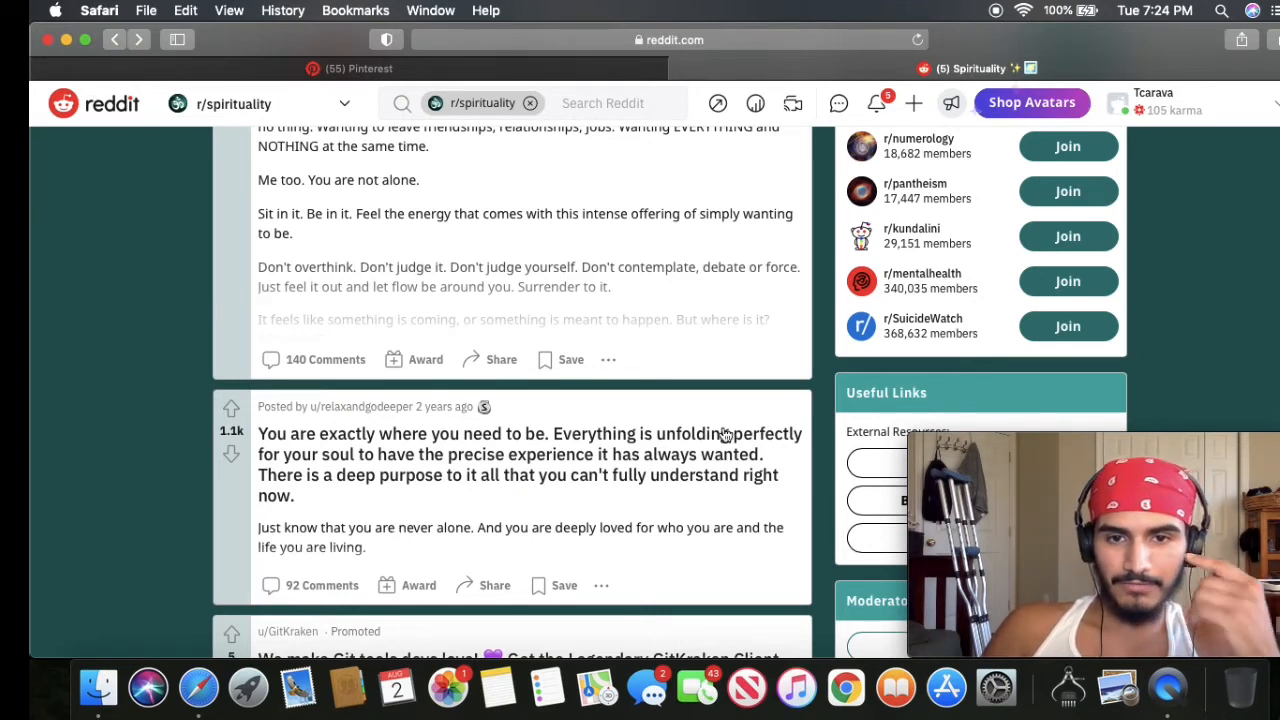
mouse_move(510, 498)
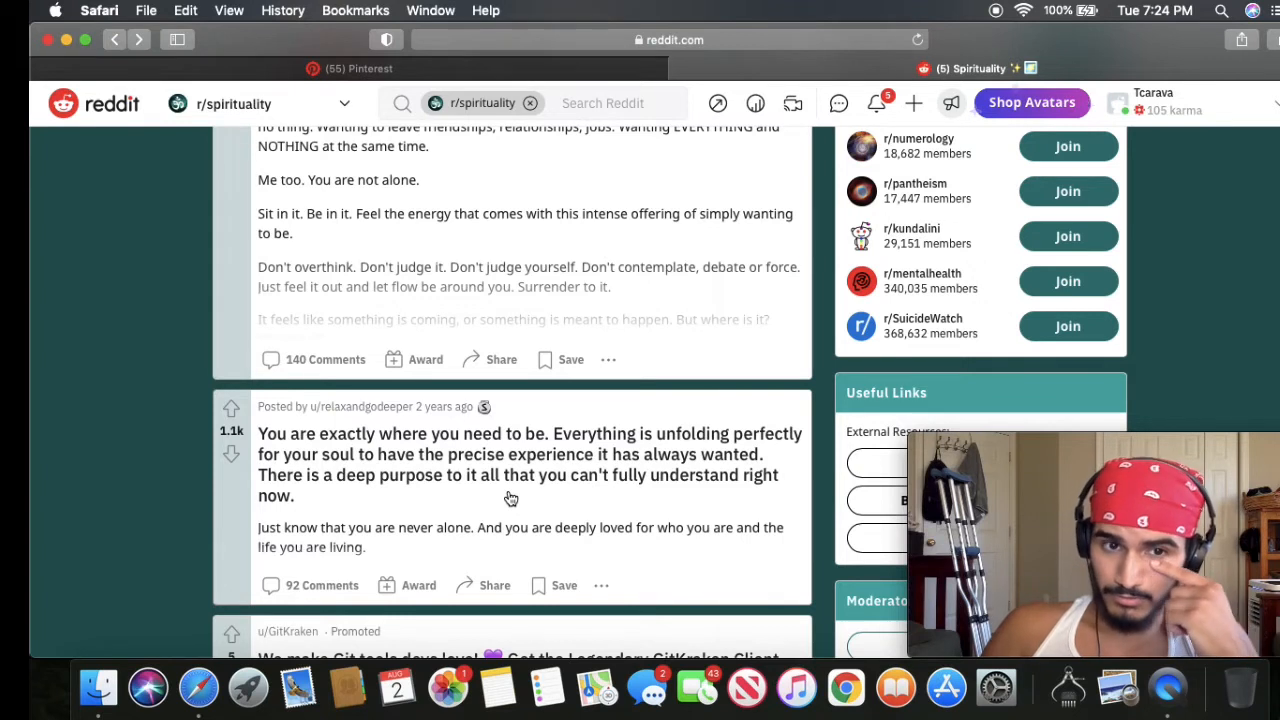
mouse_move(624, 448)
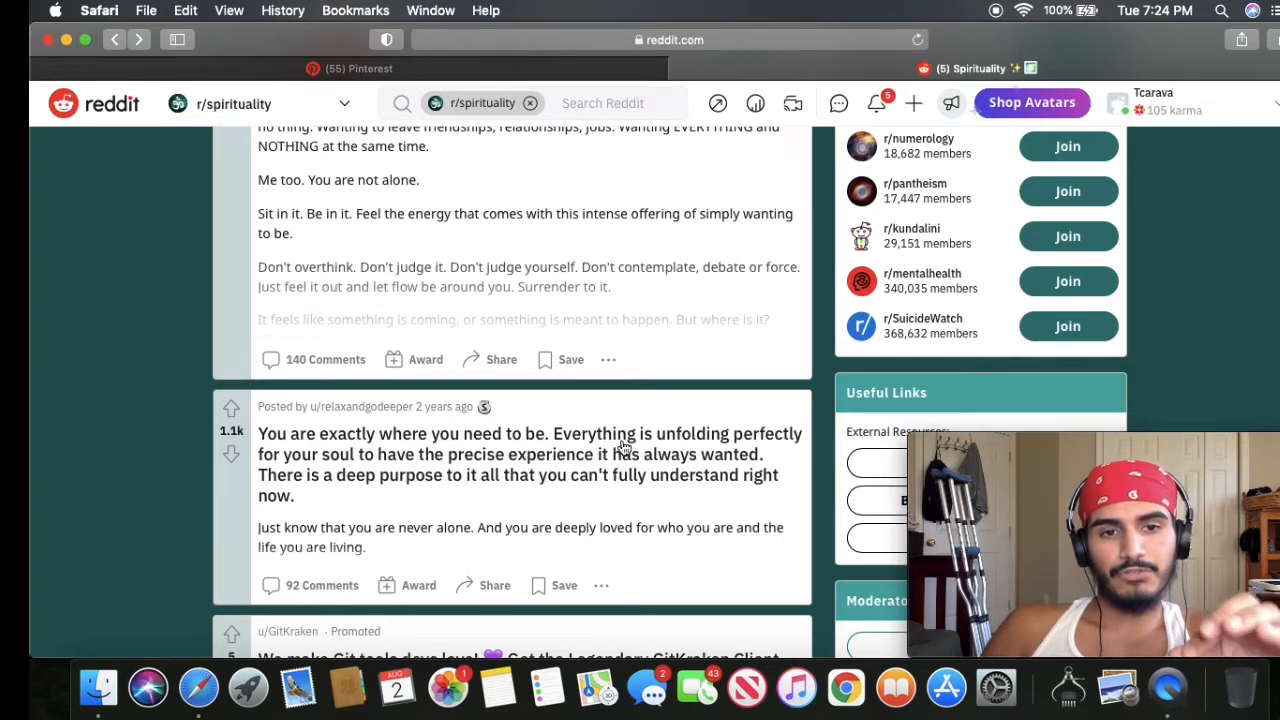
mouse_move(614, 474)
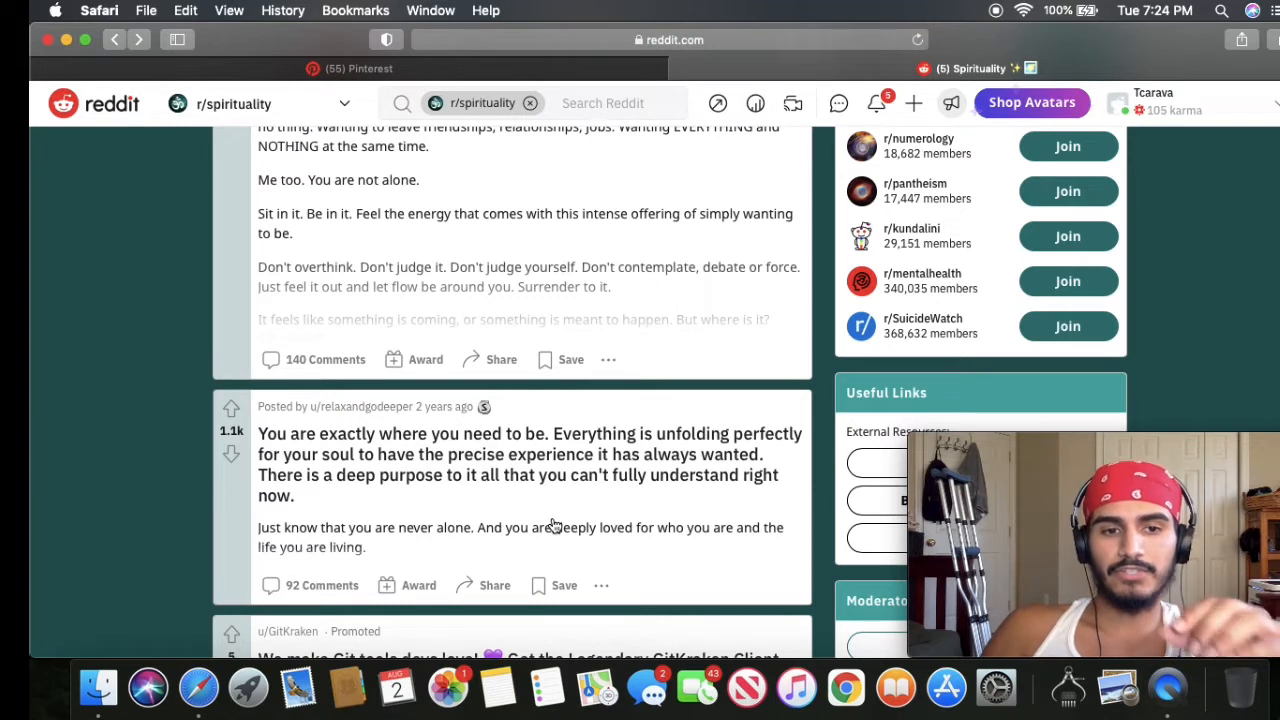
mouse_move(436, 504)
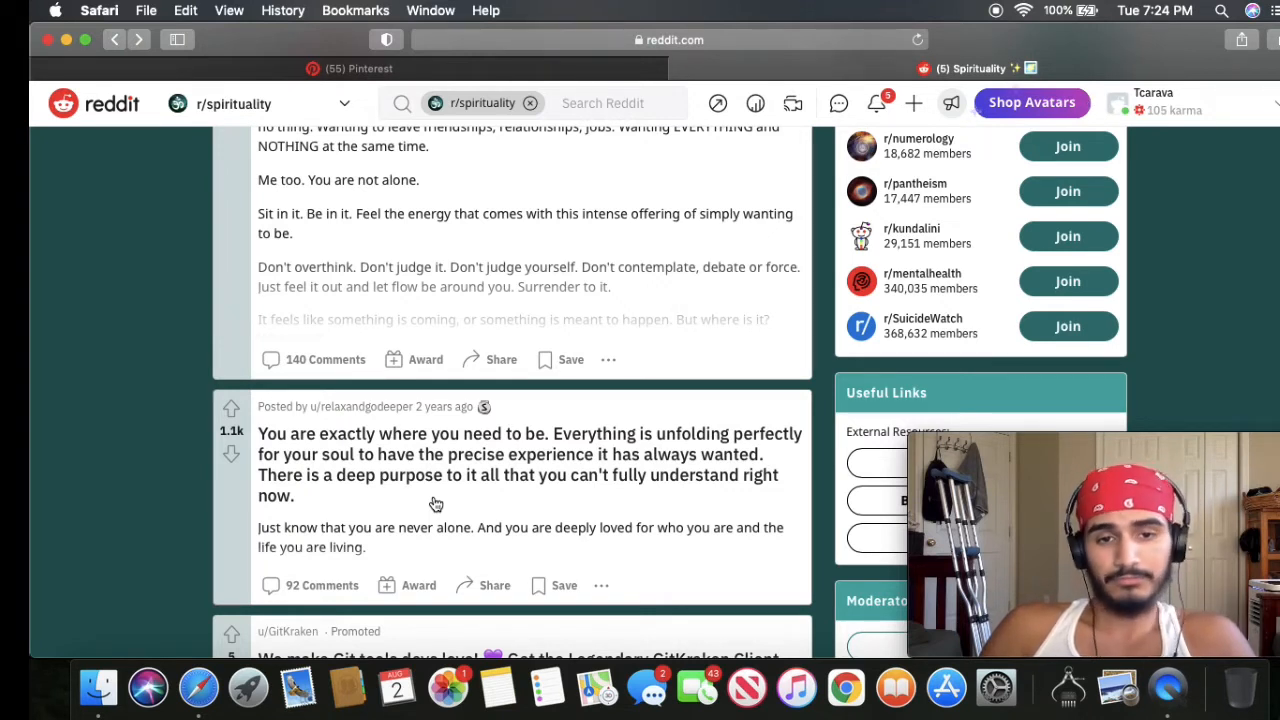
- Open the post 'The effects of being raised by conscious parents.' to read it in full and upvote it
scroll("down", 3)
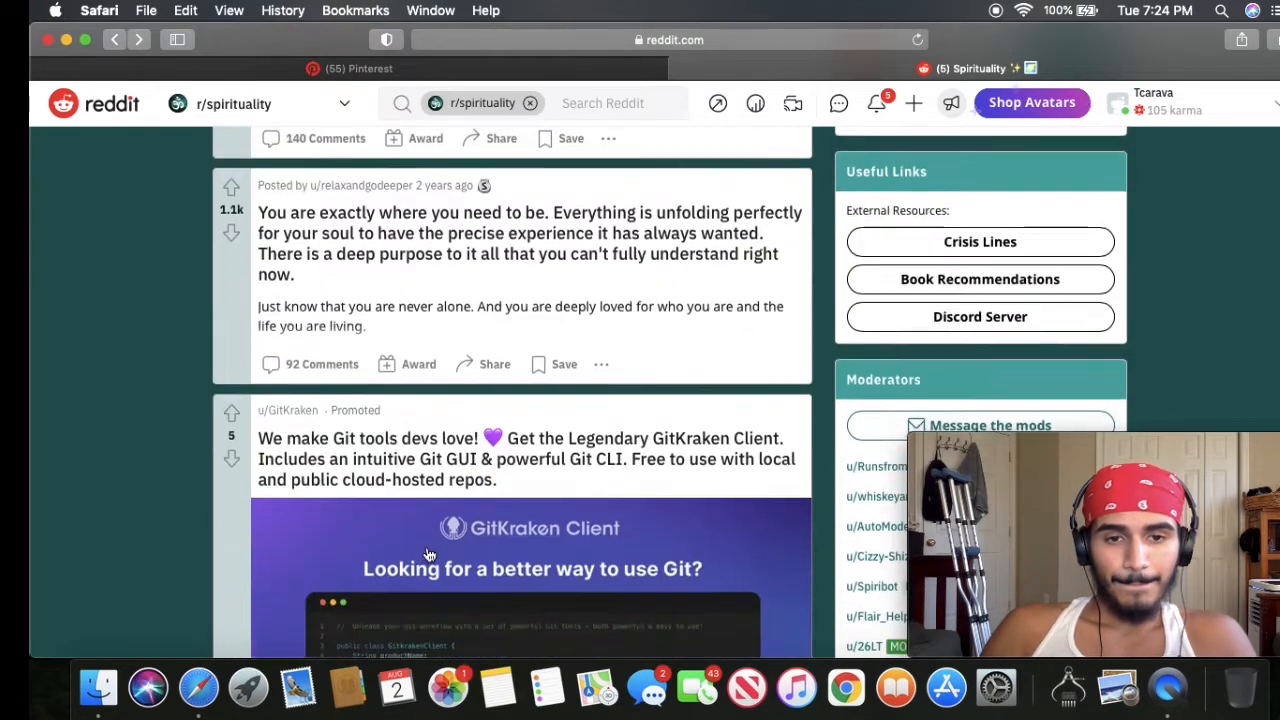
scroll("down", 3)
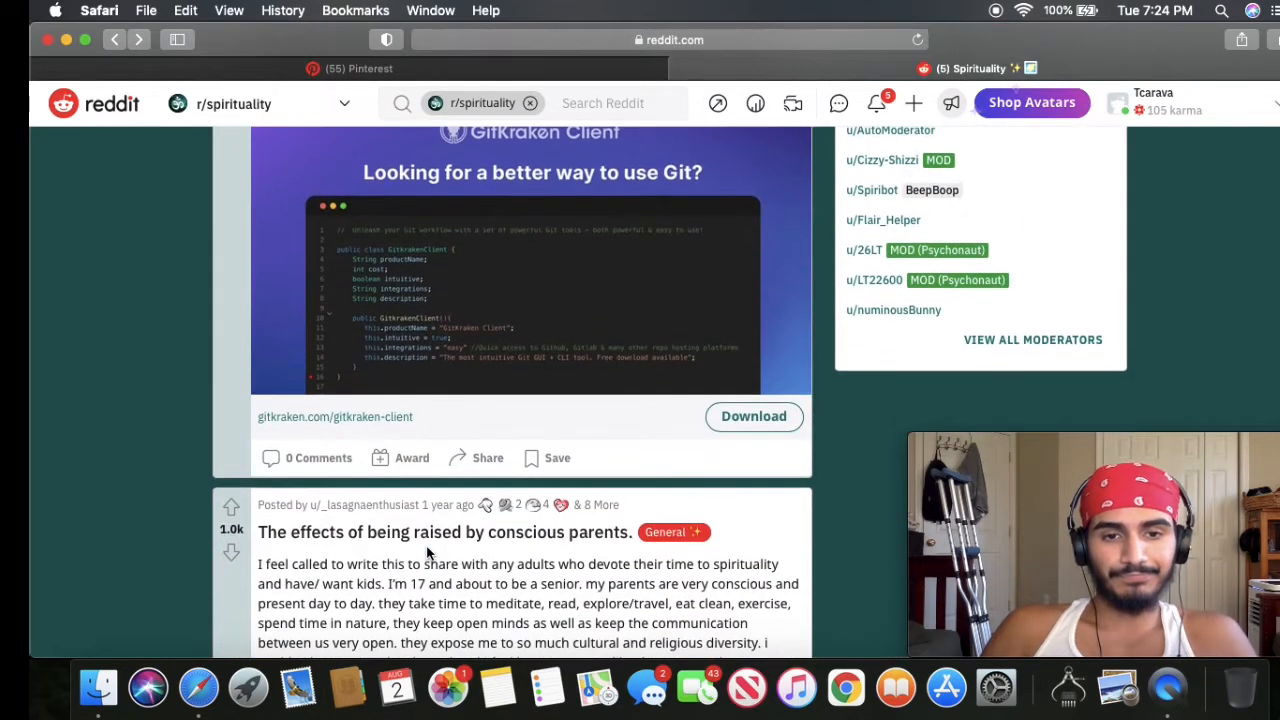
scroll("down", 3)
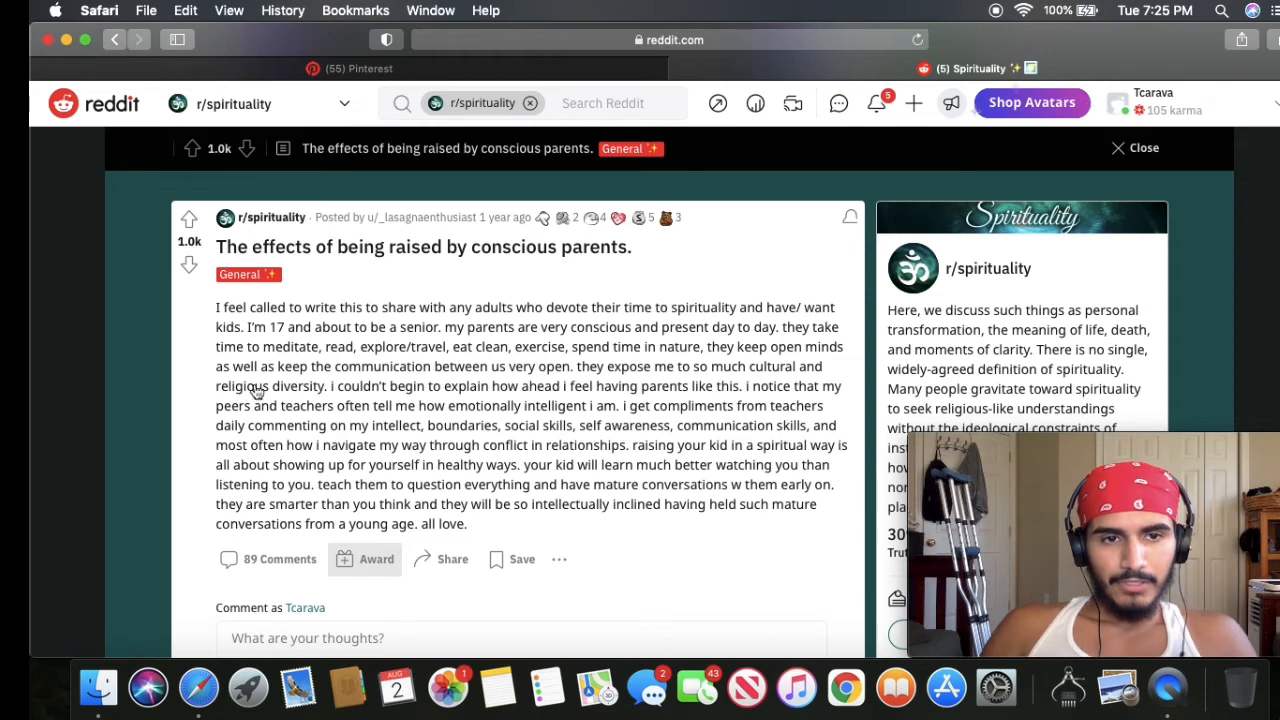
left_click(192, 218)
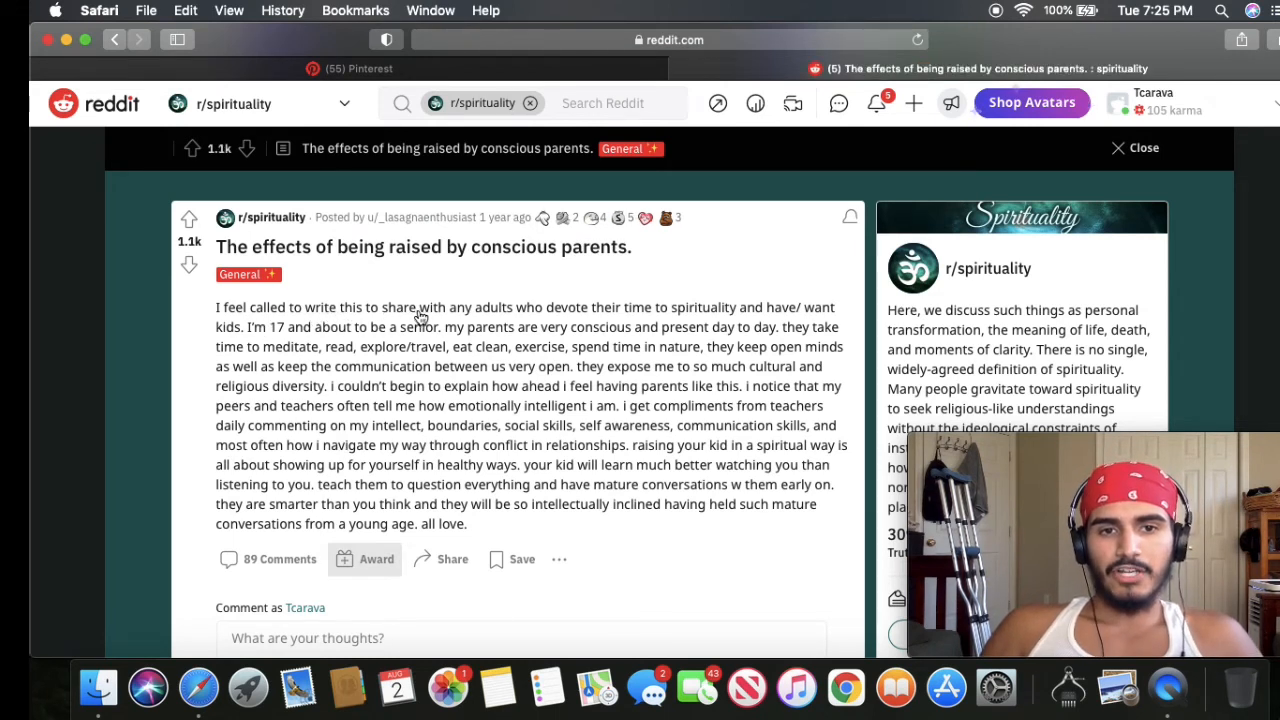
mouse_move(732, 310)
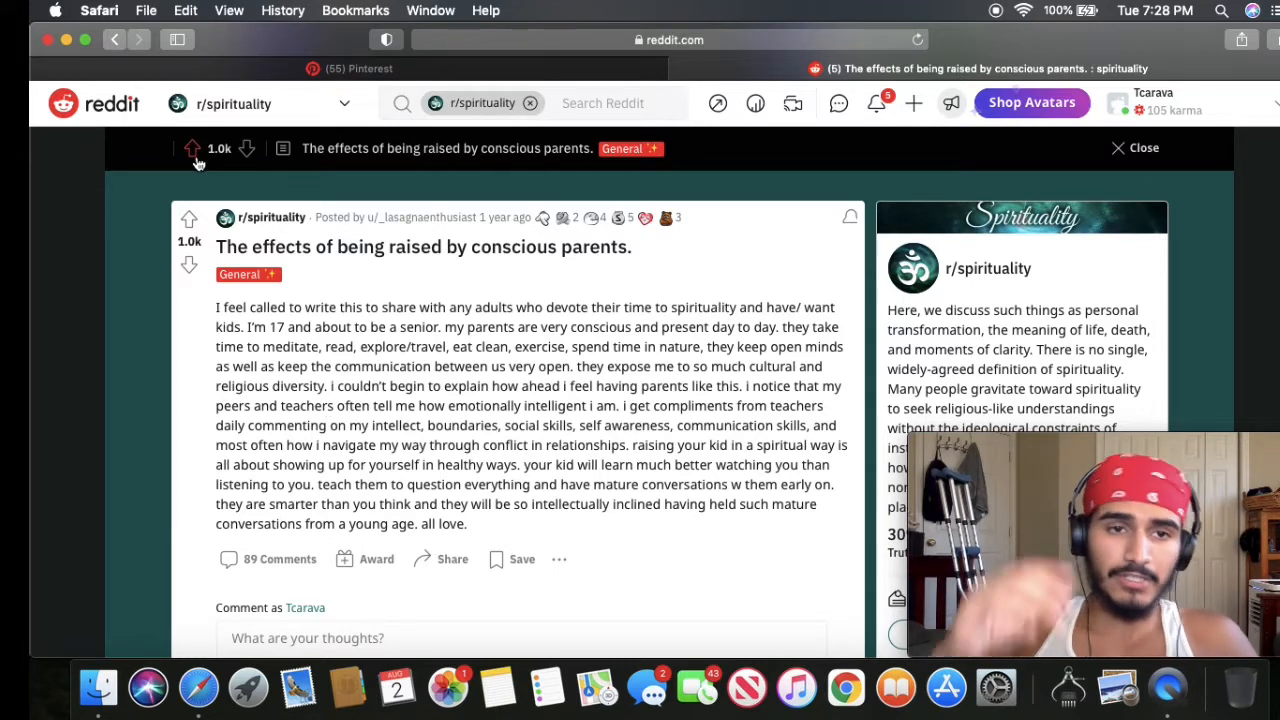
left_click(190, 232)
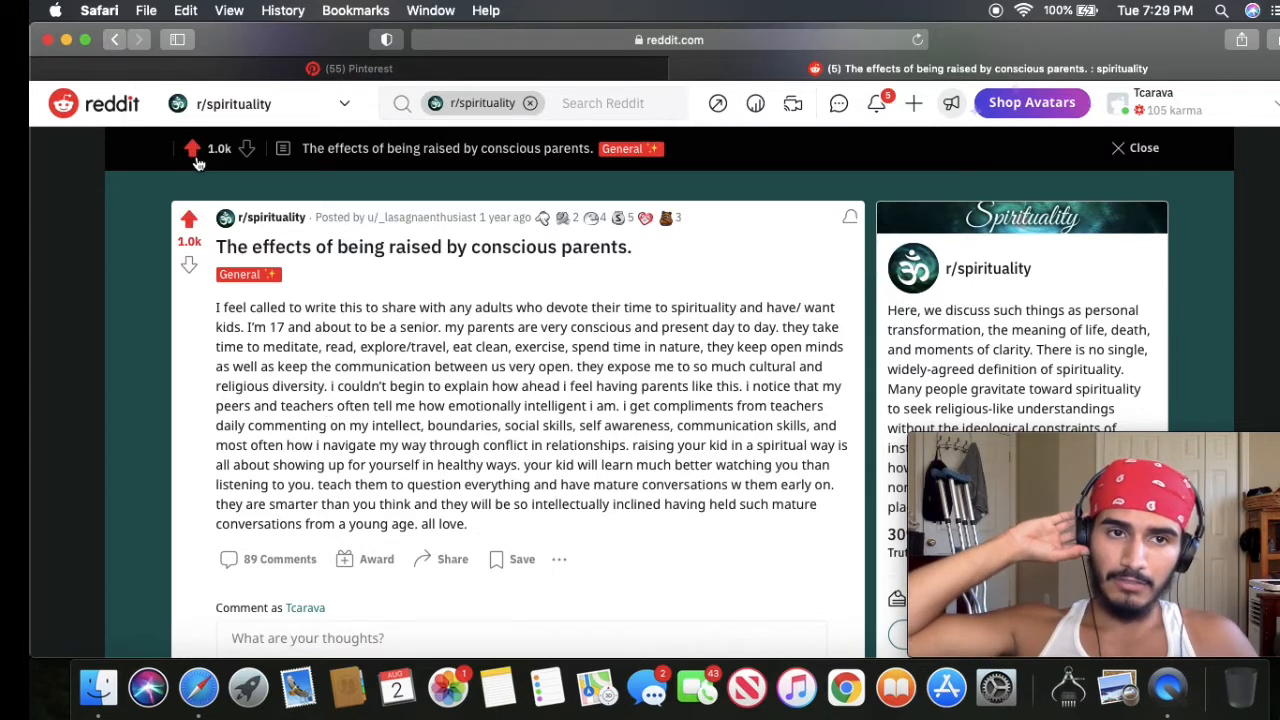